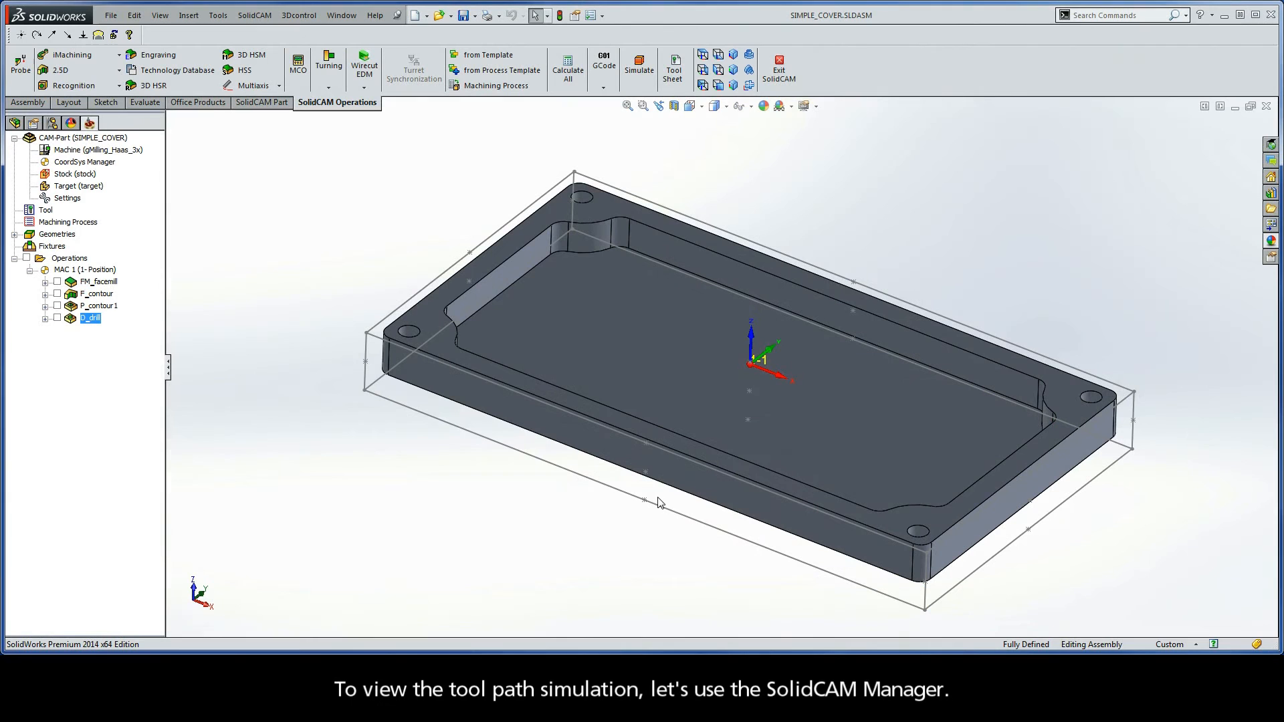
mouse_move(99, 327)
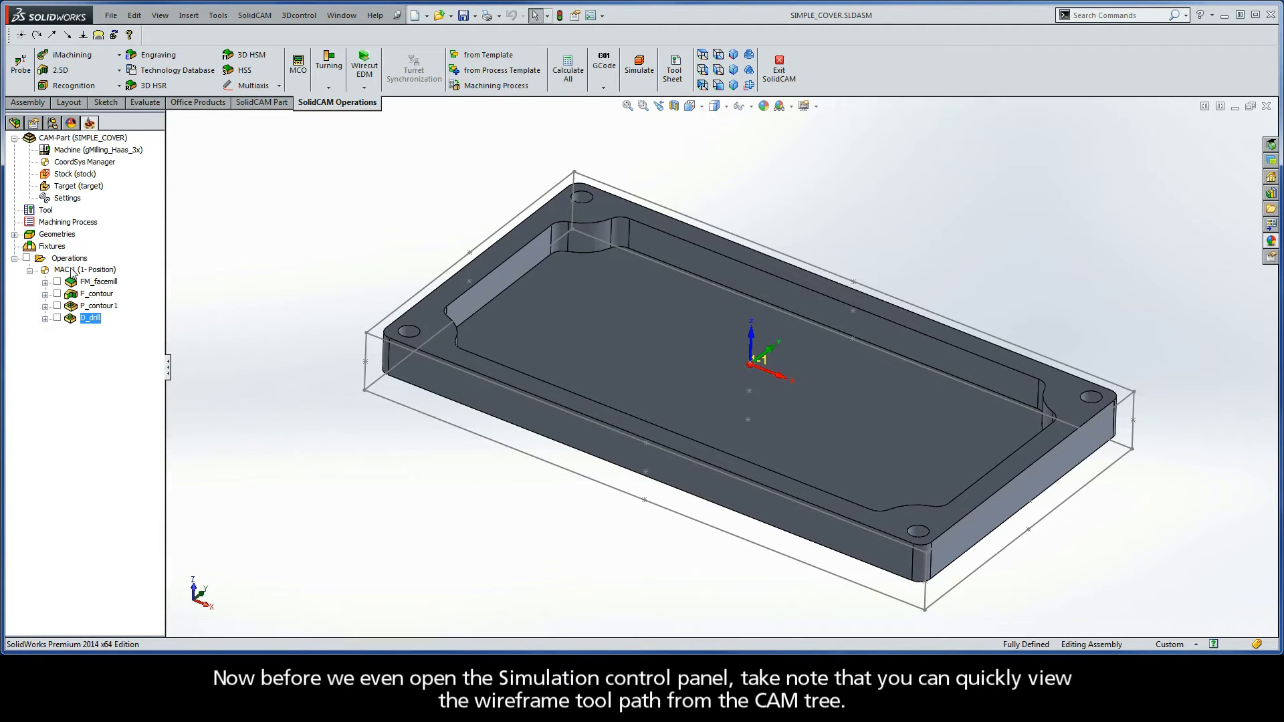
Preview the facemill, profile, pocket and drill tool paths, then hide the drill path.
left_click(28, 258)
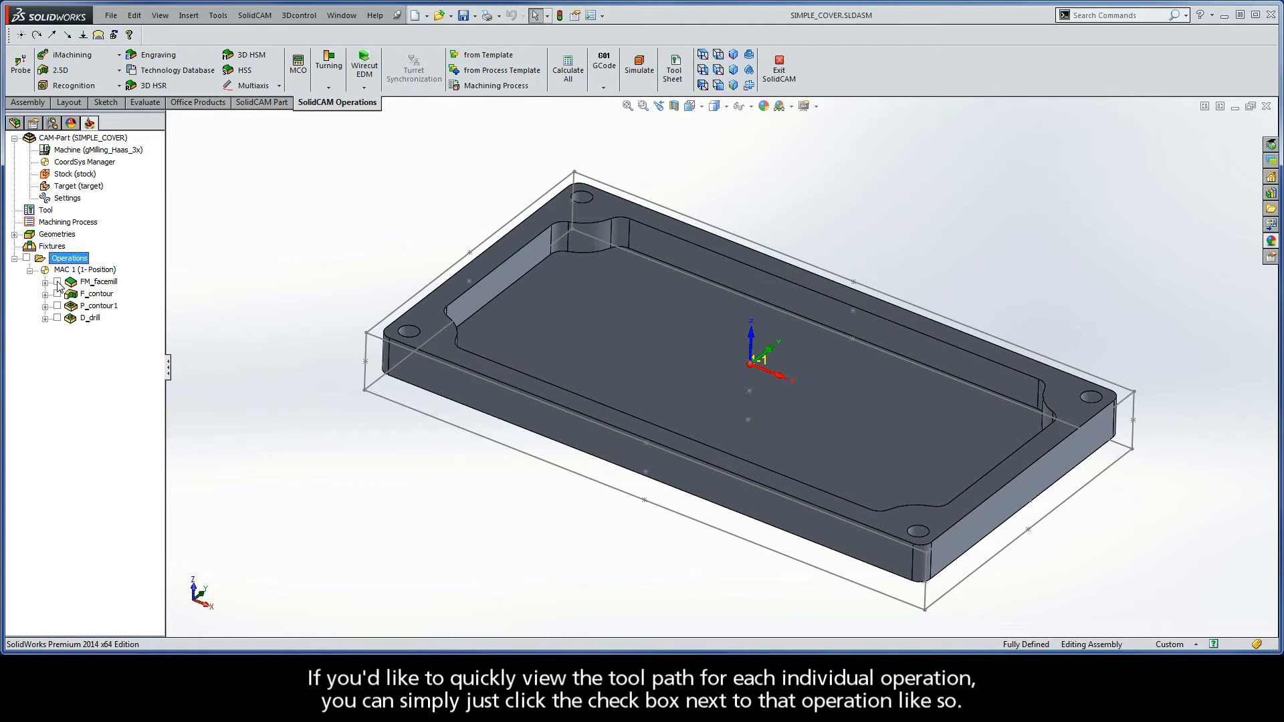
left_click(57, 281)
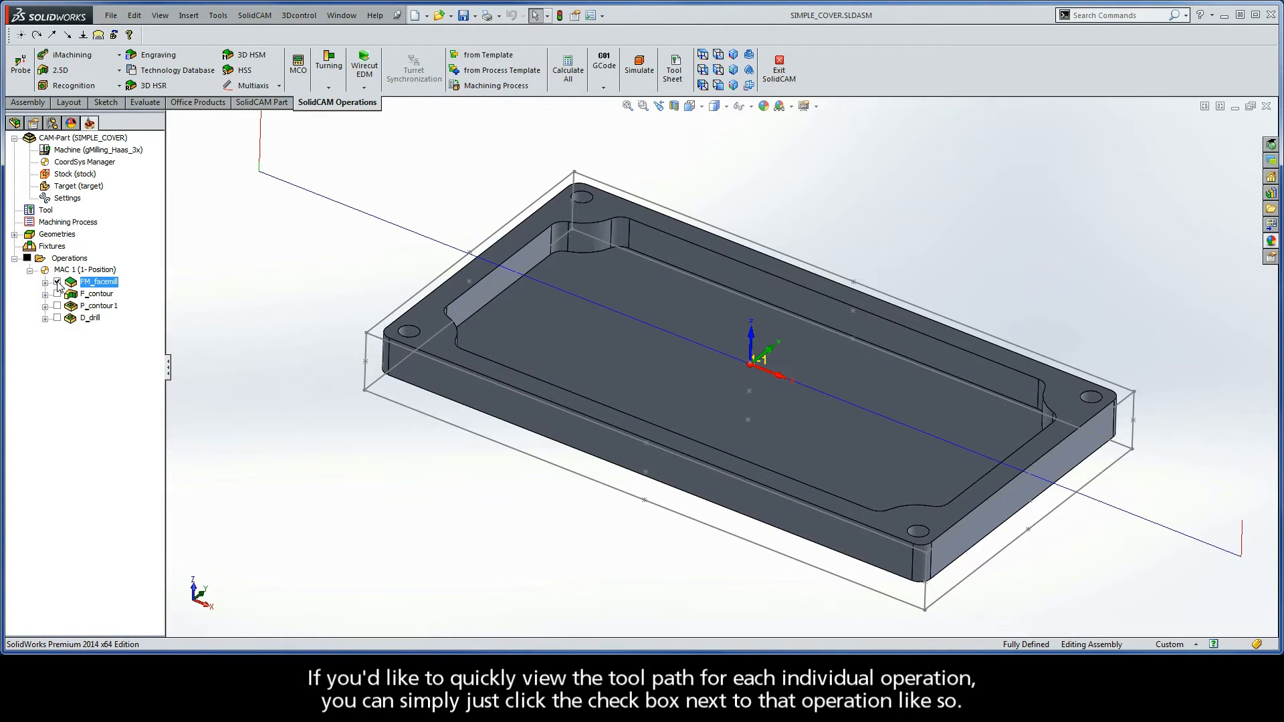
left_click(55, 294)
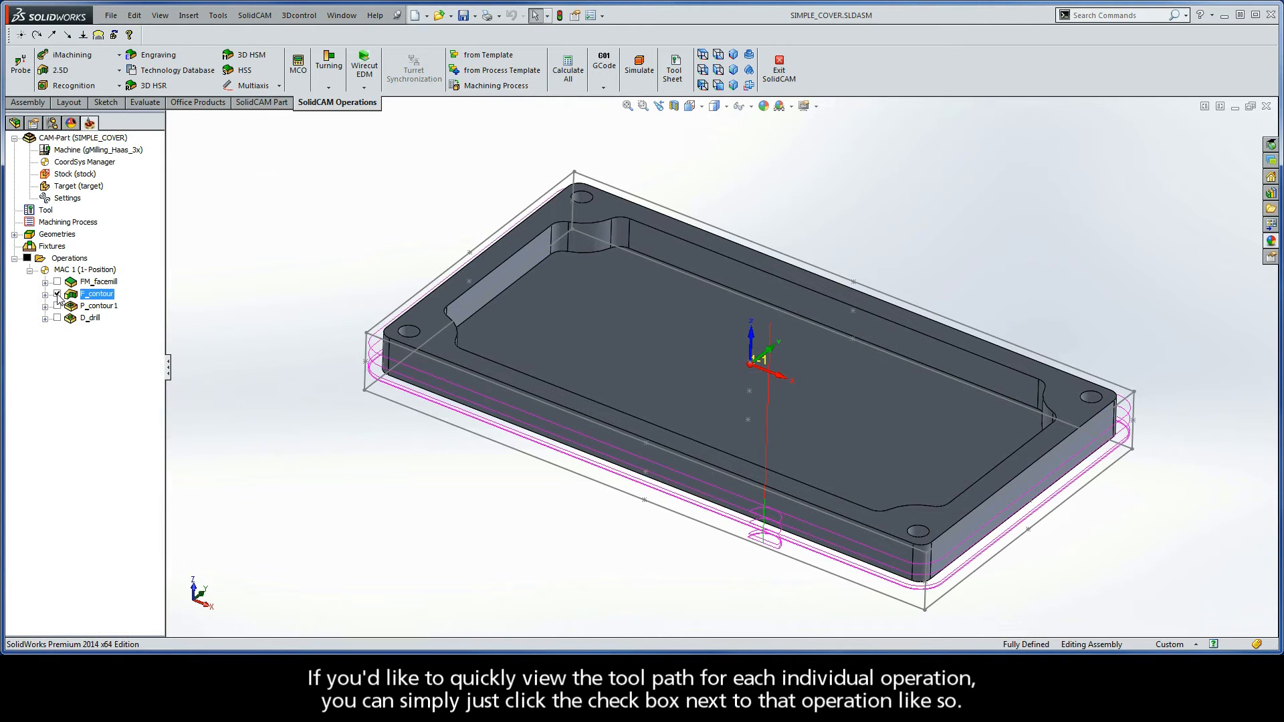
left_click(56, 305)
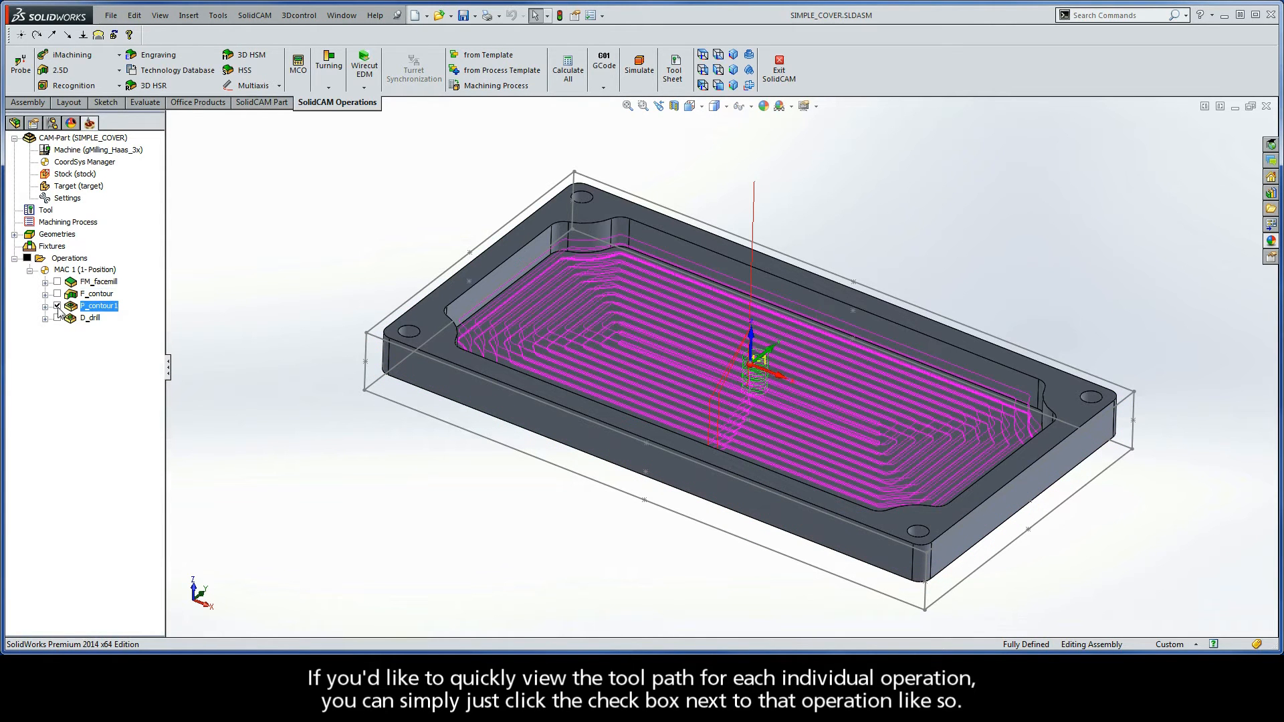
left_click(57, 320)
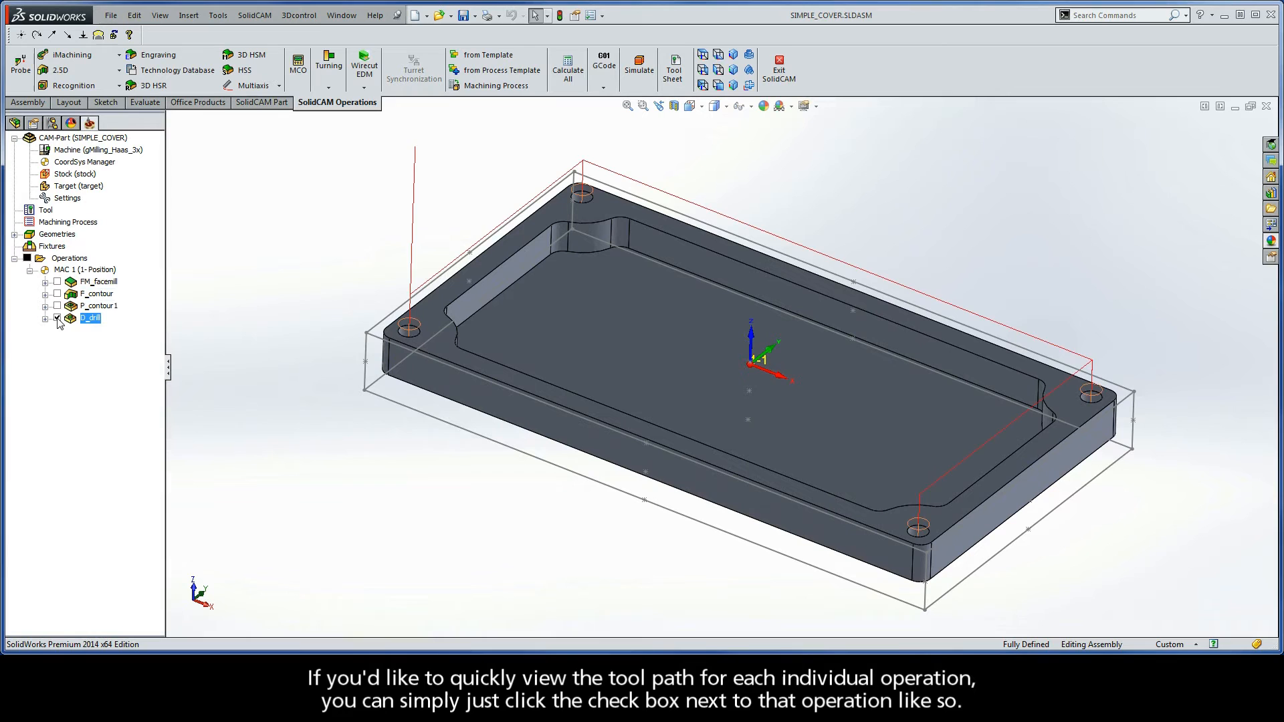
left_click(55, 318)
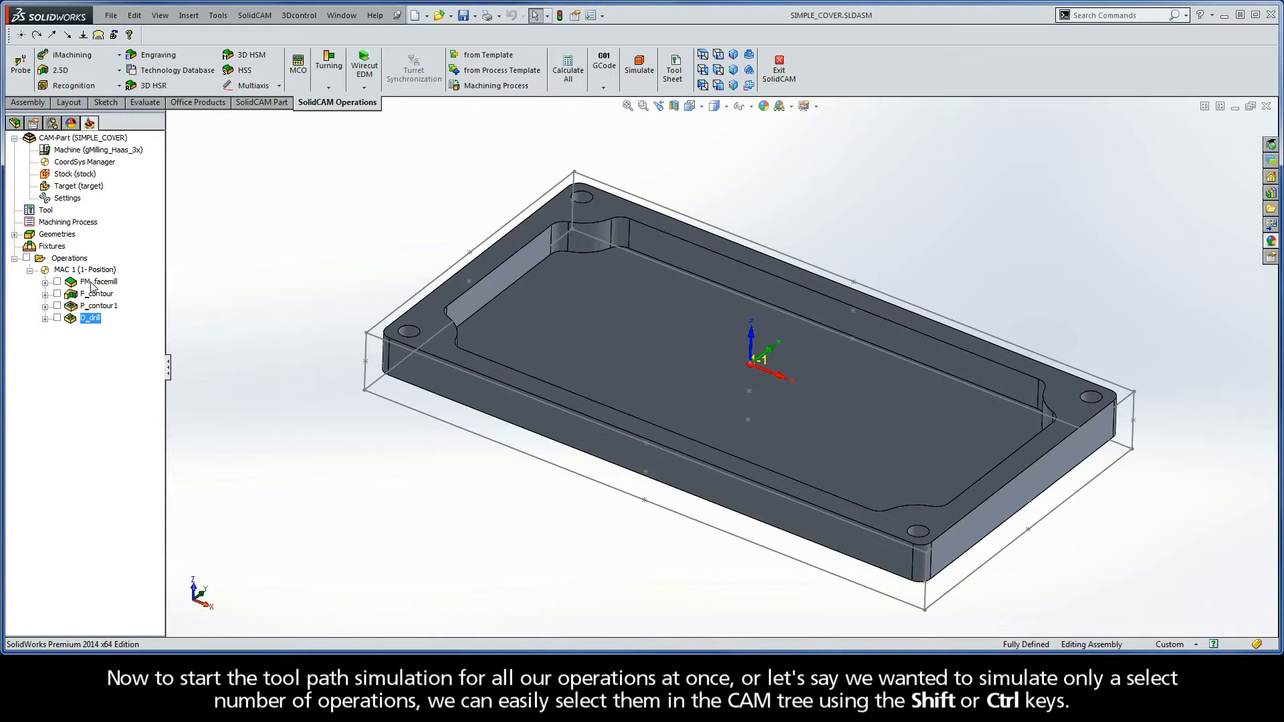
Try multi-selecting operations, then simulate the whole Operations group.
left_click(98, 282)
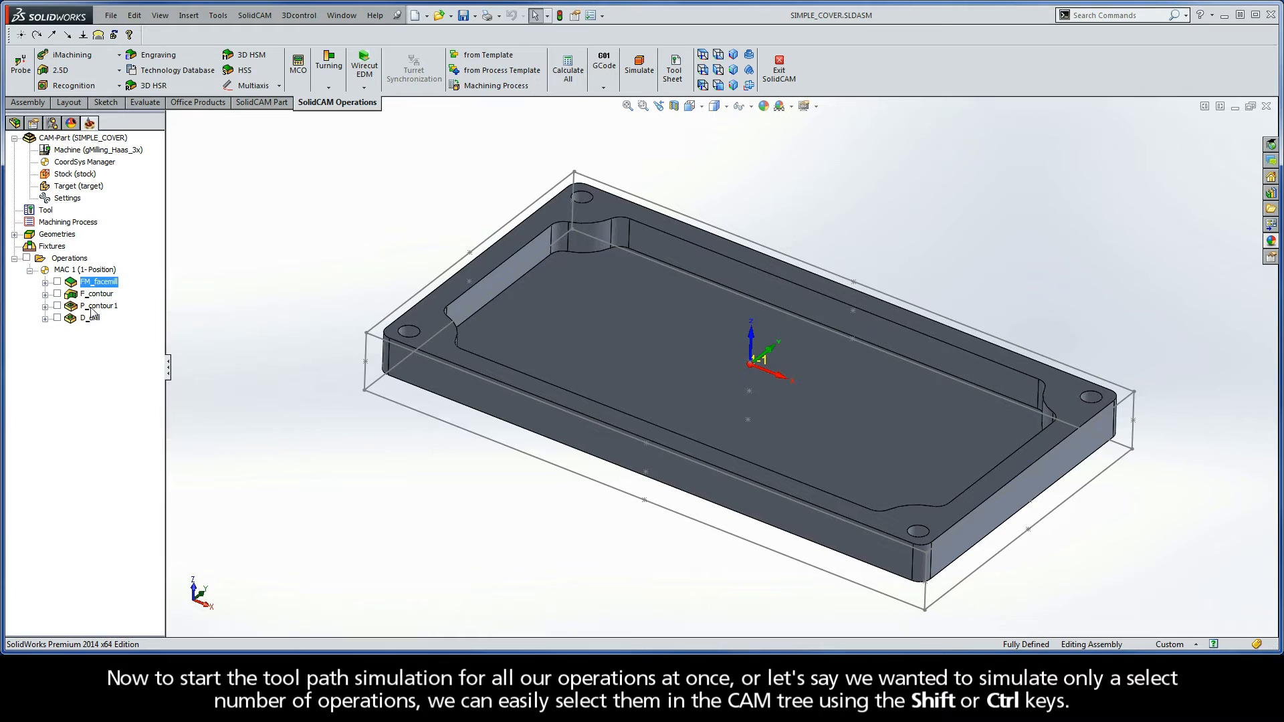
left_click(91, 318)
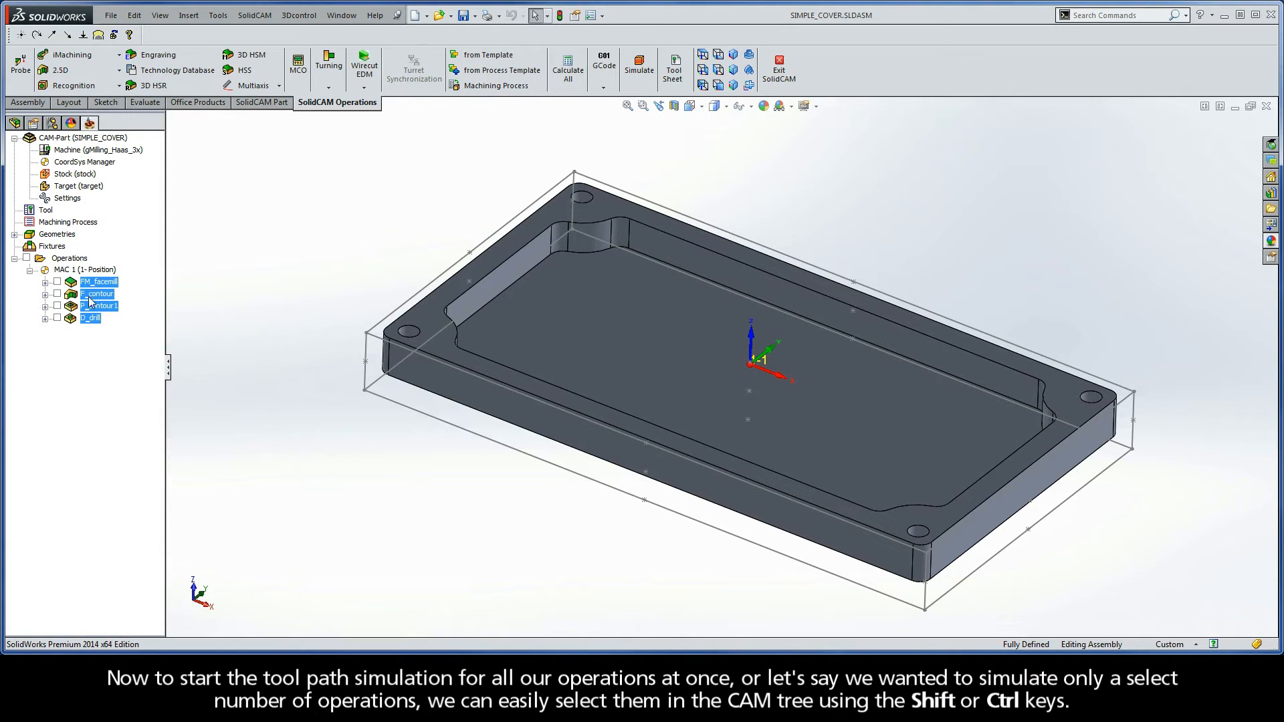
left_click(98, 306)
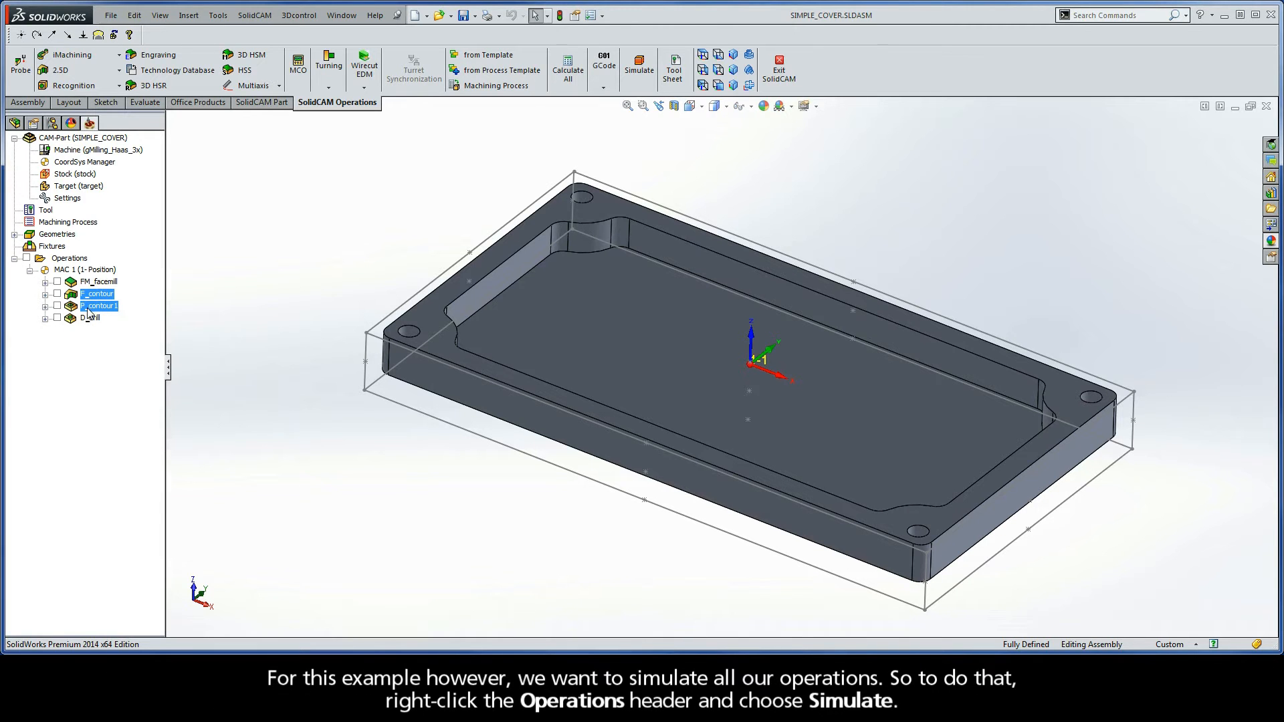
mouse_move(83, 268)
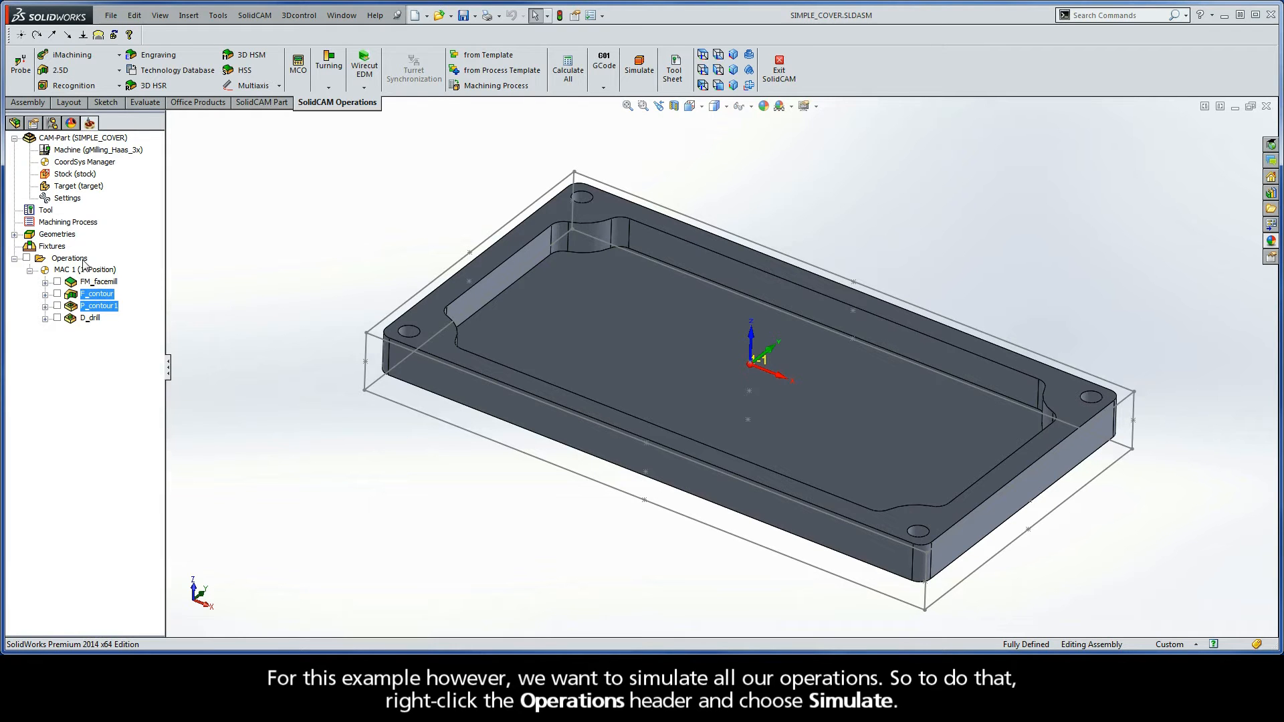
right_click(69, 258)
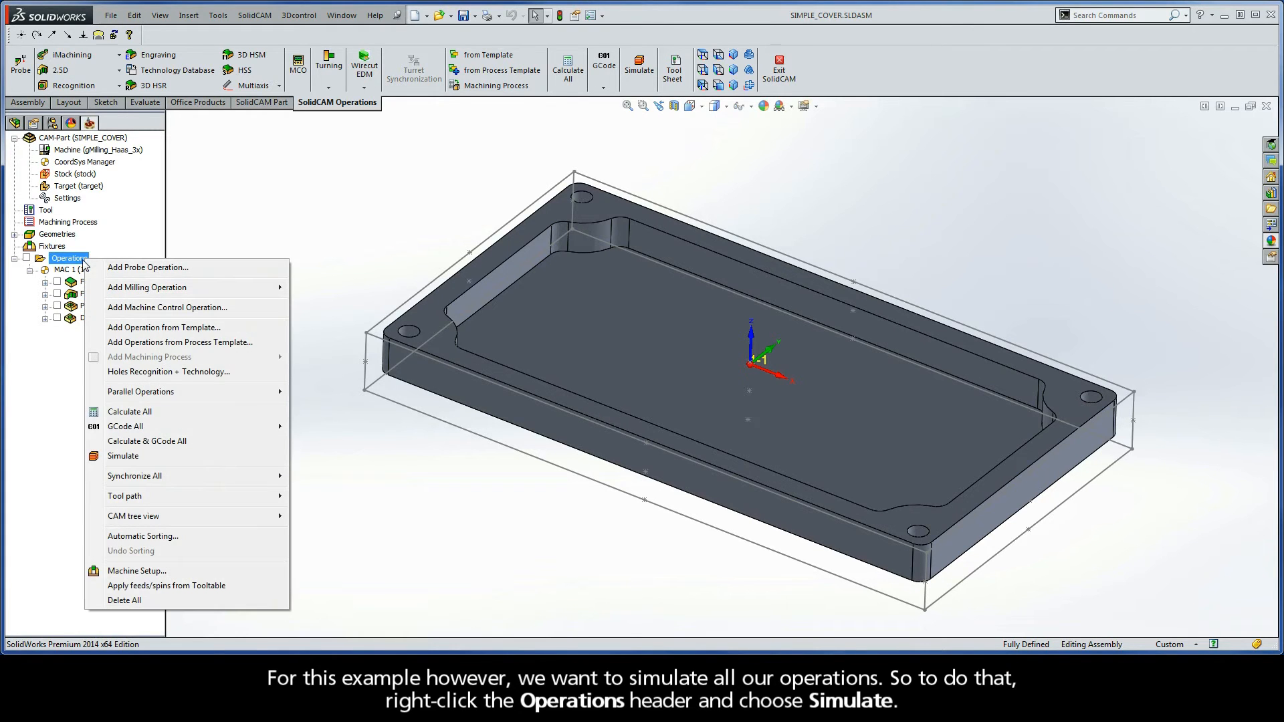
mouse_move(123, 456)
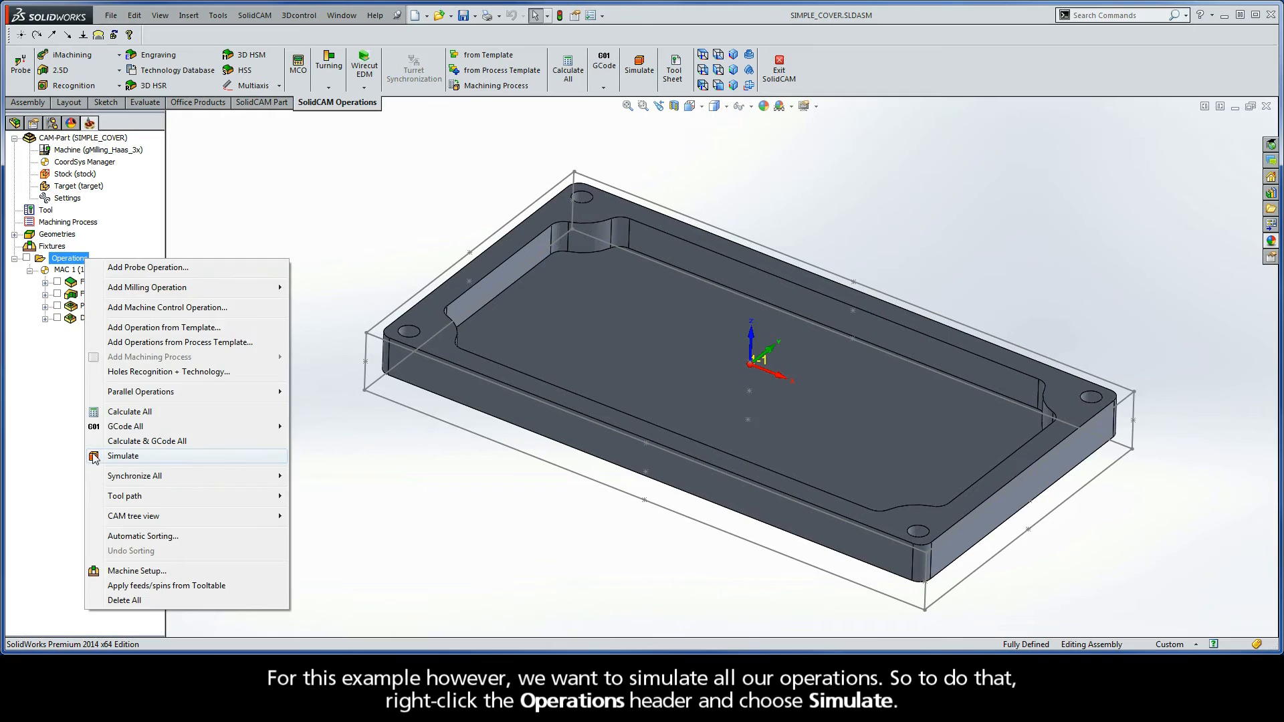
left_click(123, 456)
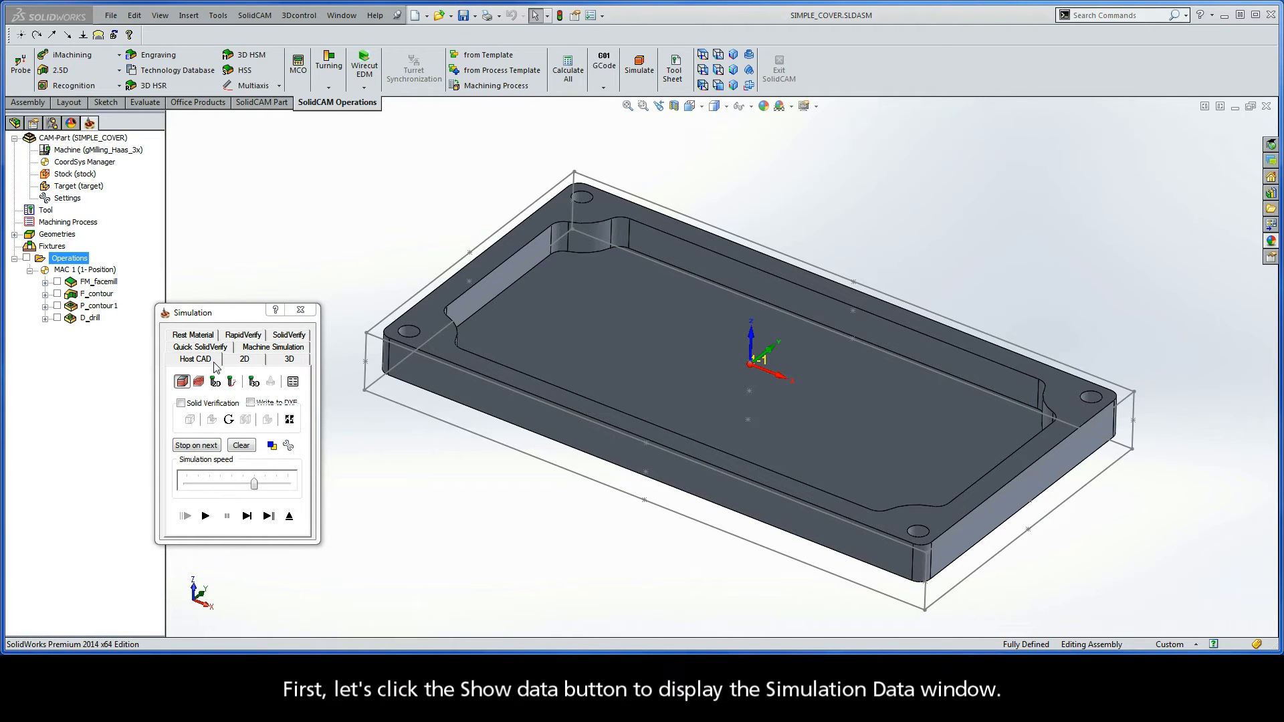
Show the simulation data readout, play the simulation and adjust its speed slider.
left_click(292, 382)
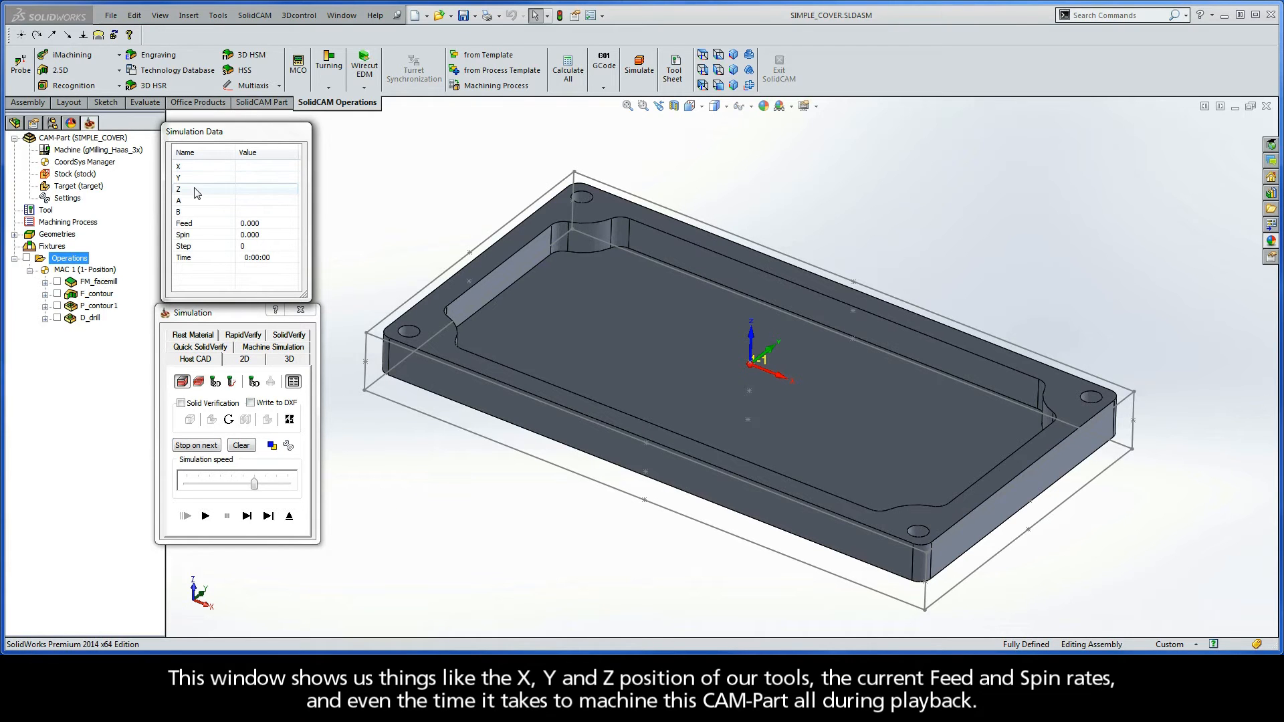
mouse_move(194, 227)
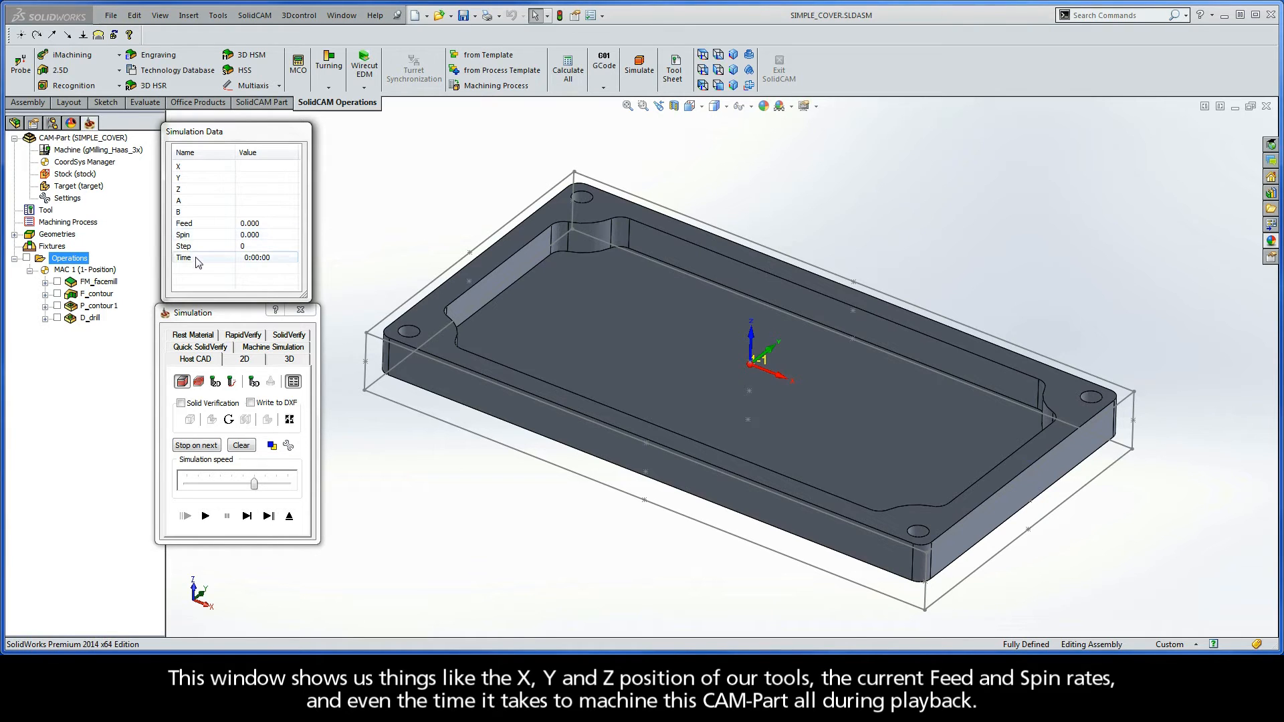
mouse_move(197, 262)
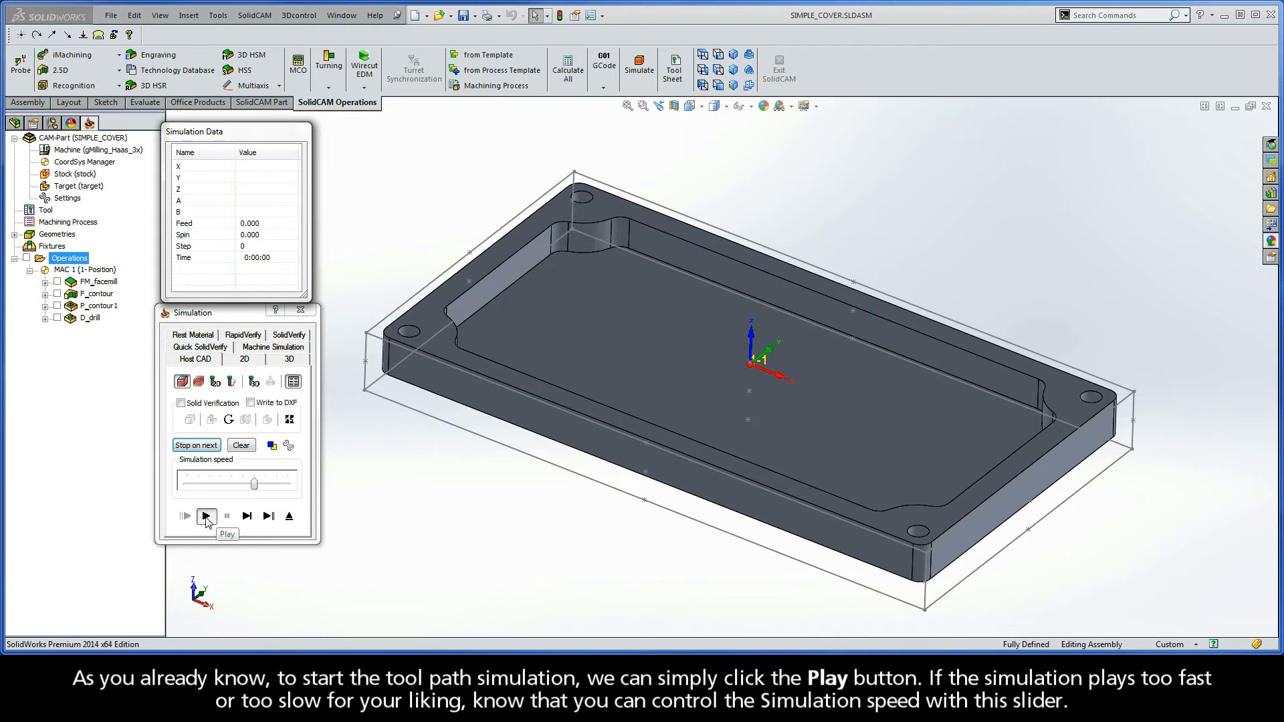
left_click(207, 515)
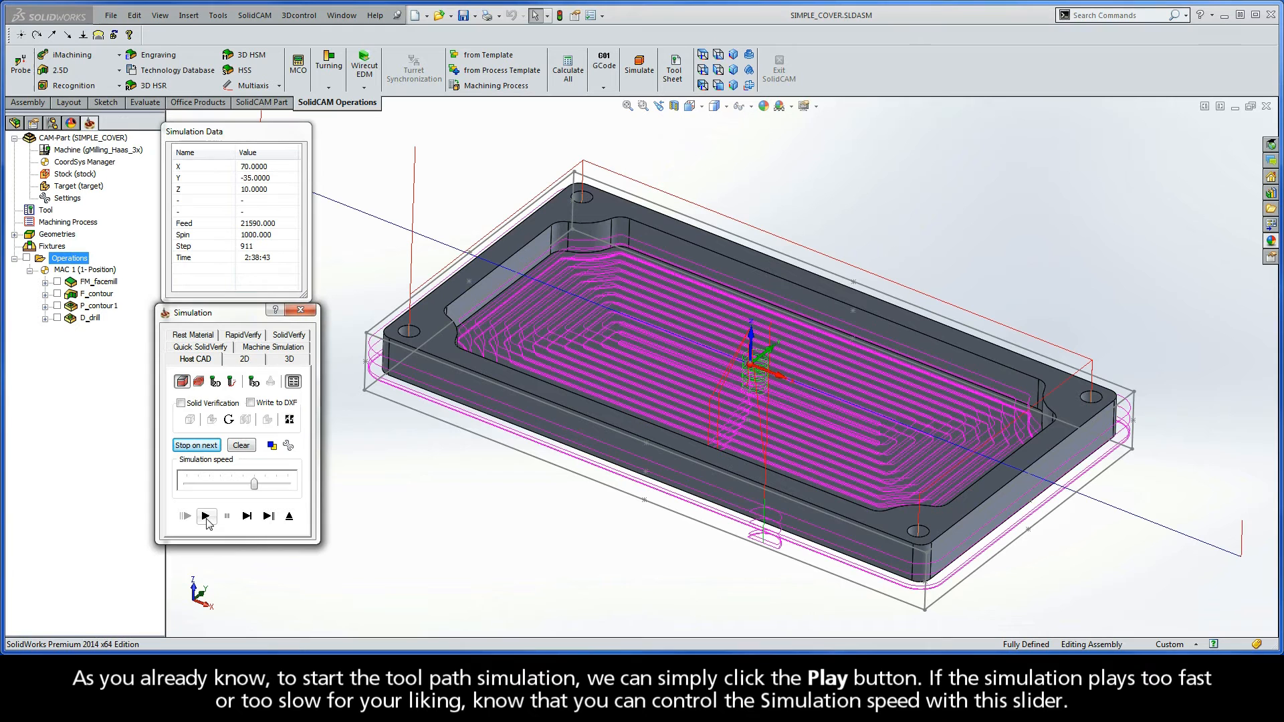
mouse_move(207, 516)
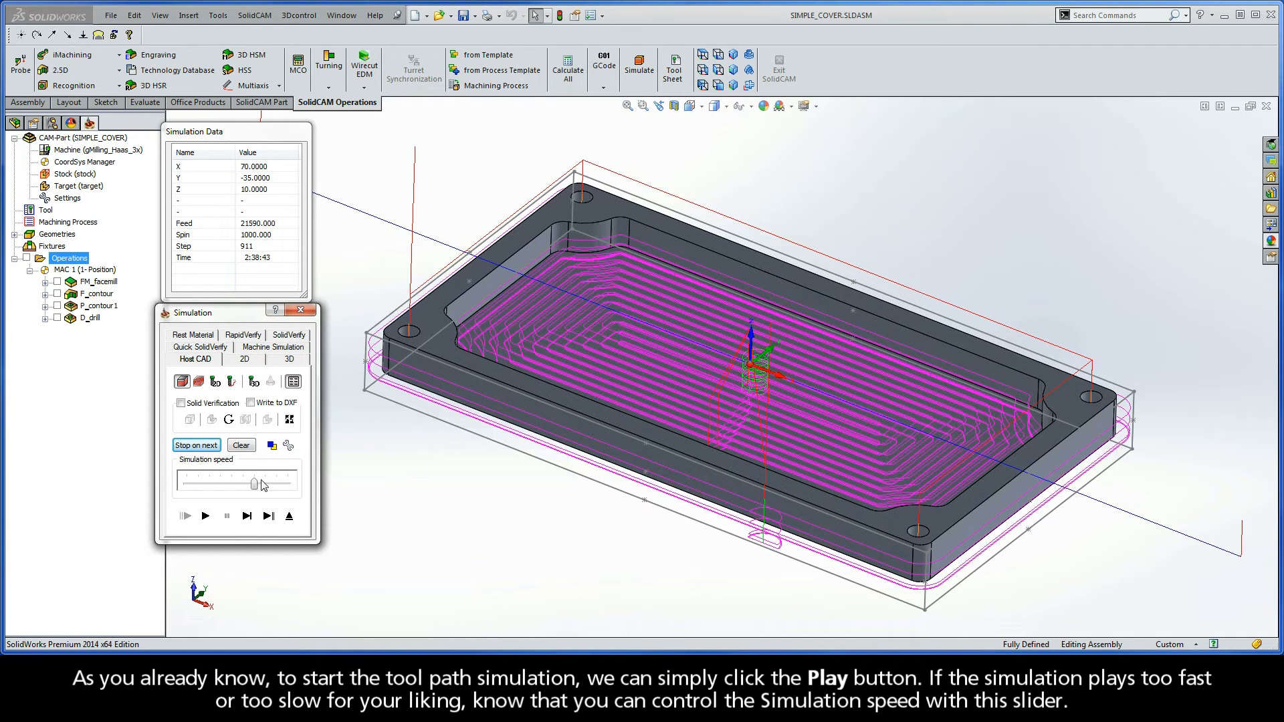
left_click_drag(253, 484, 193, 485)
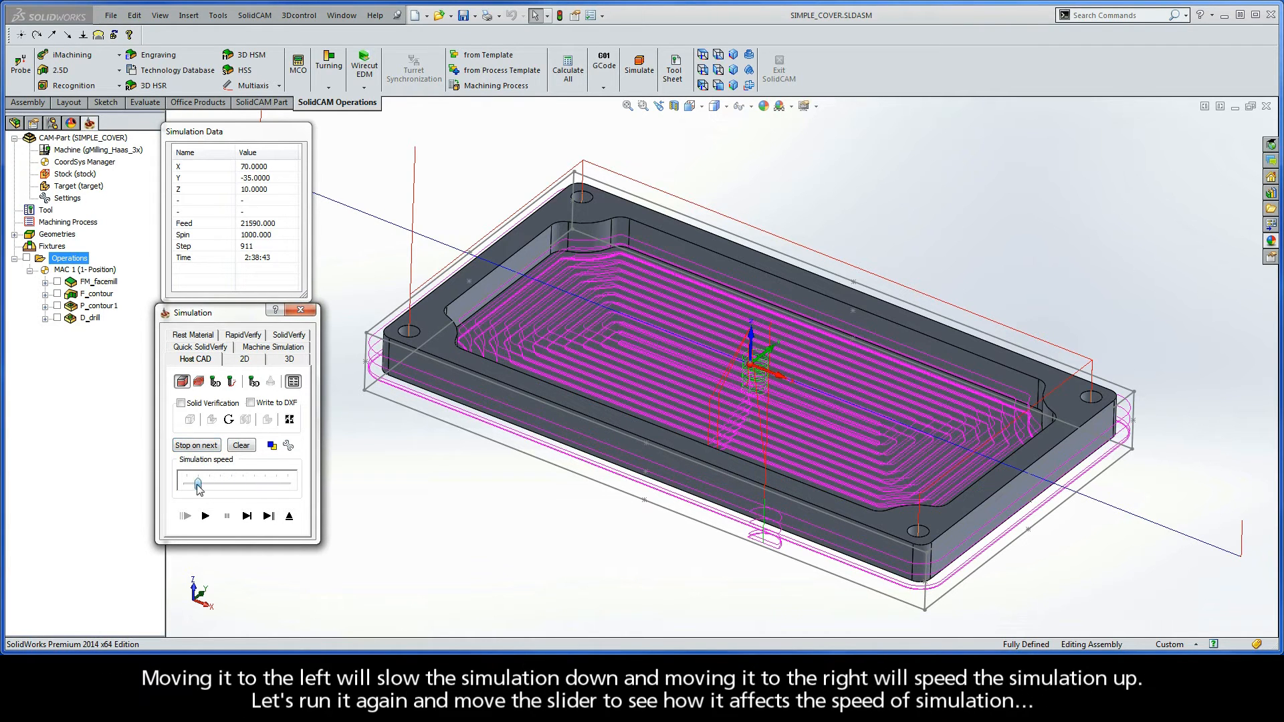
left_click_drag(198, 485, 185, 484)
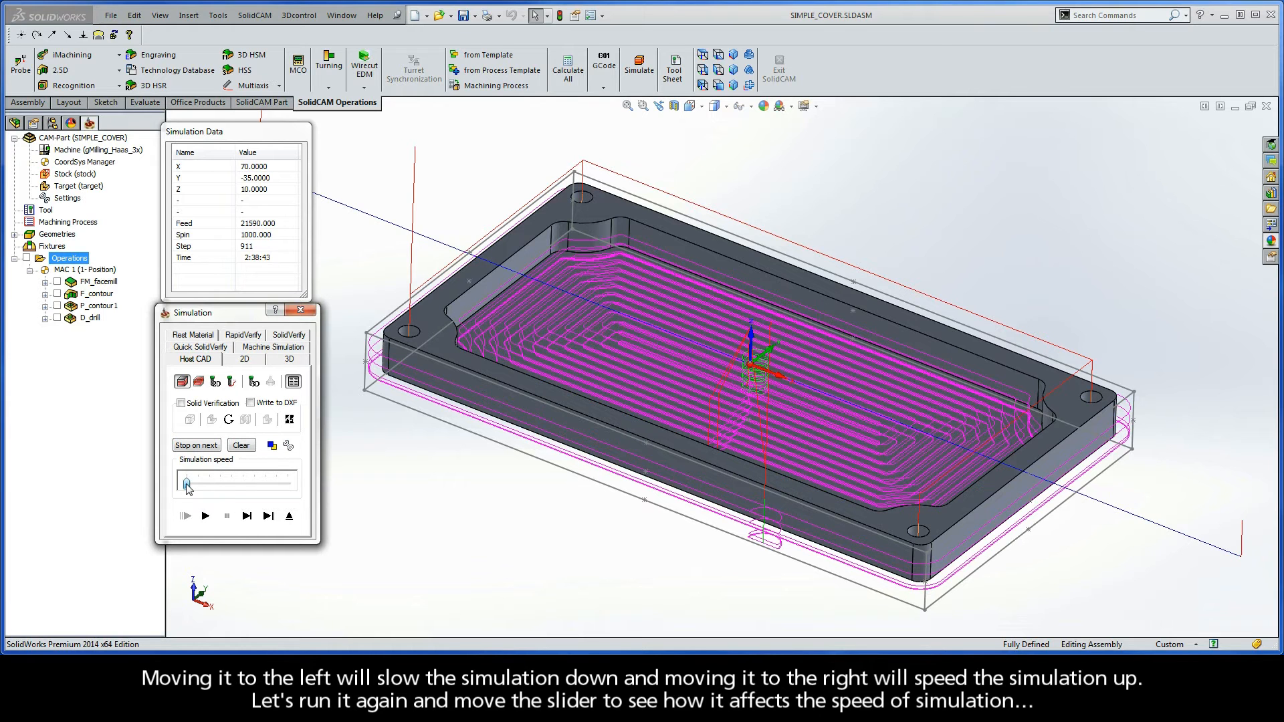
left_click_drag(186, 484, 288, 485)
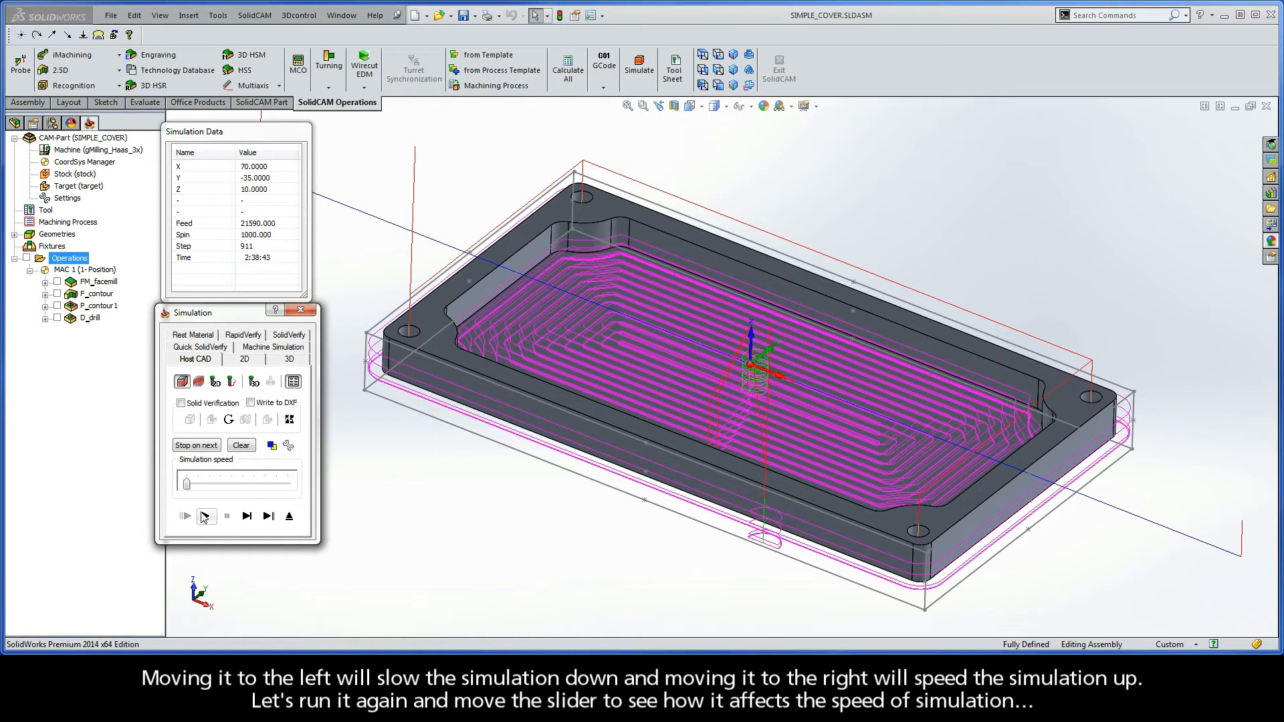
Replay the simulation while raising the playback speed in stages.
left_click(185, 515)
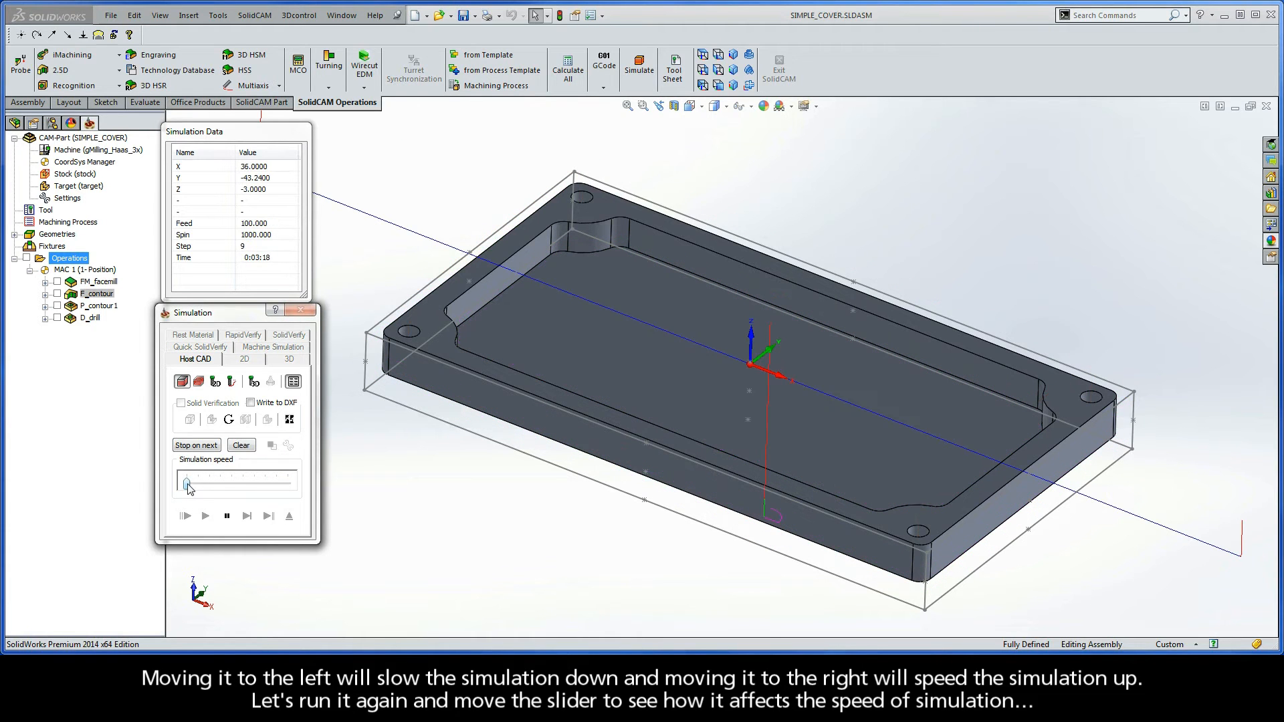
left_click_drag(186, 484, 197, 484)
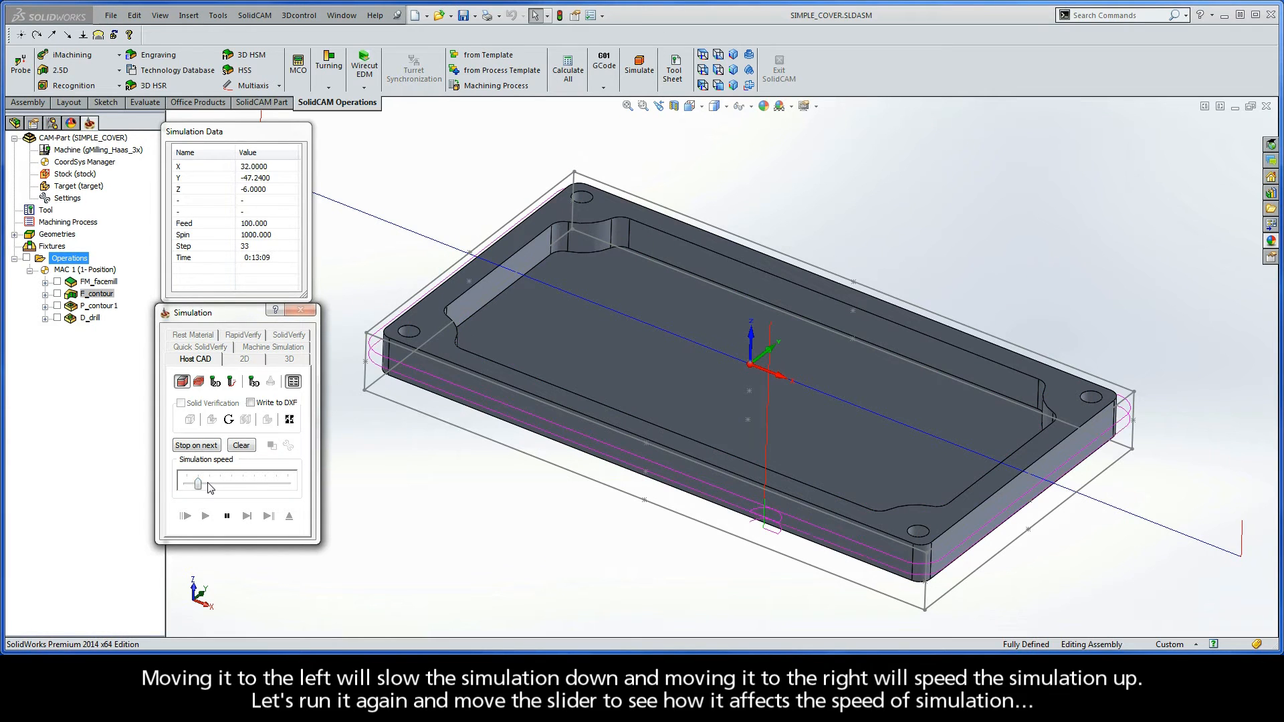
left_click_drag(198, 485, 219, 484)
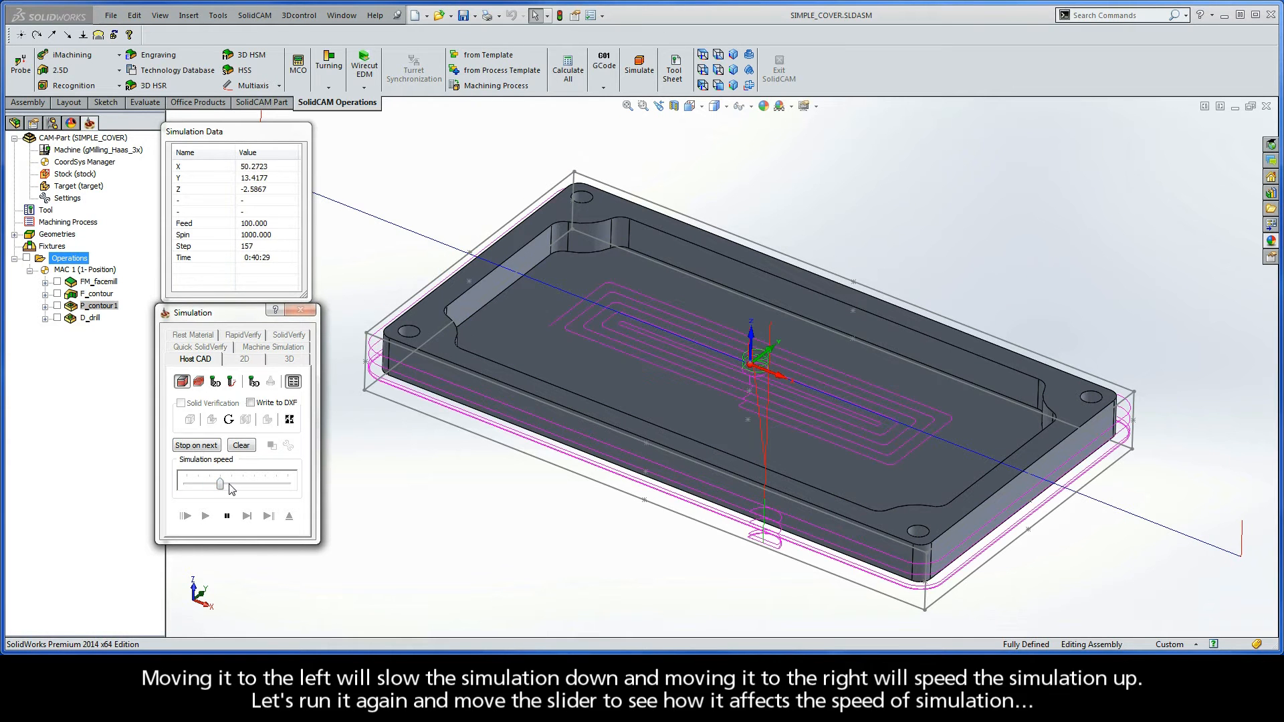
left_click_drag(220, 484, 249, 484)
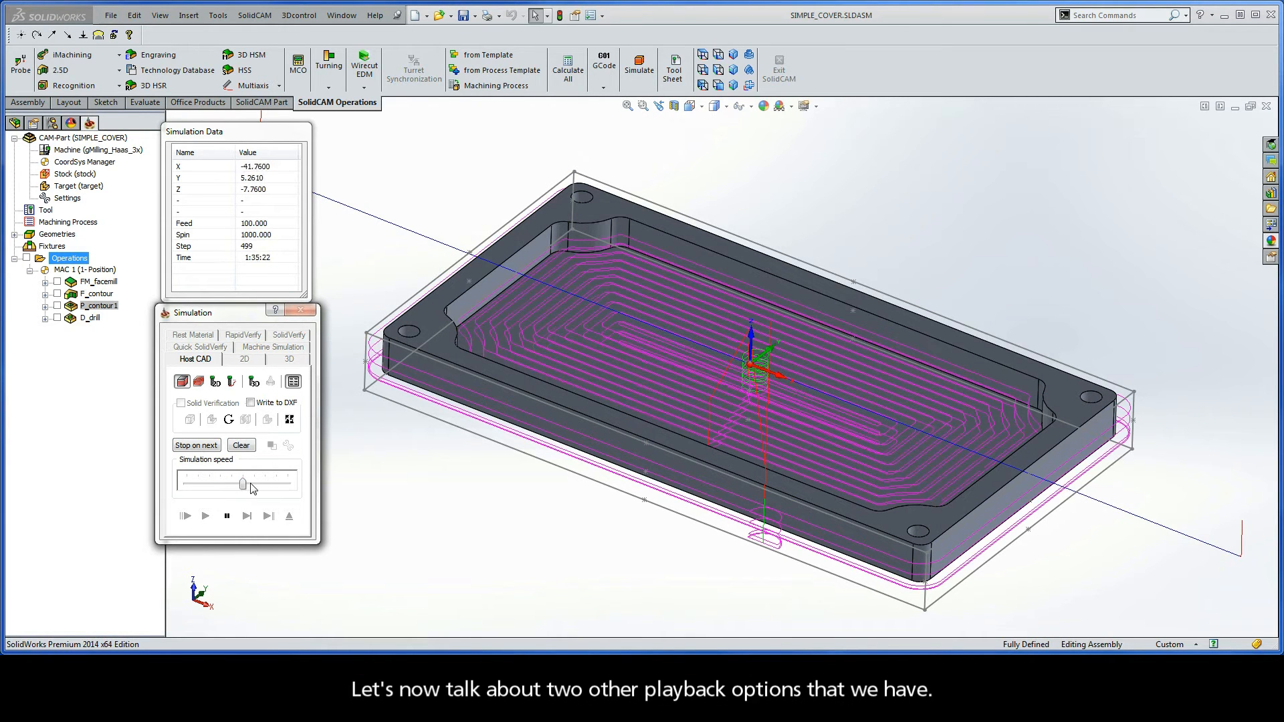
Stop the simulation and advance the tool five single steps.
left_click(204, 516)
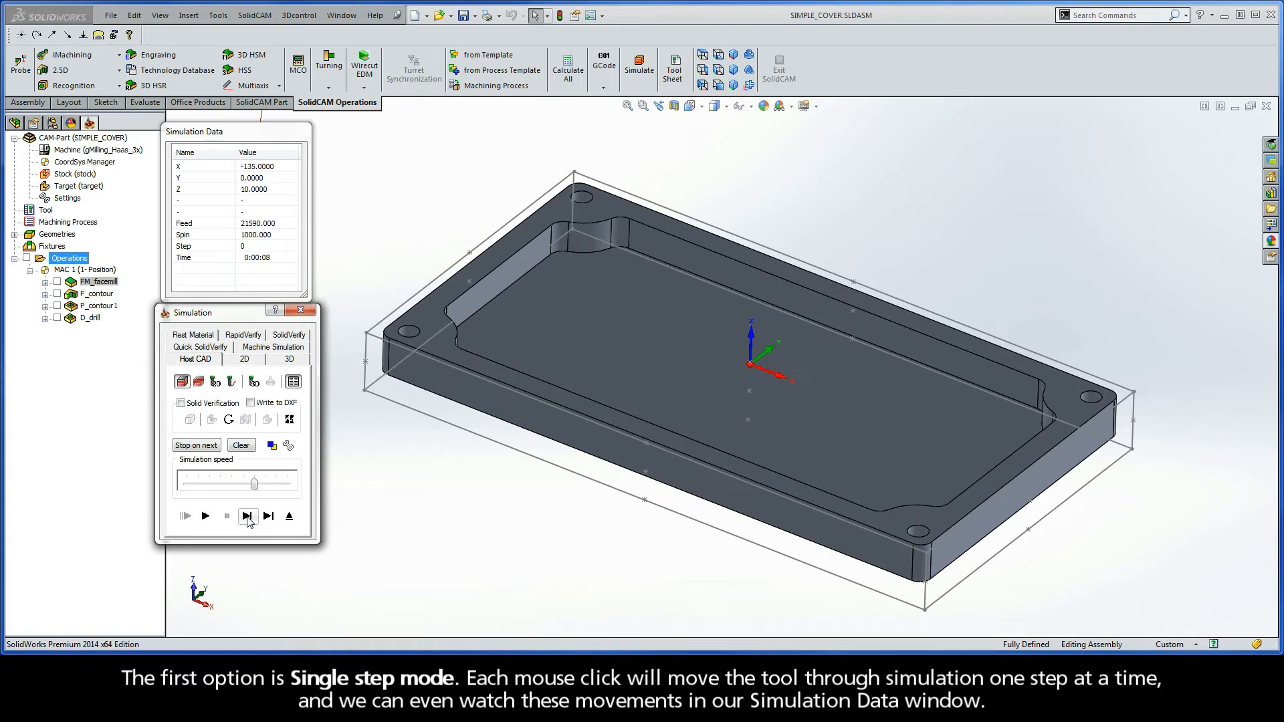
left_click(248, 515)
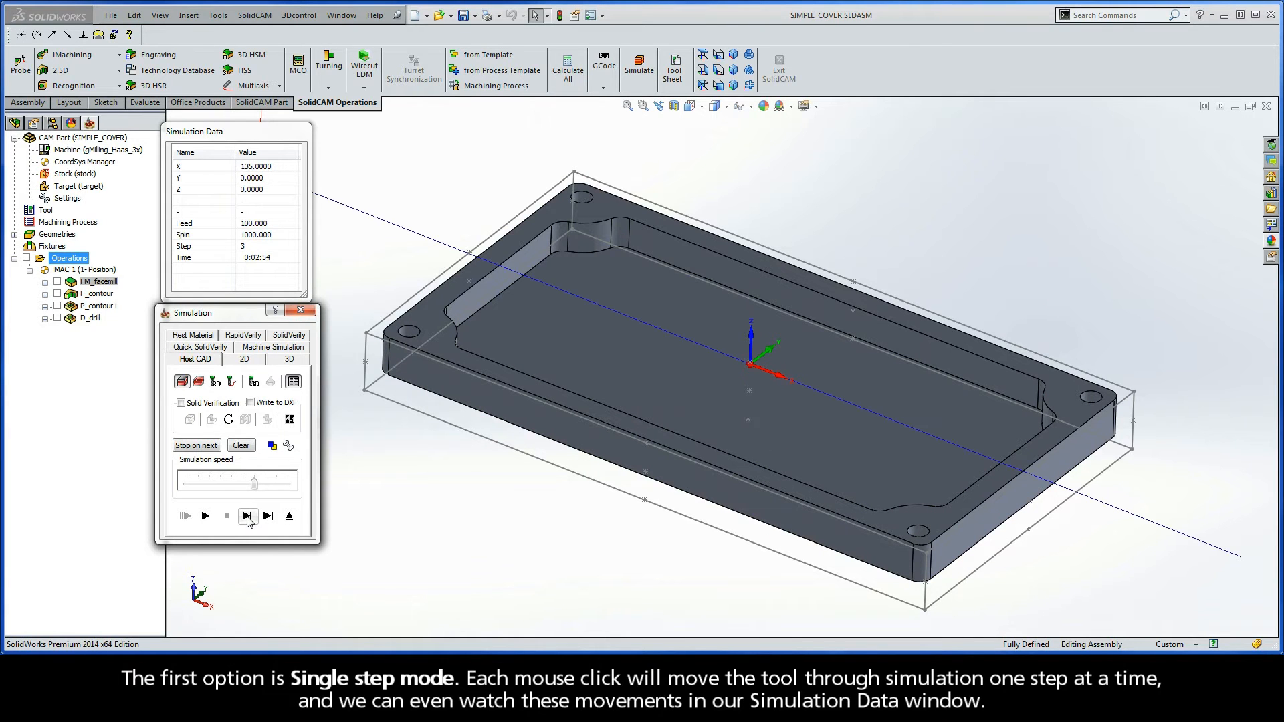
left_click(247, 516)
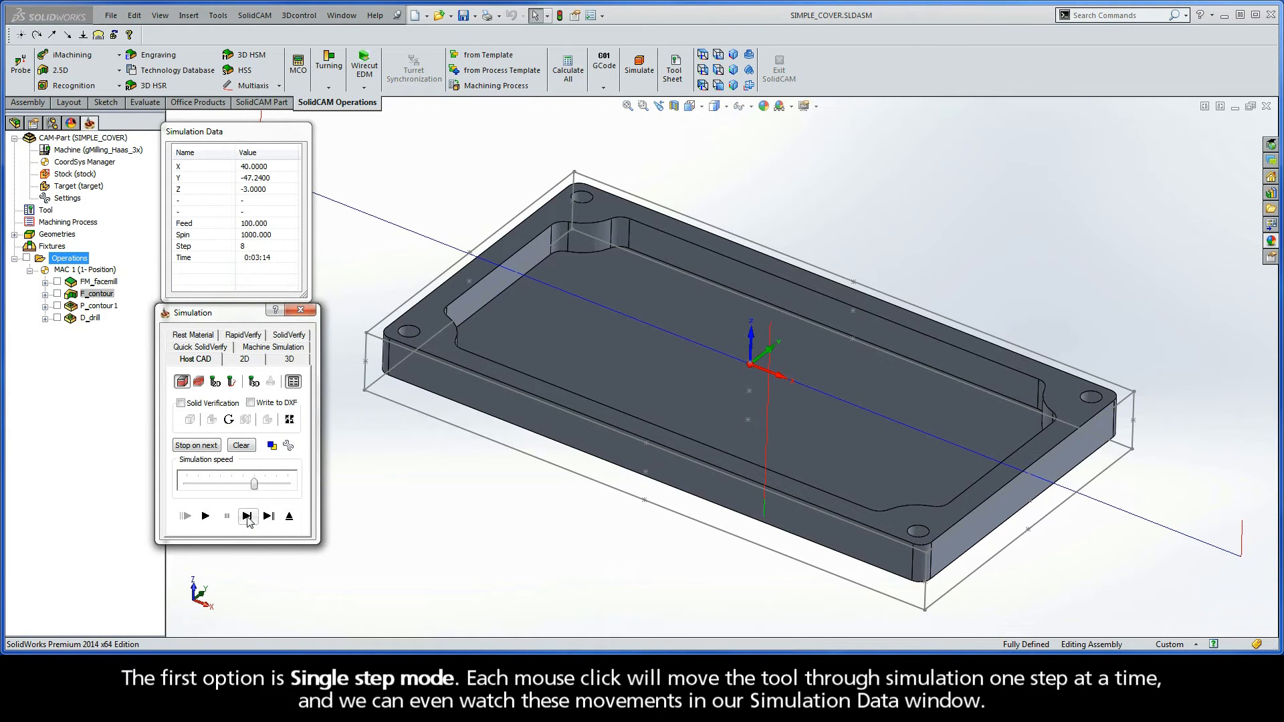
left_click(247, 516)
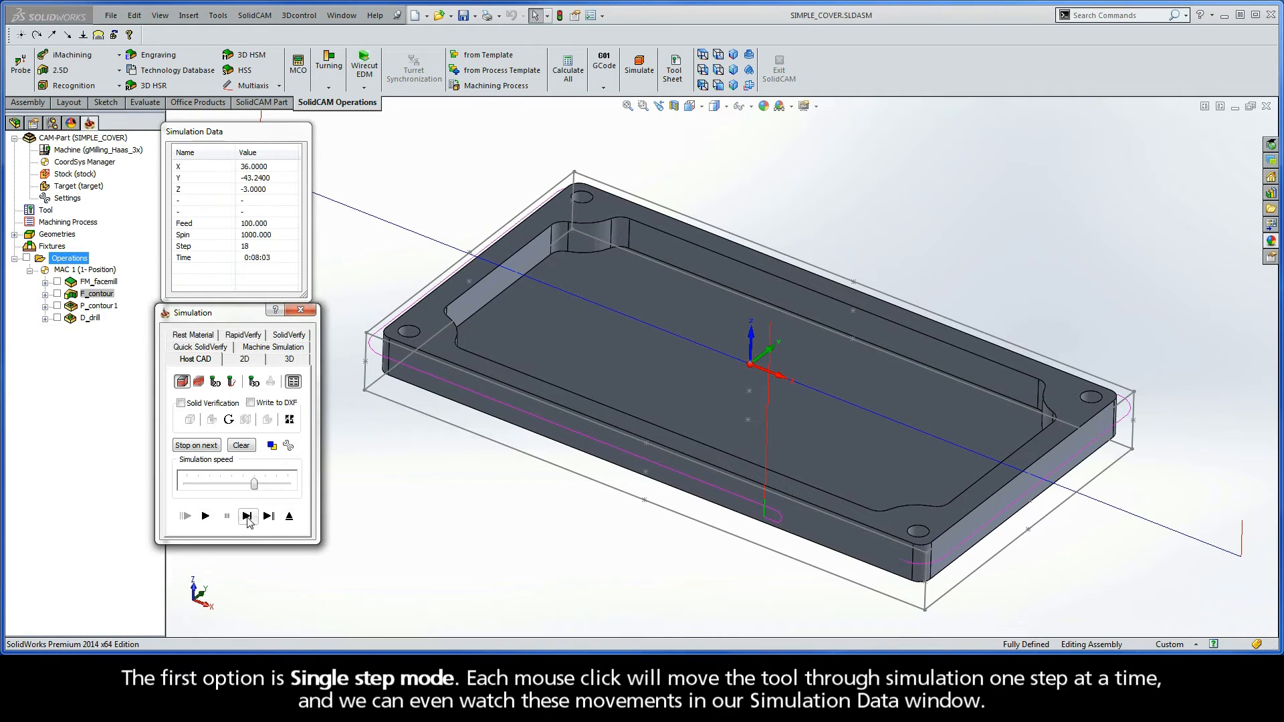
left_click(247, 516)
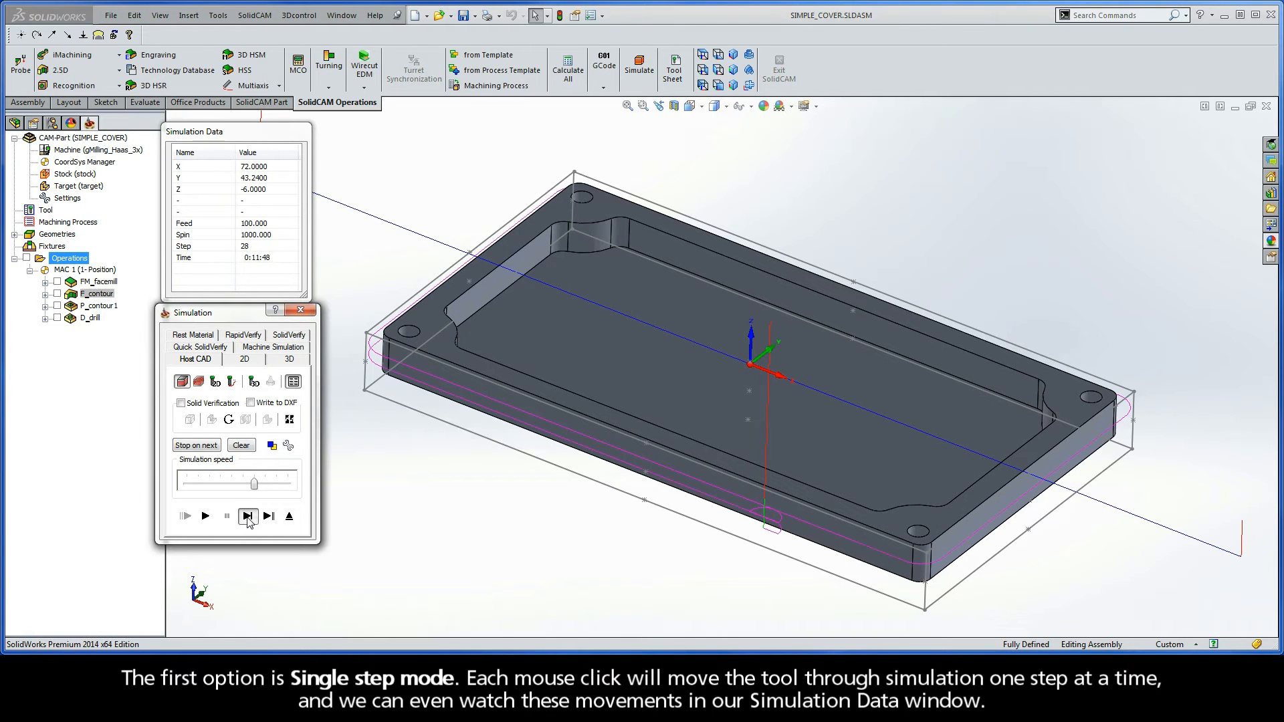
left_click(248, 516)
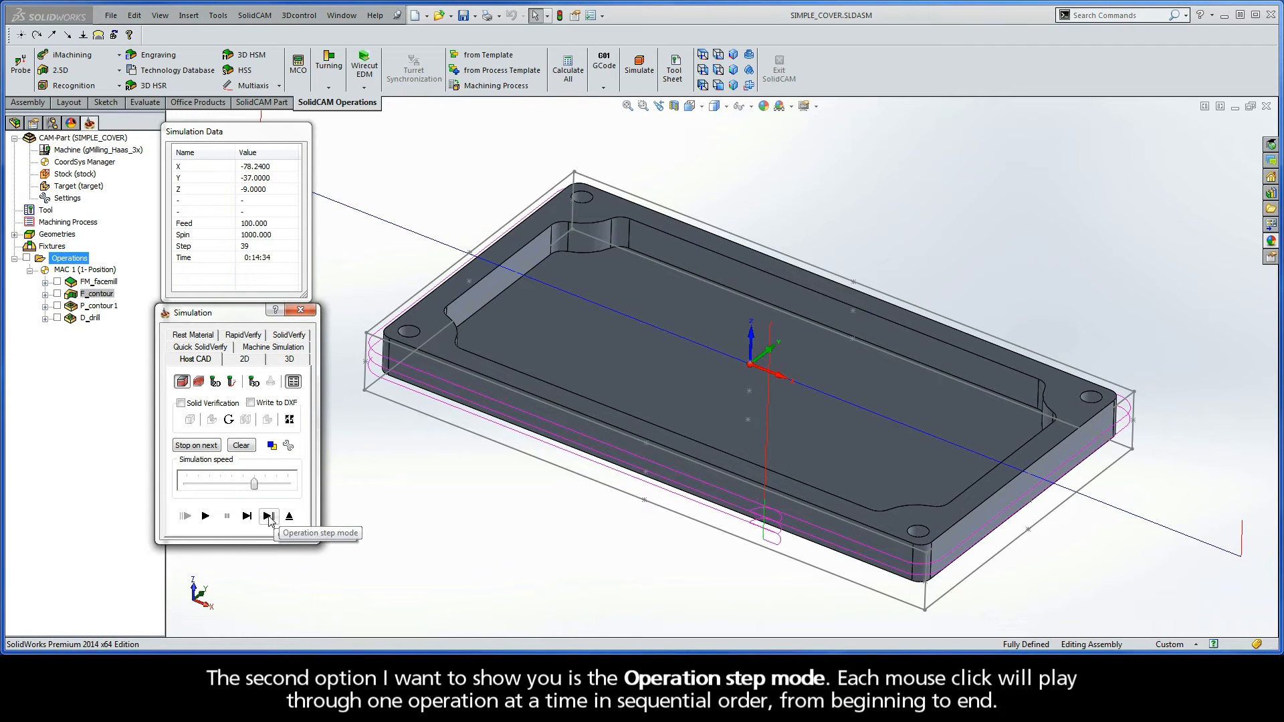
Step operation by operation through the facemill, profile and pocket toolpaths.
left_click(269, 515)
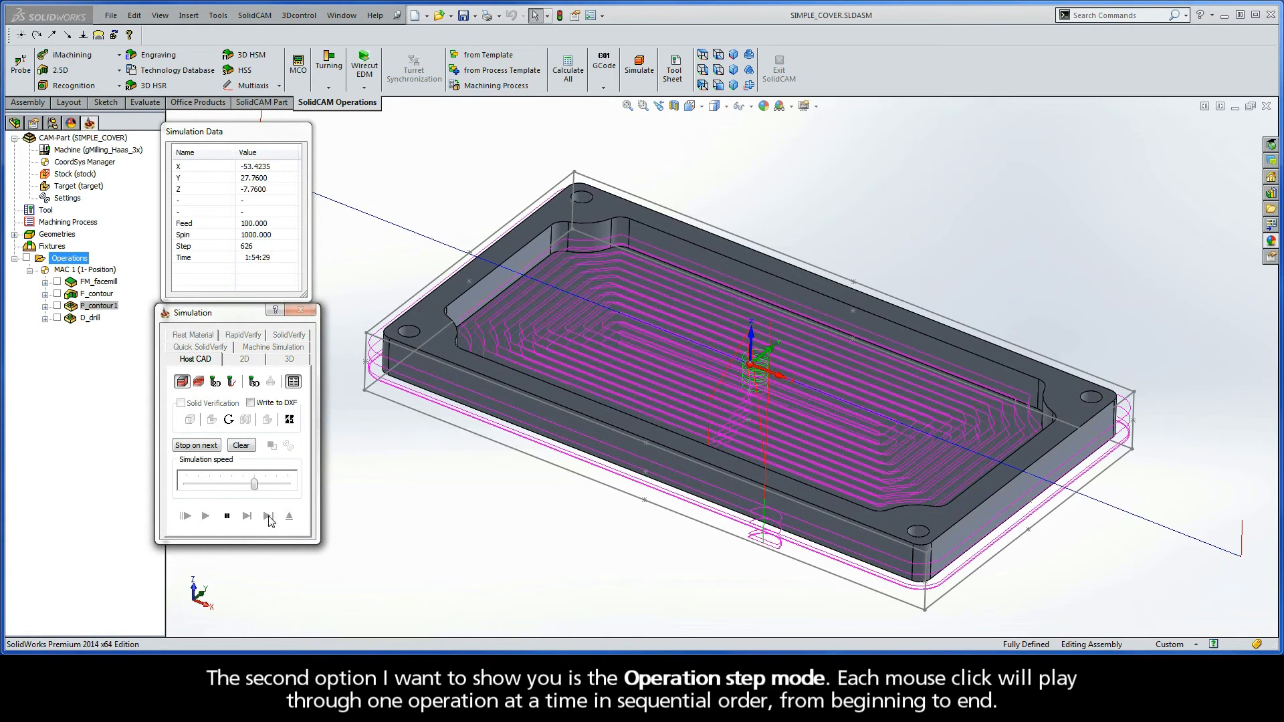
left_click(269, 516)
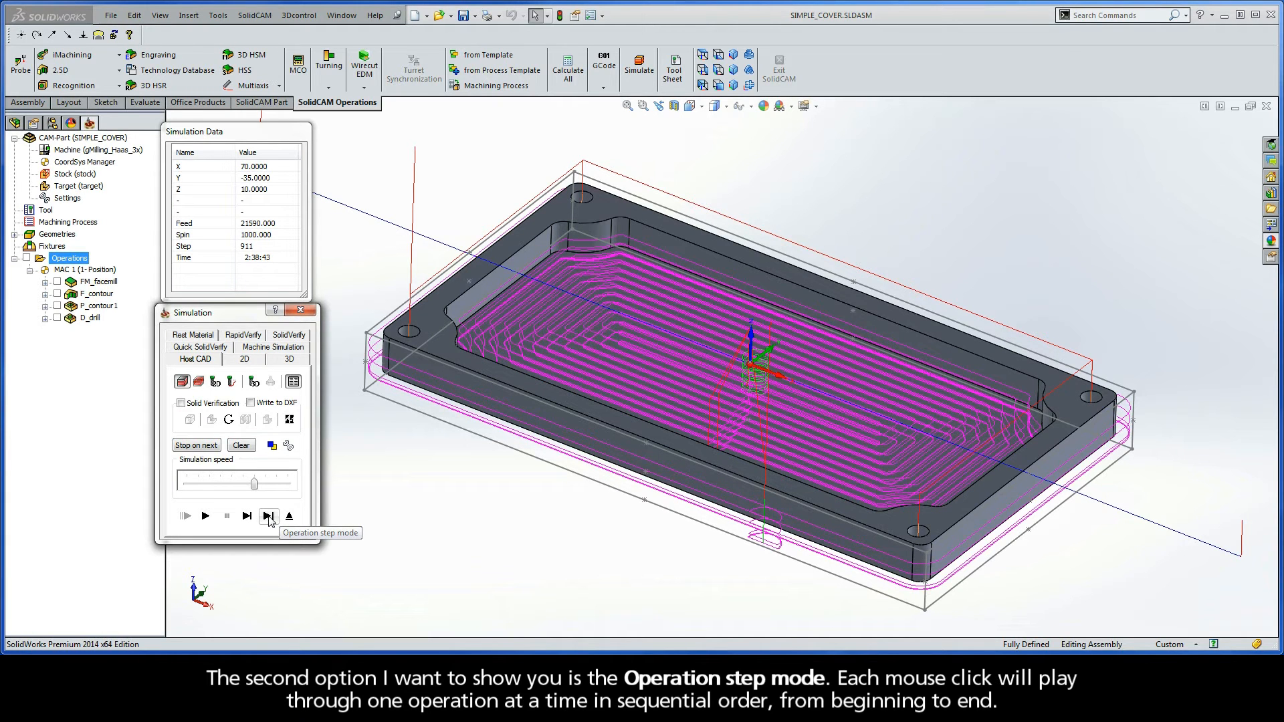
left_click(269, 515)
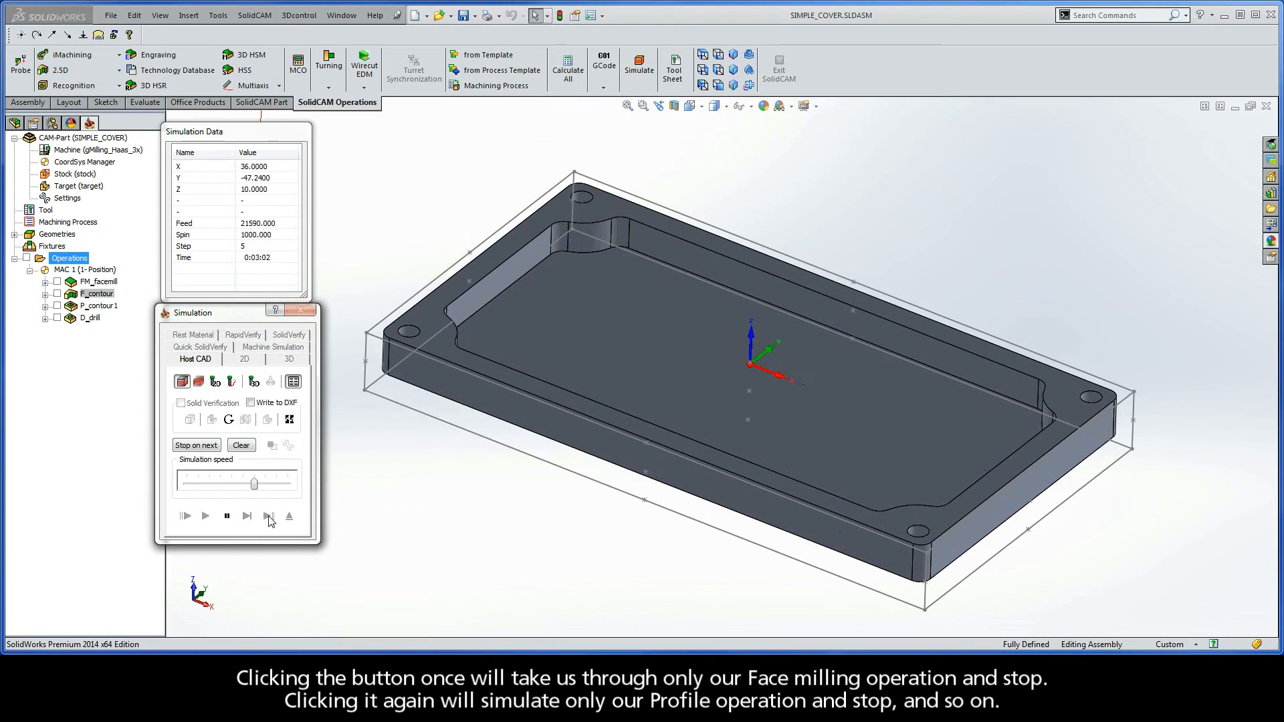
left_click(267, 515)
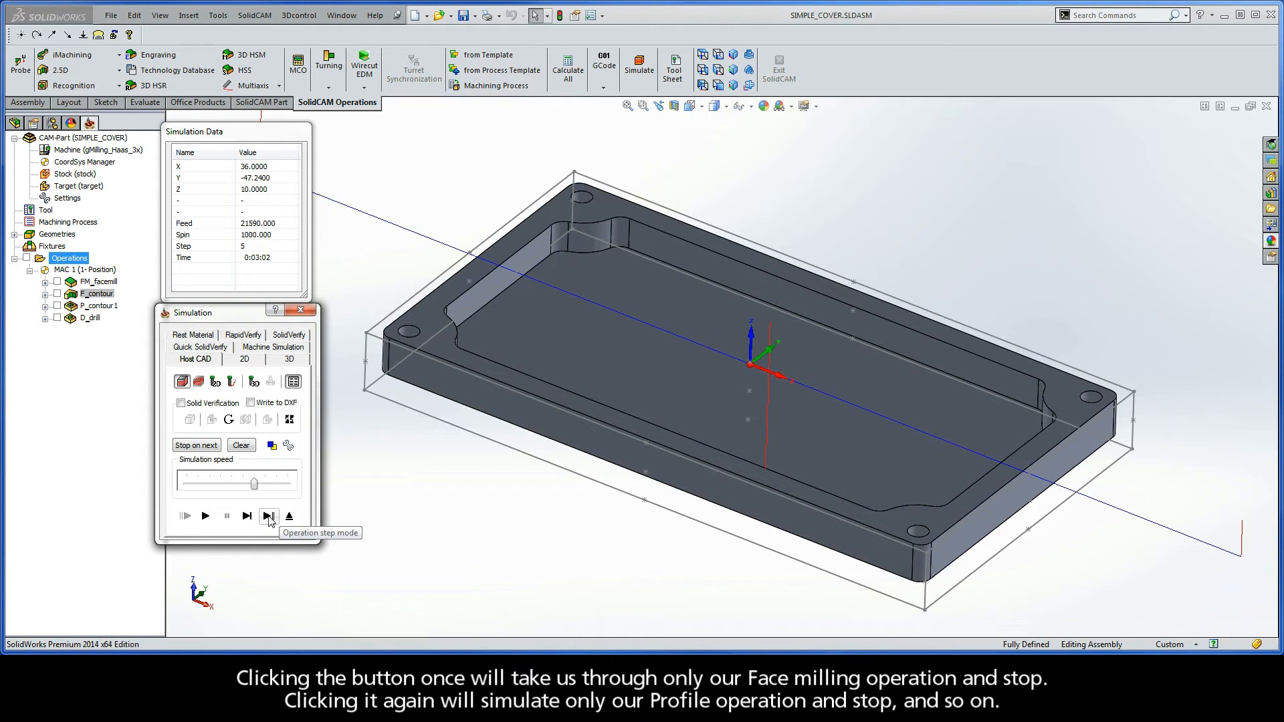
left_click(269, 516)
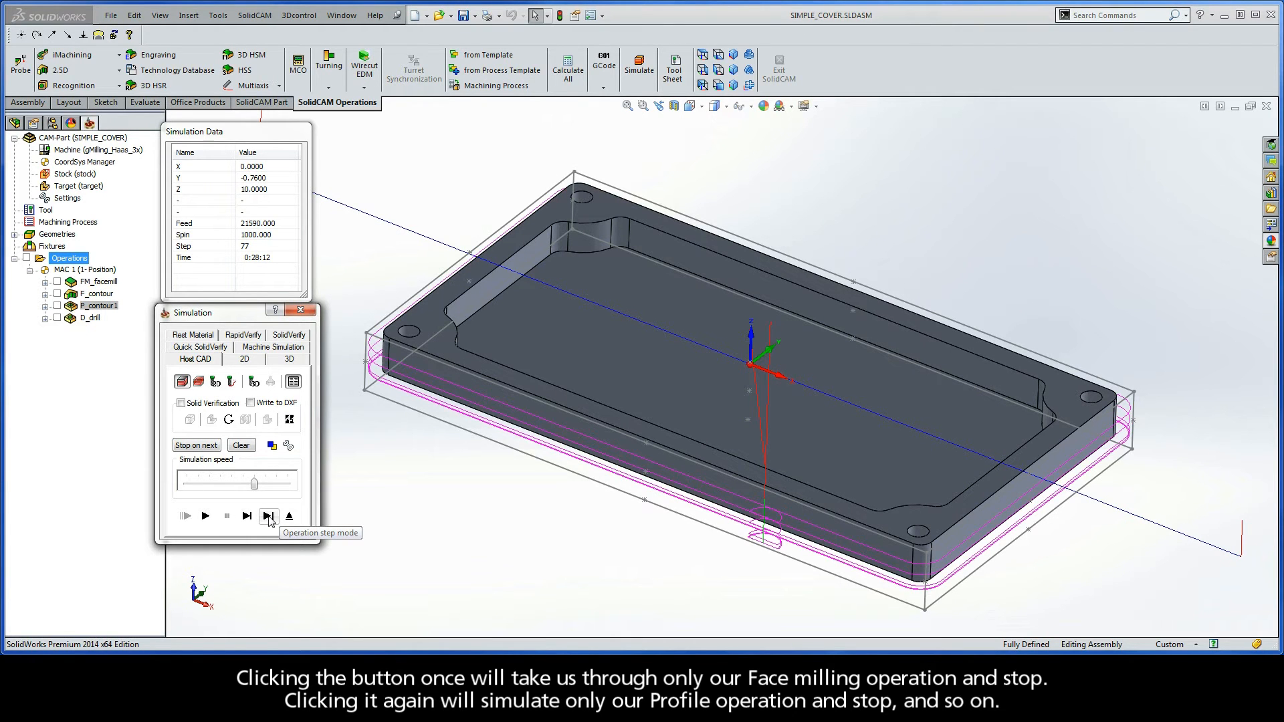
left_click(268, 516)
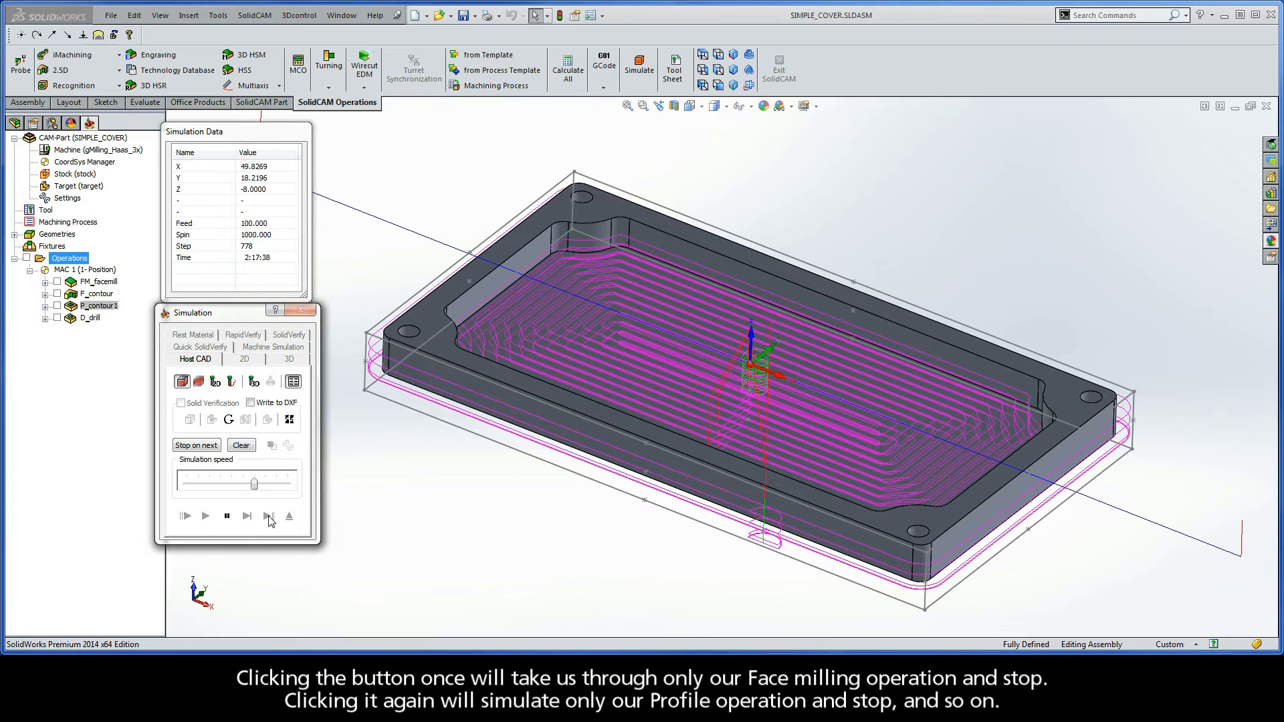
left_click(269, 515)
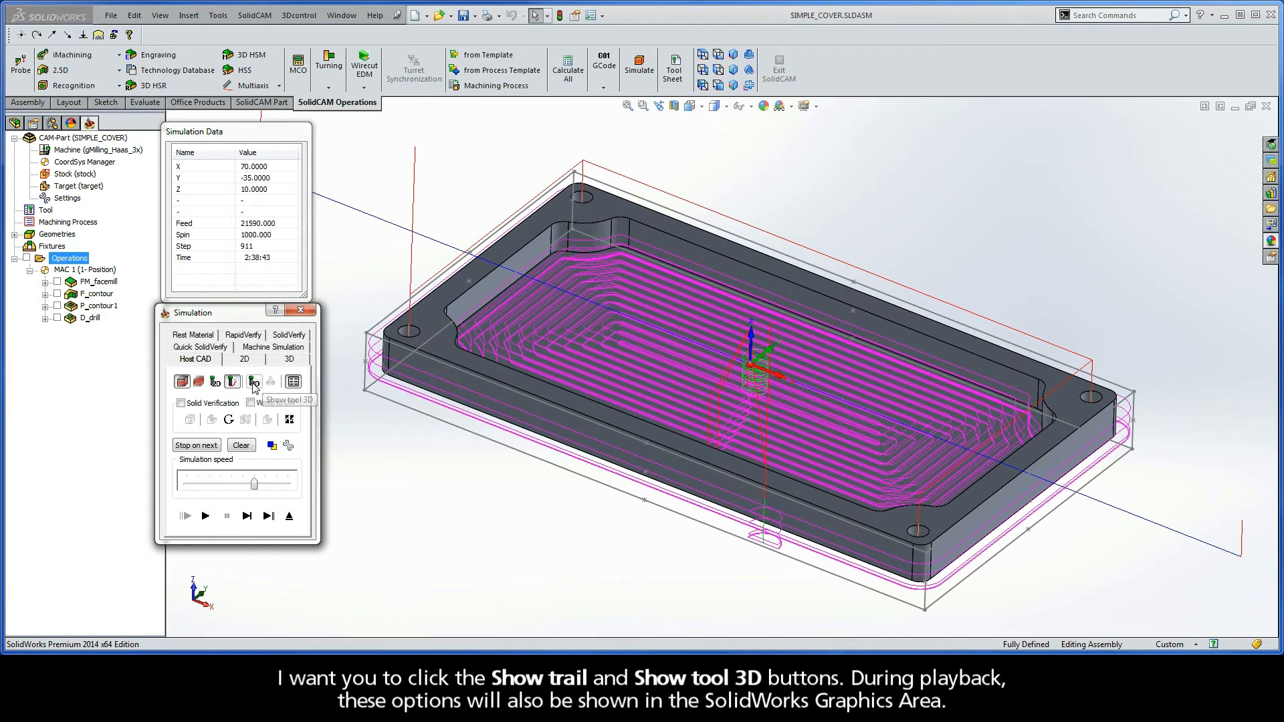
Show the cutting tool in 3D over the toolpaths.
left_click(254, 382)
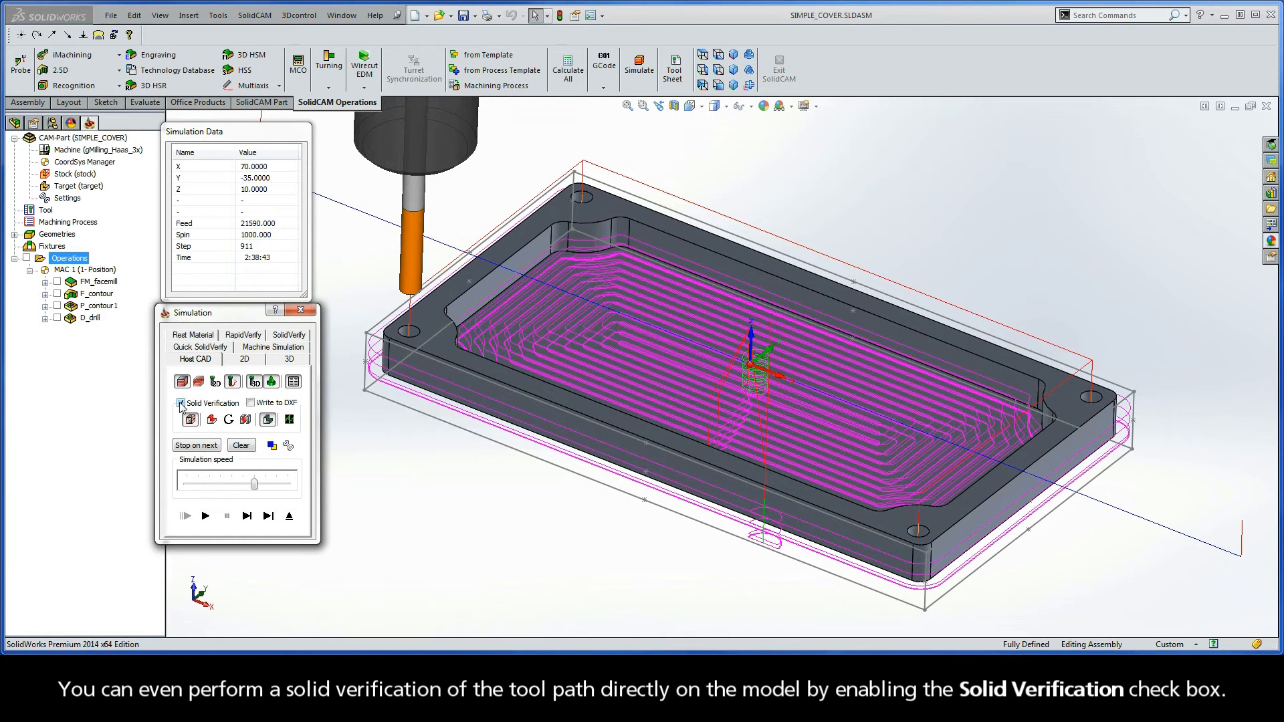
Replay the simulation with solid verification through to the end.
left_click(180, 402)
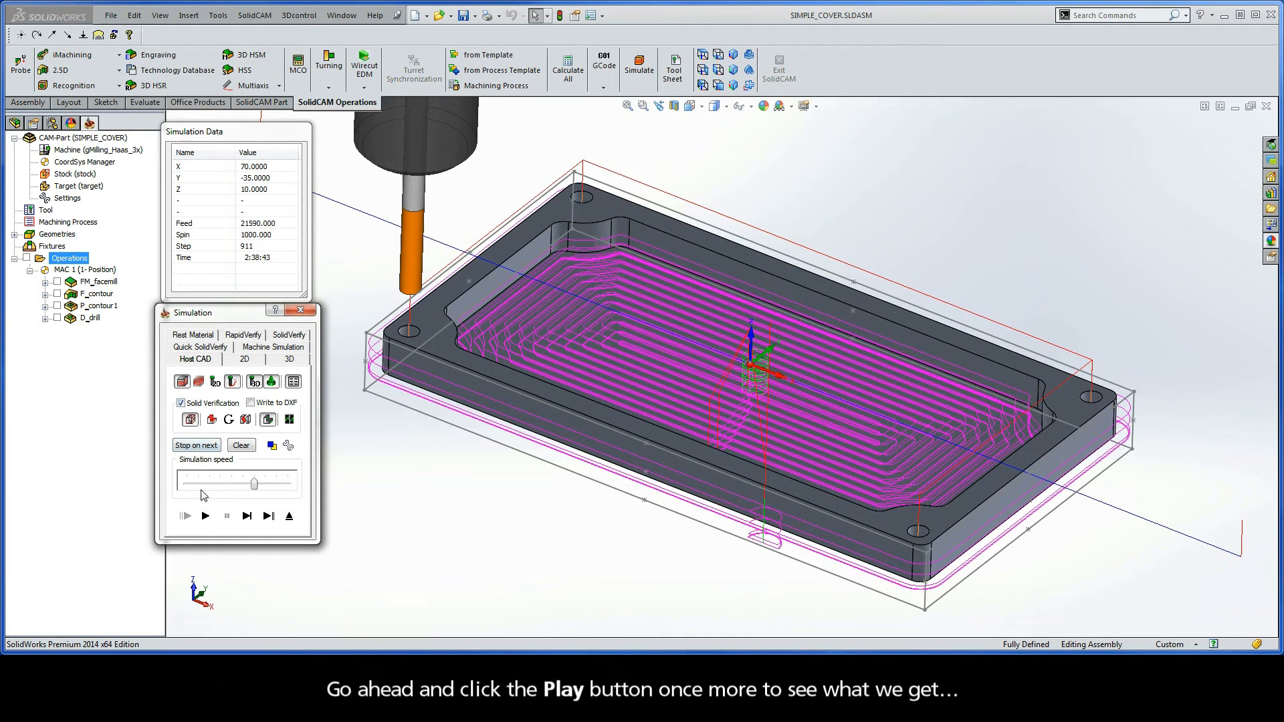
left_click(205, 516)
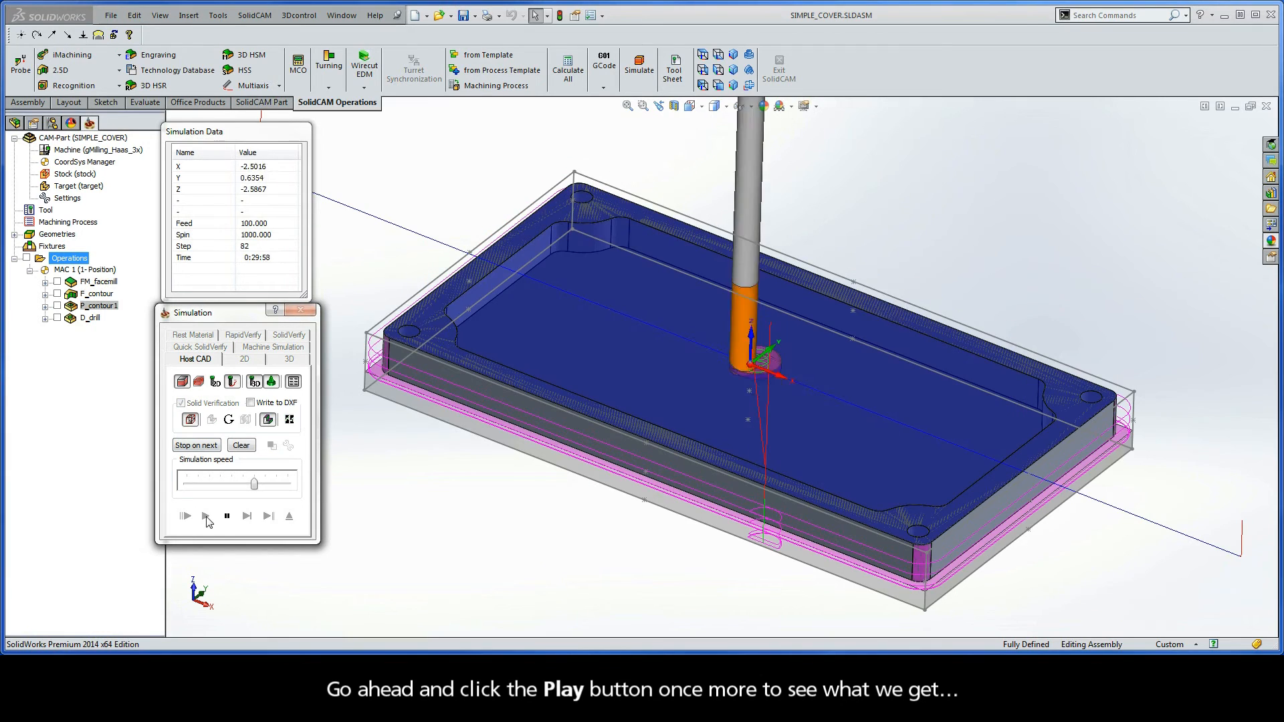
left_click(183, 516)
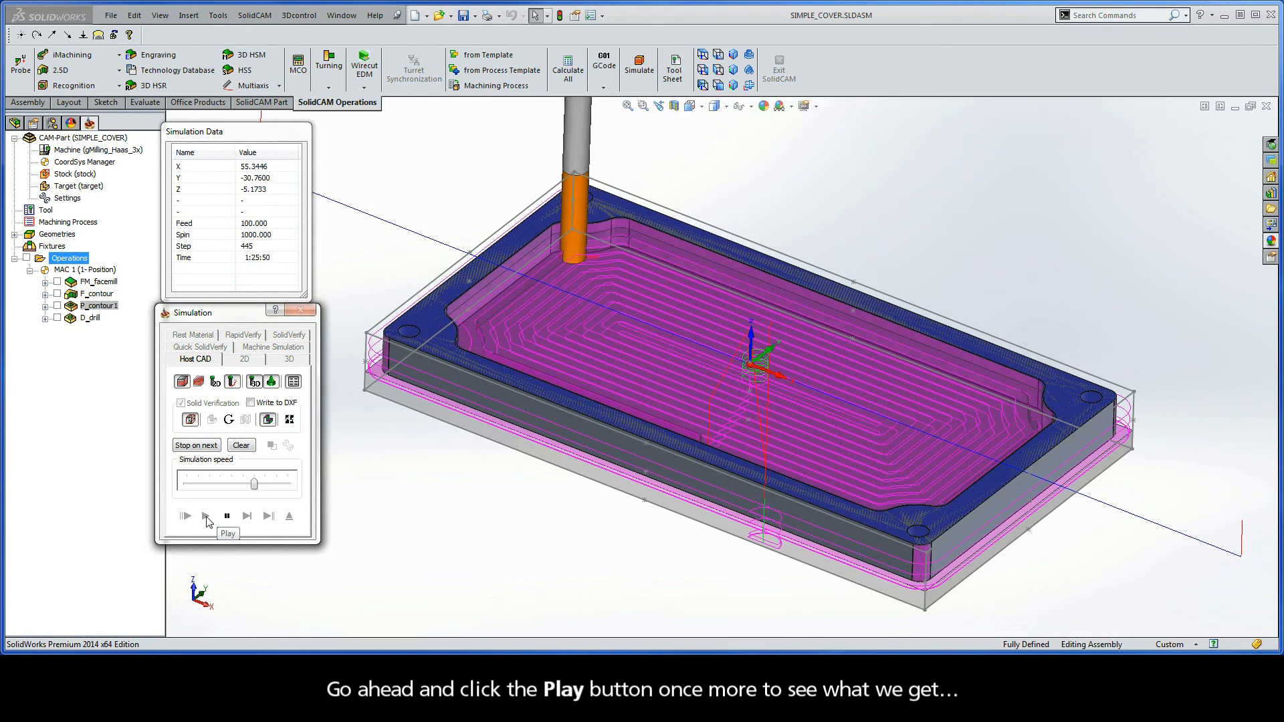
left_click(184, 516)
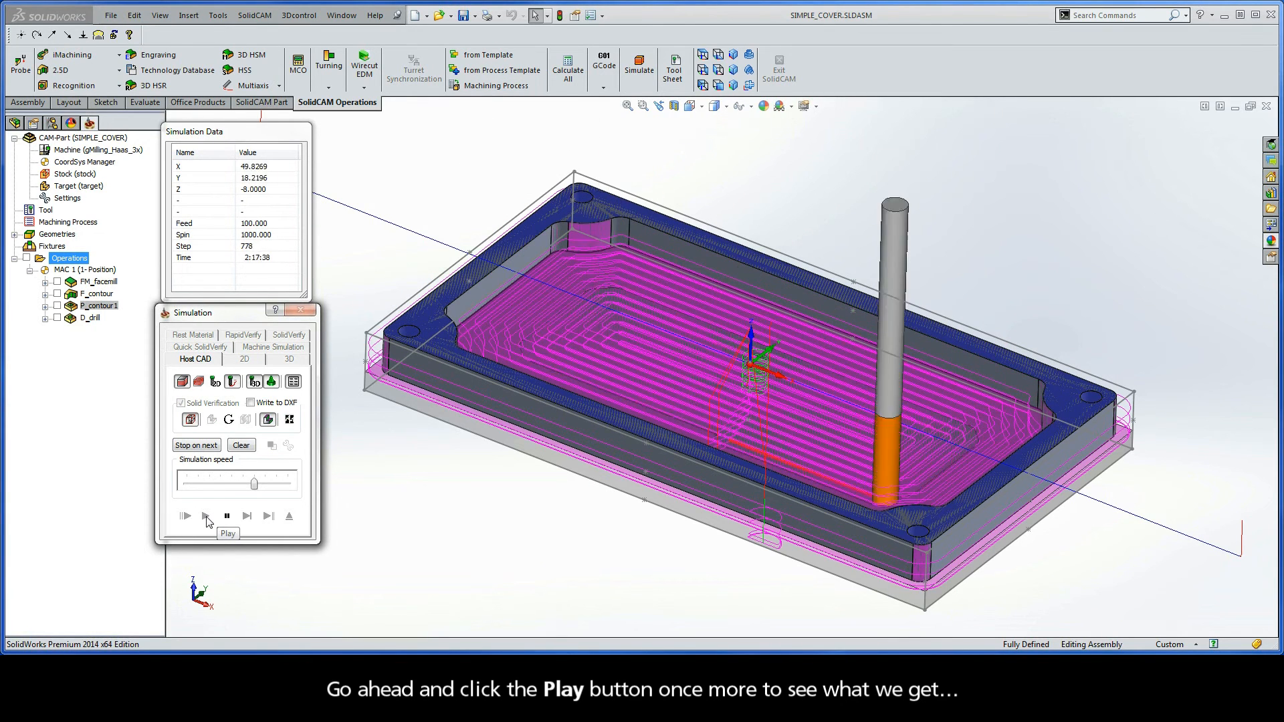
left_click(185, 515)
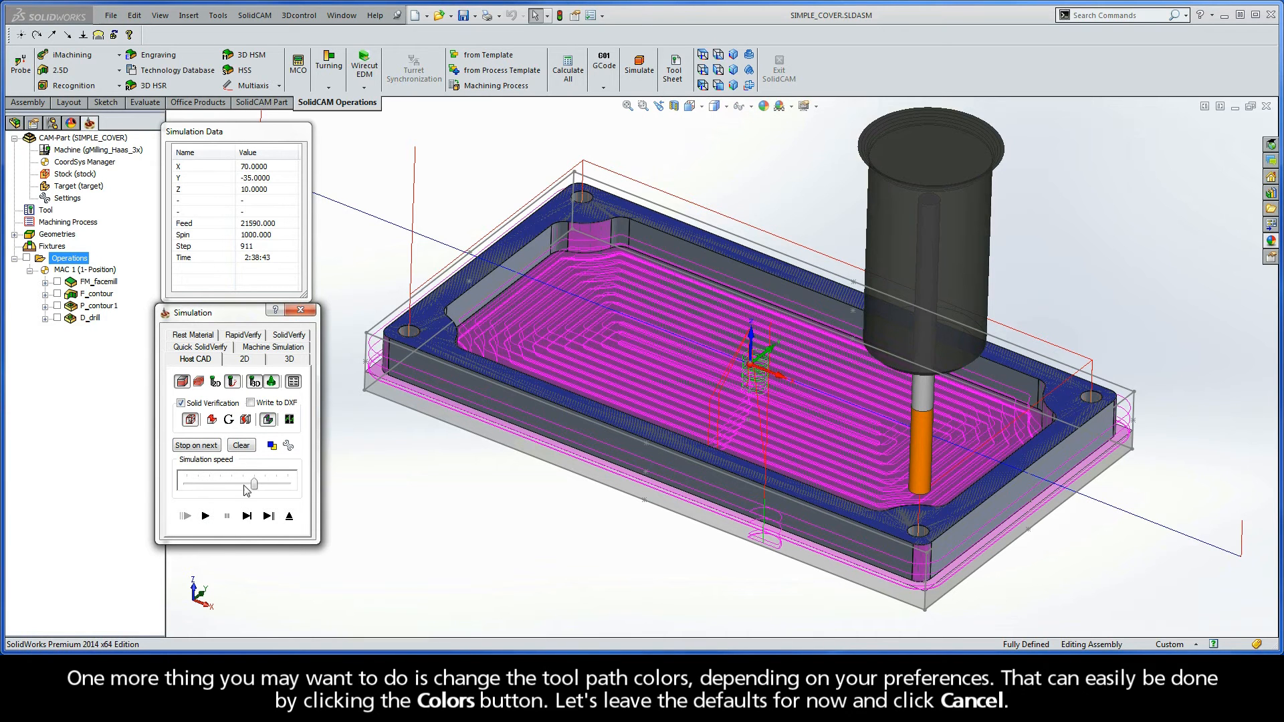
mouse_move(273, 445)
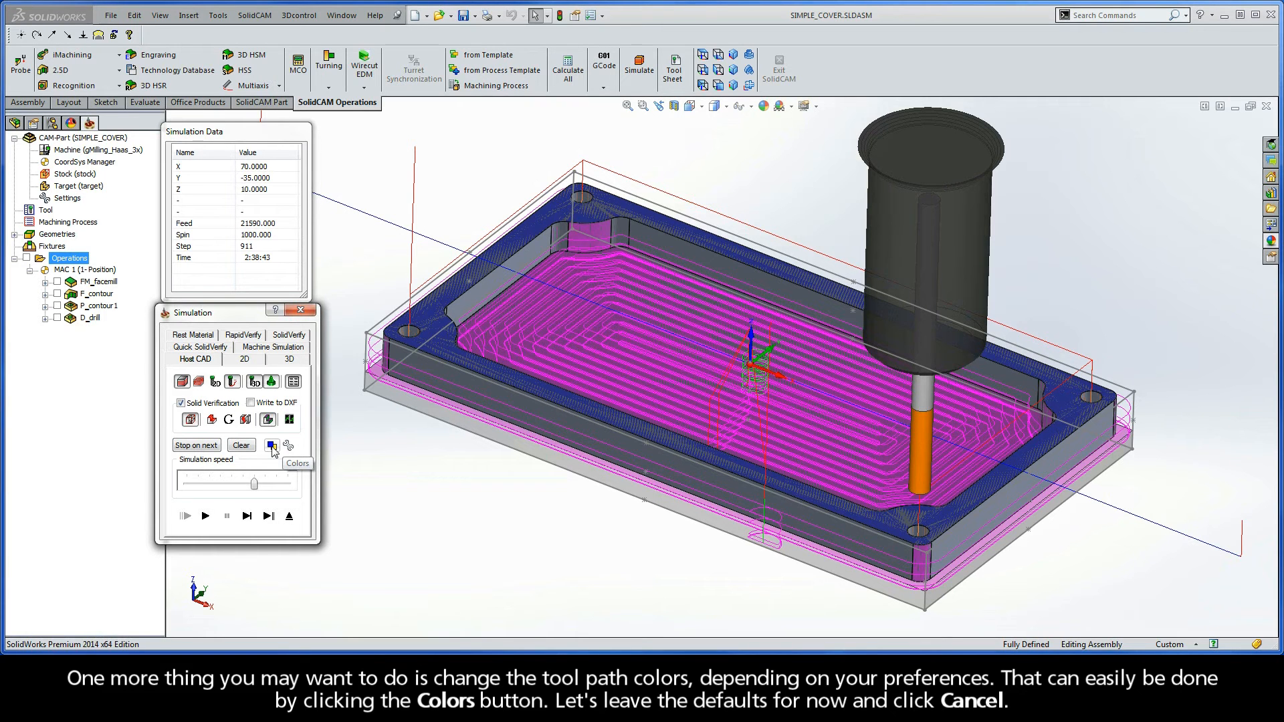
left_click(287, 444)
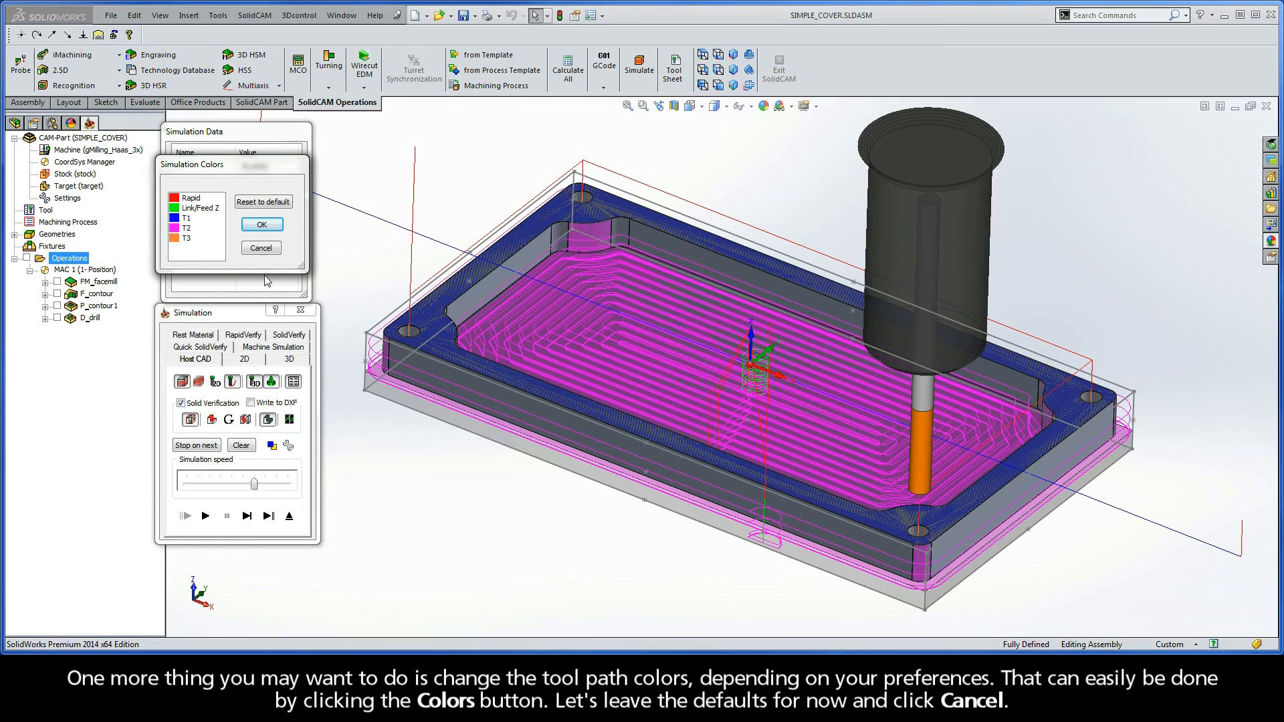
left_click(260, 248)
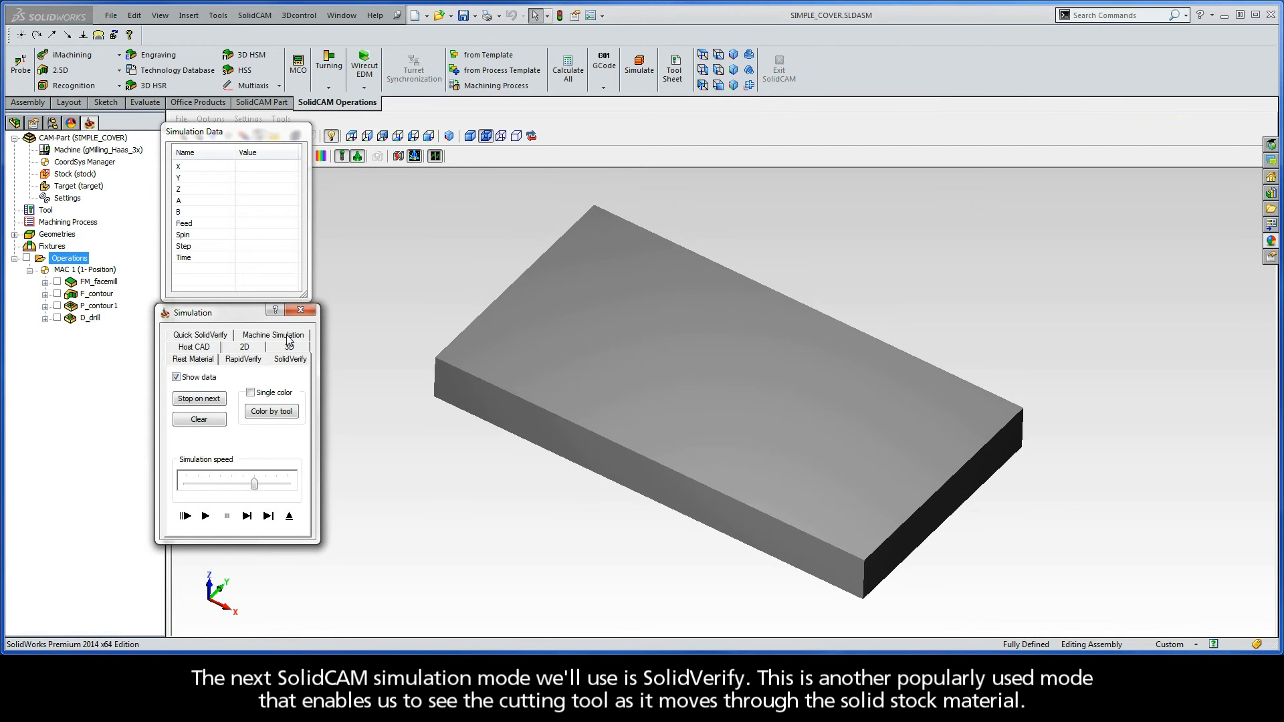
Run the SolidVerify playback for the profile and pocket operations.
left_click(204, 515)
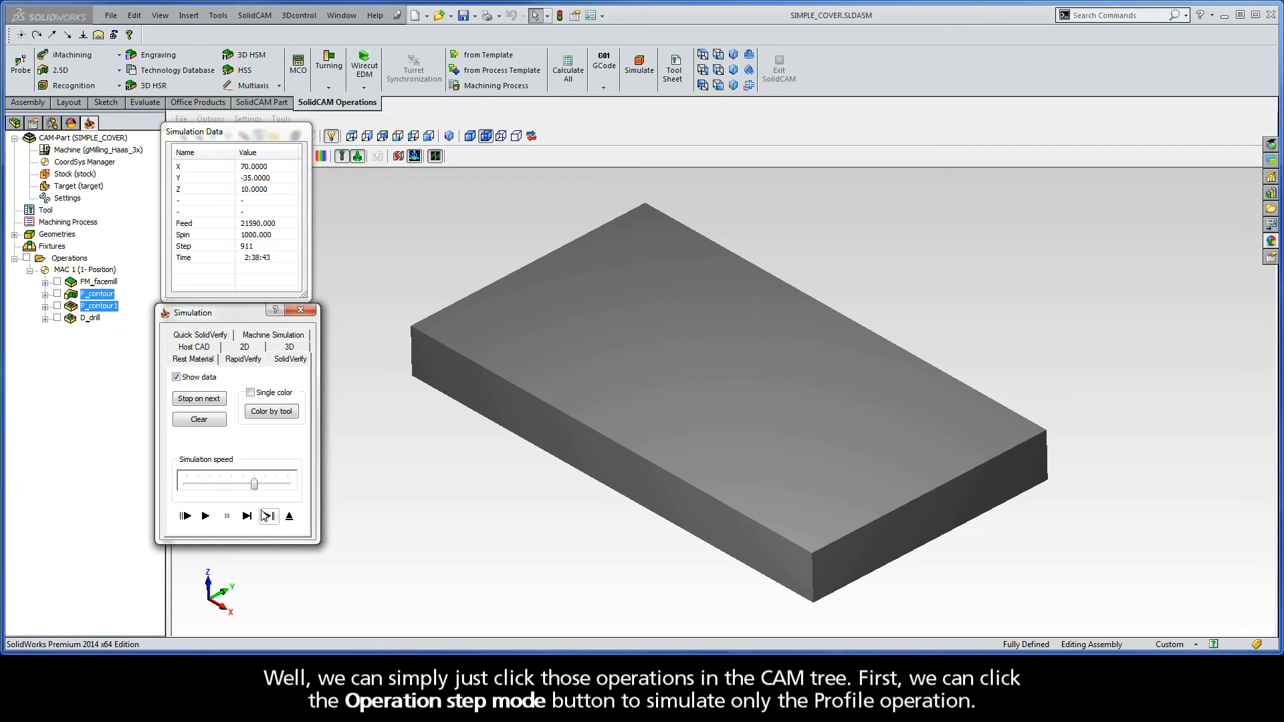
Step through the profile and the pocket's helical entry, then play the rest.
left_click(269, 516)
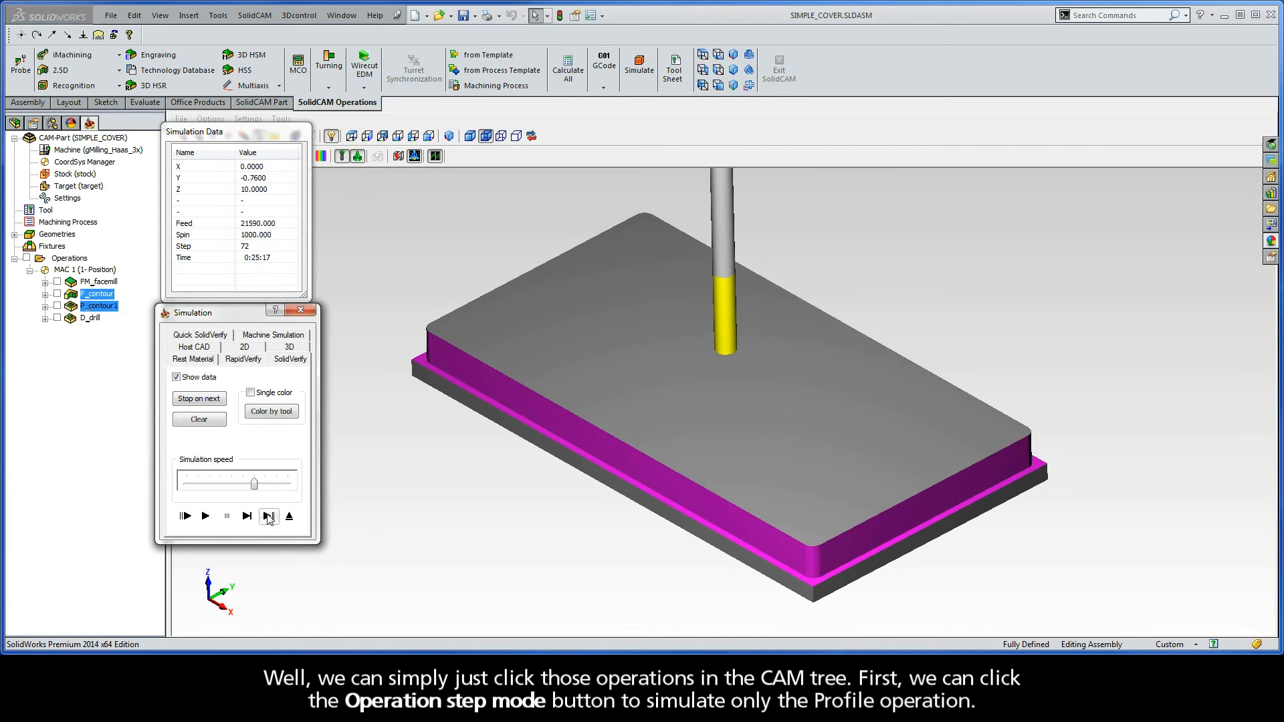
mouse_move(269, 517)
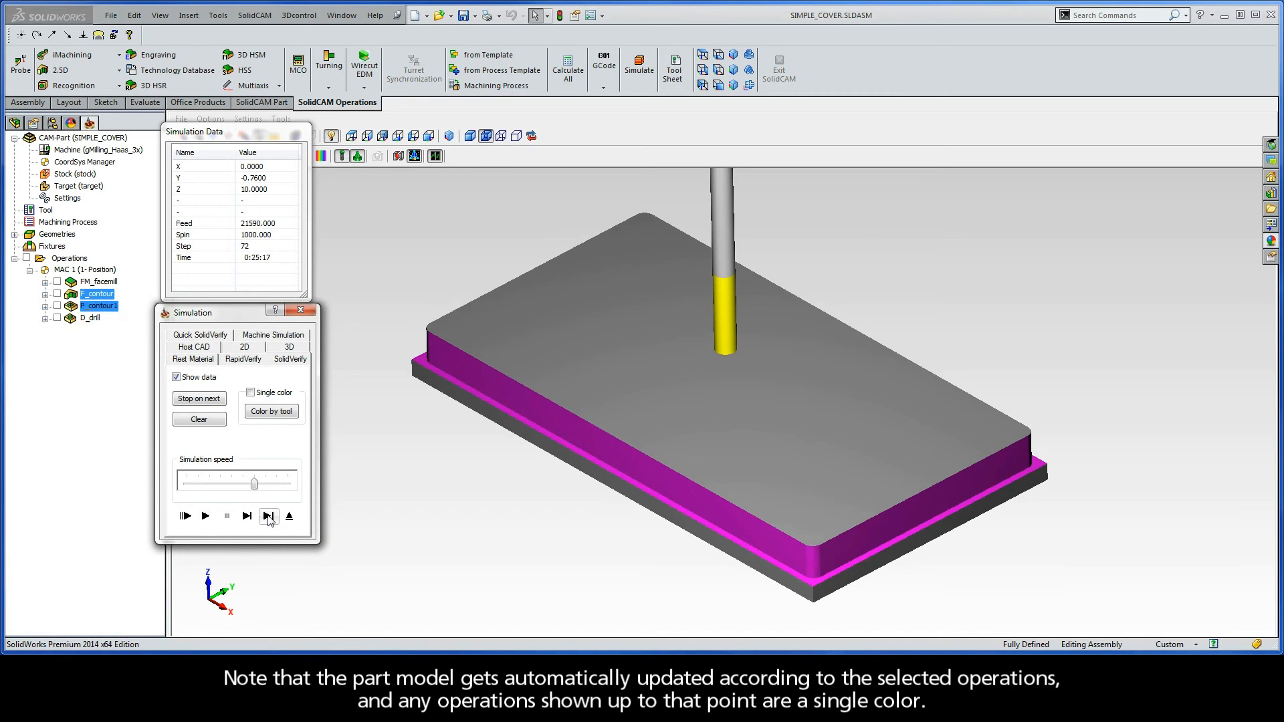
left_click(247, 516)
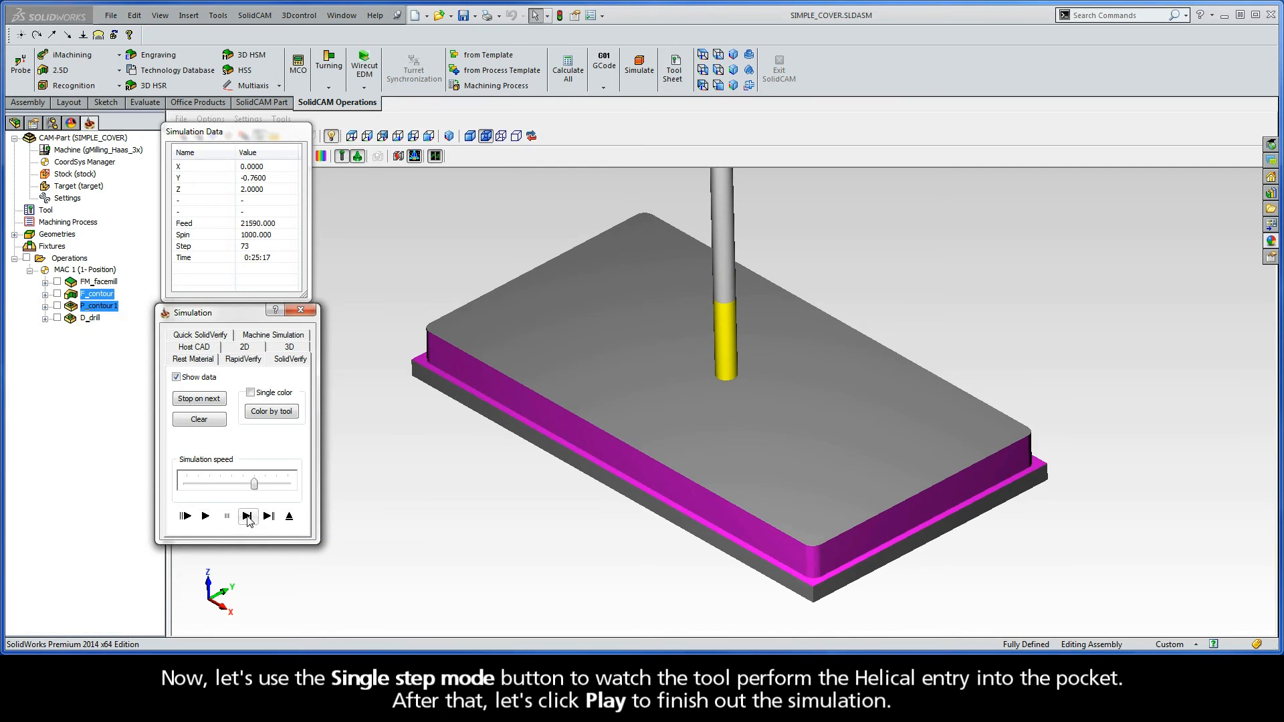
left_click(247, 516)
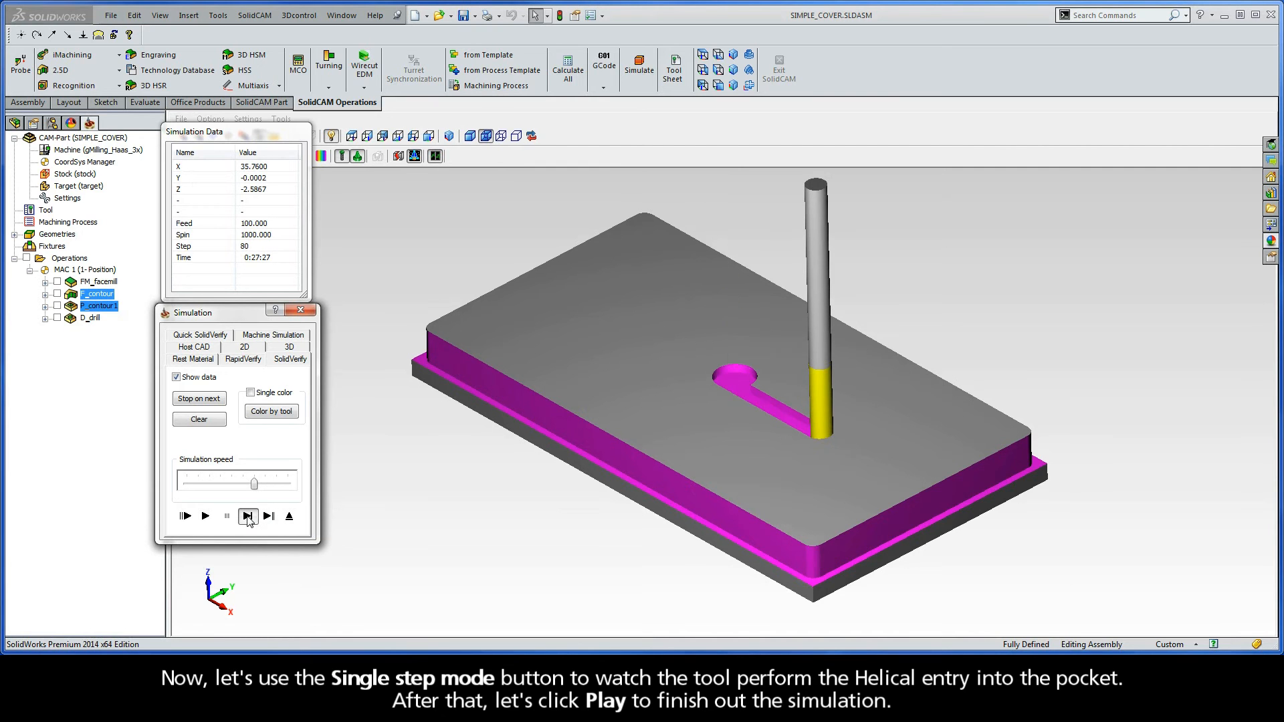
left_click(248, 516)
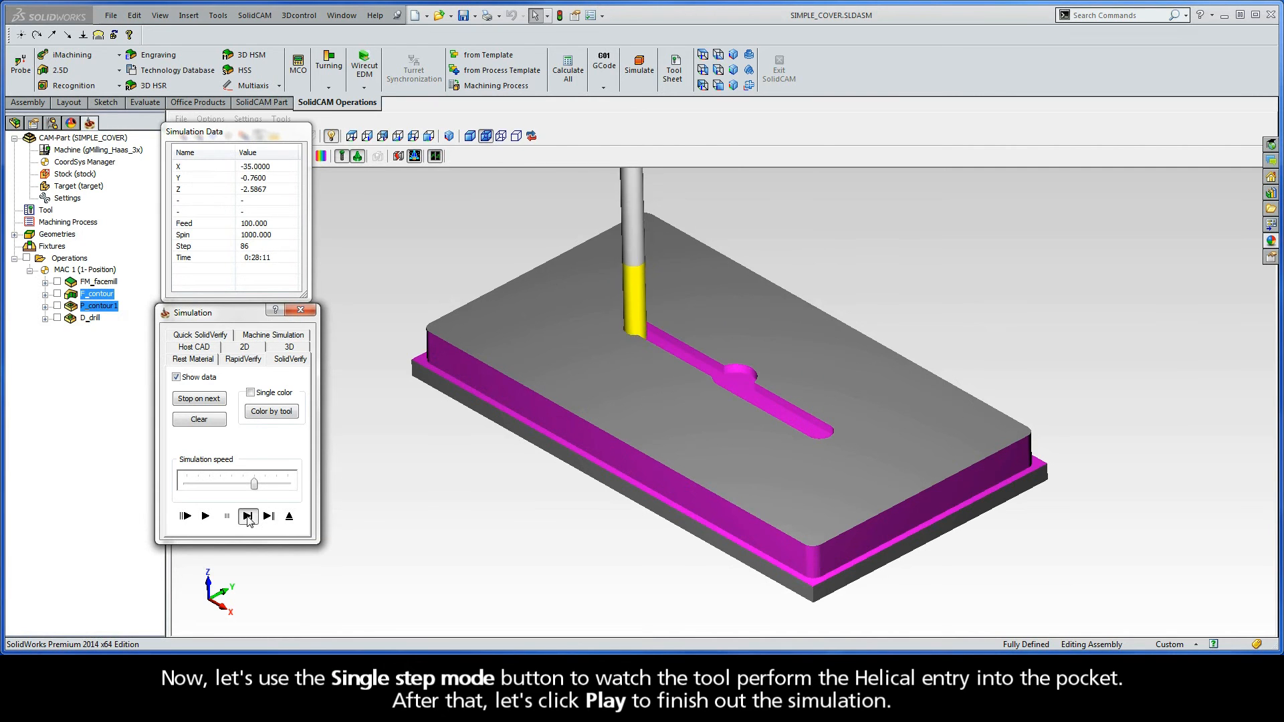
left_click(248, 516)
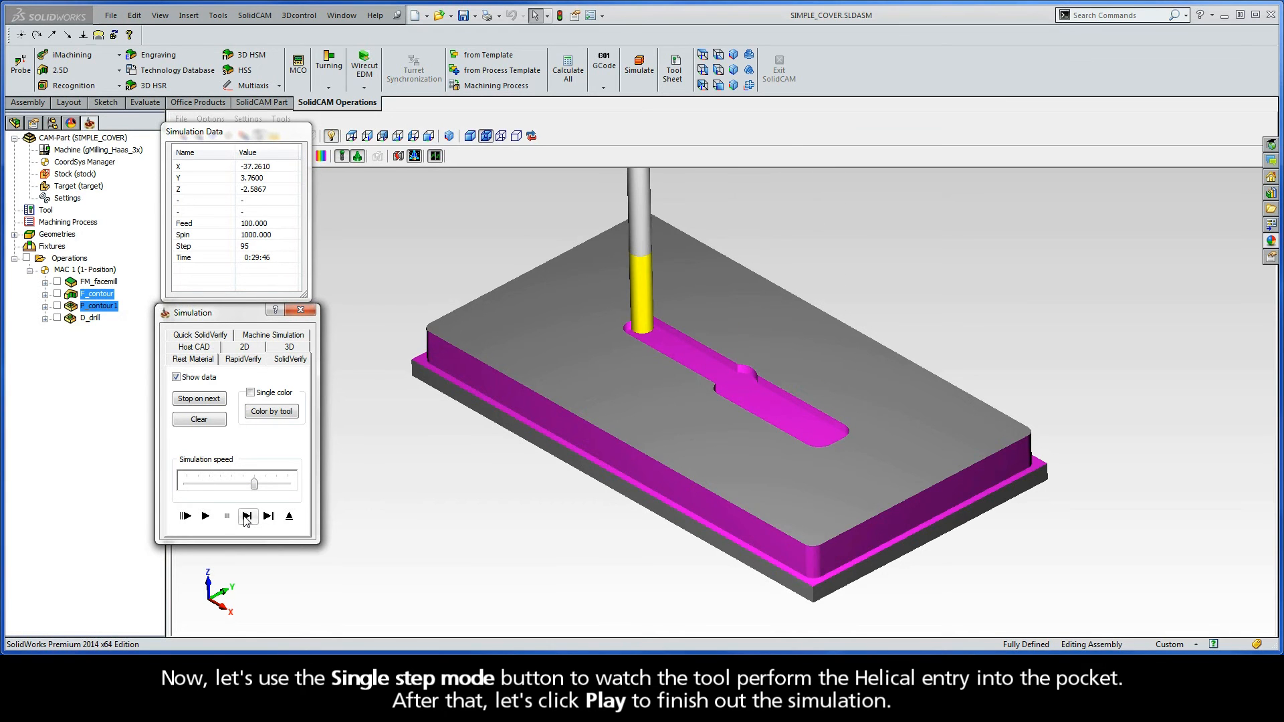
left_click(205, 516)
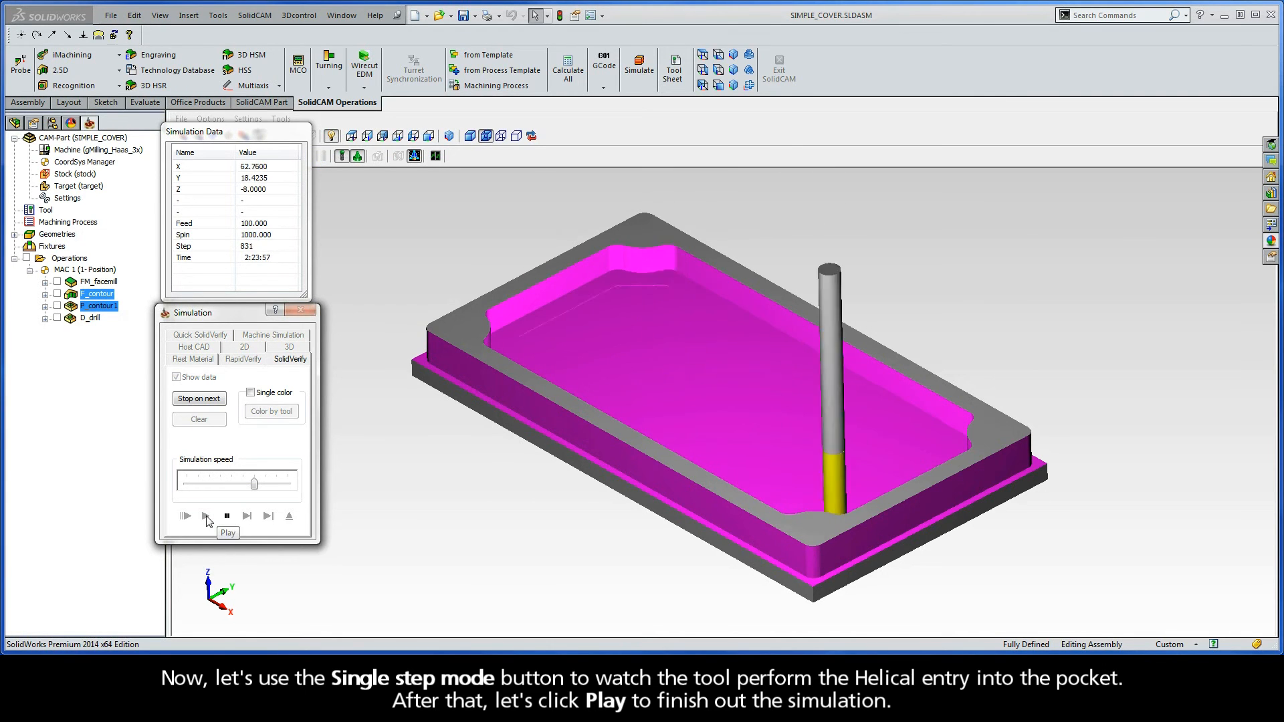
left_click(208, 516)
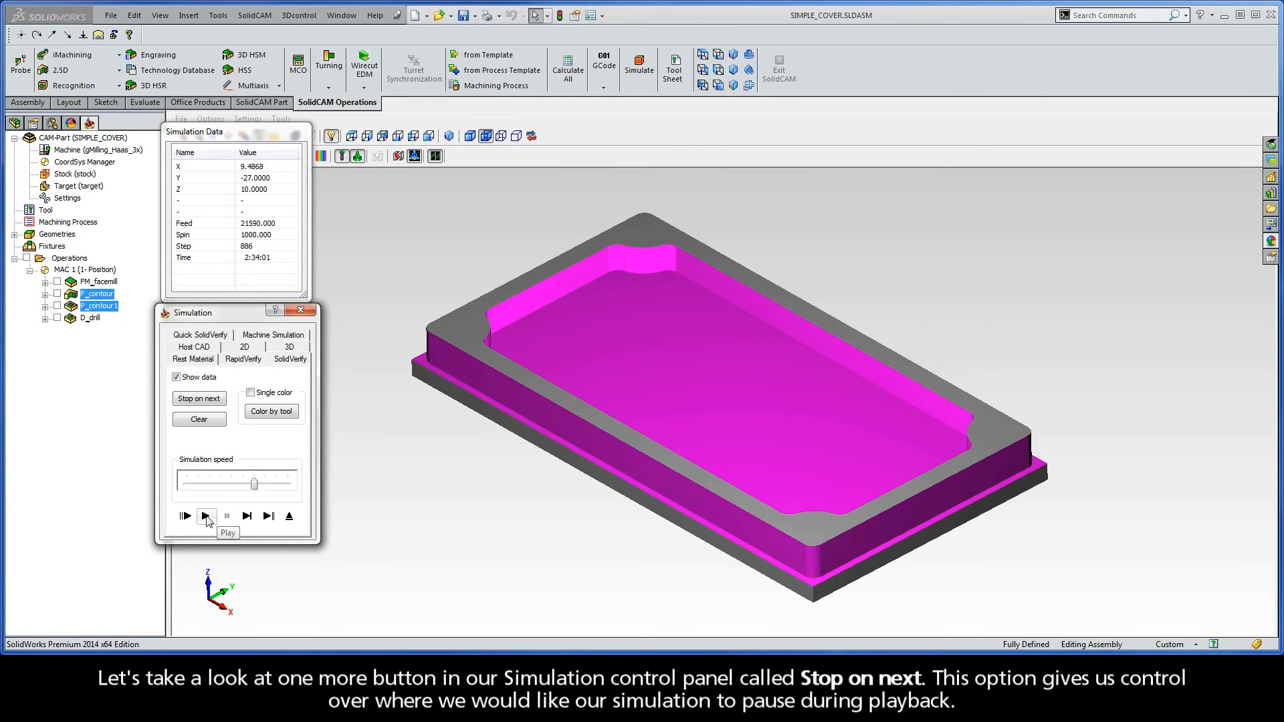
mouse_move(204, 443)
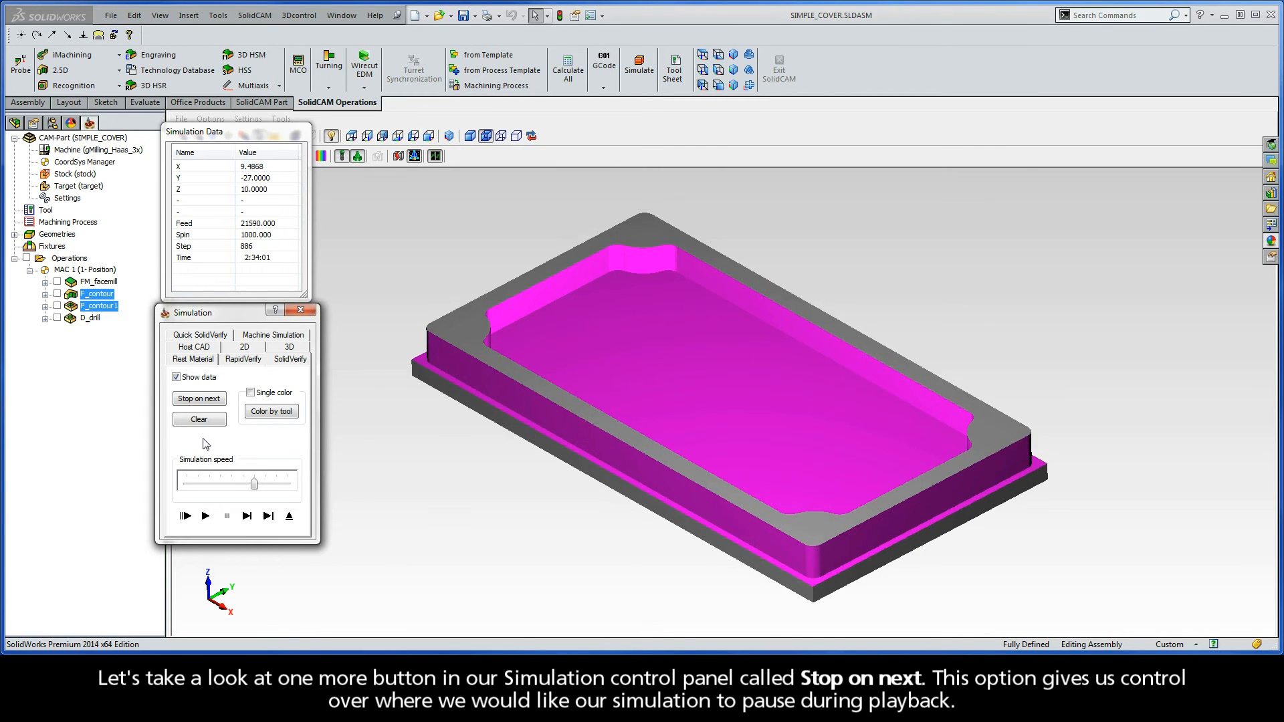
Make the simulation stop on tool change and select the whole Operations group.
left_click(198, 399)
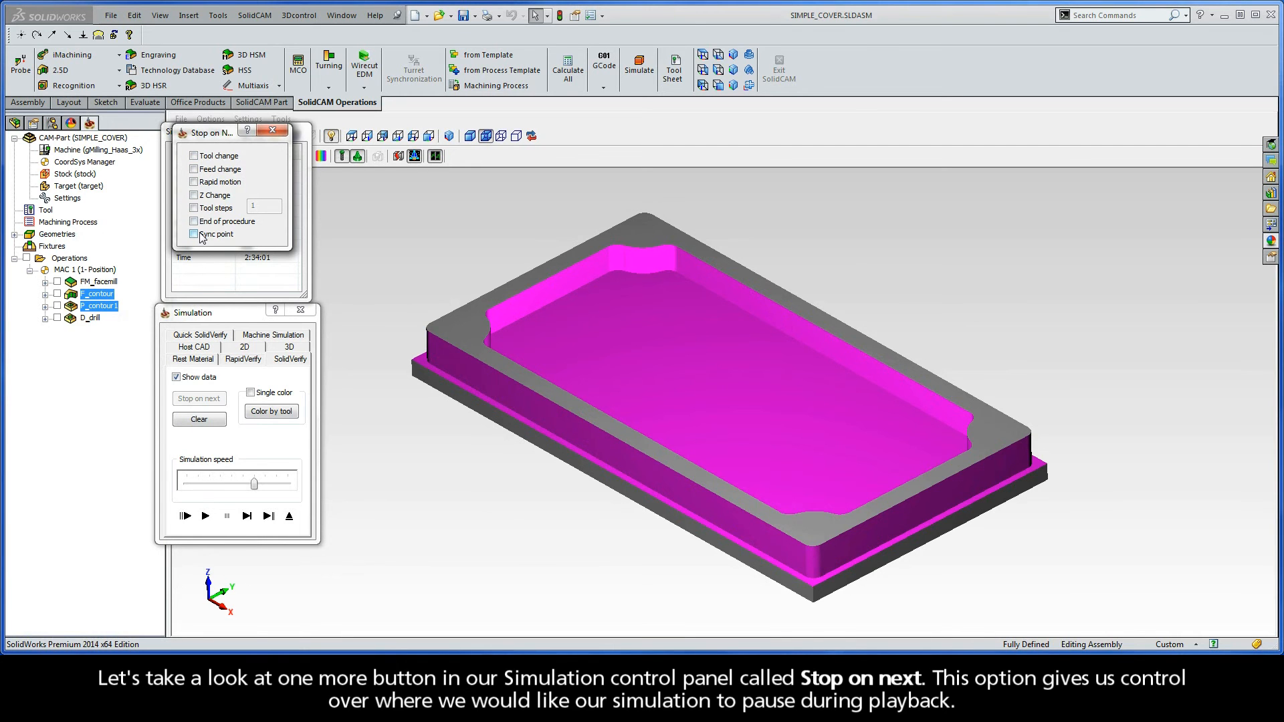
left_click(193, 155)
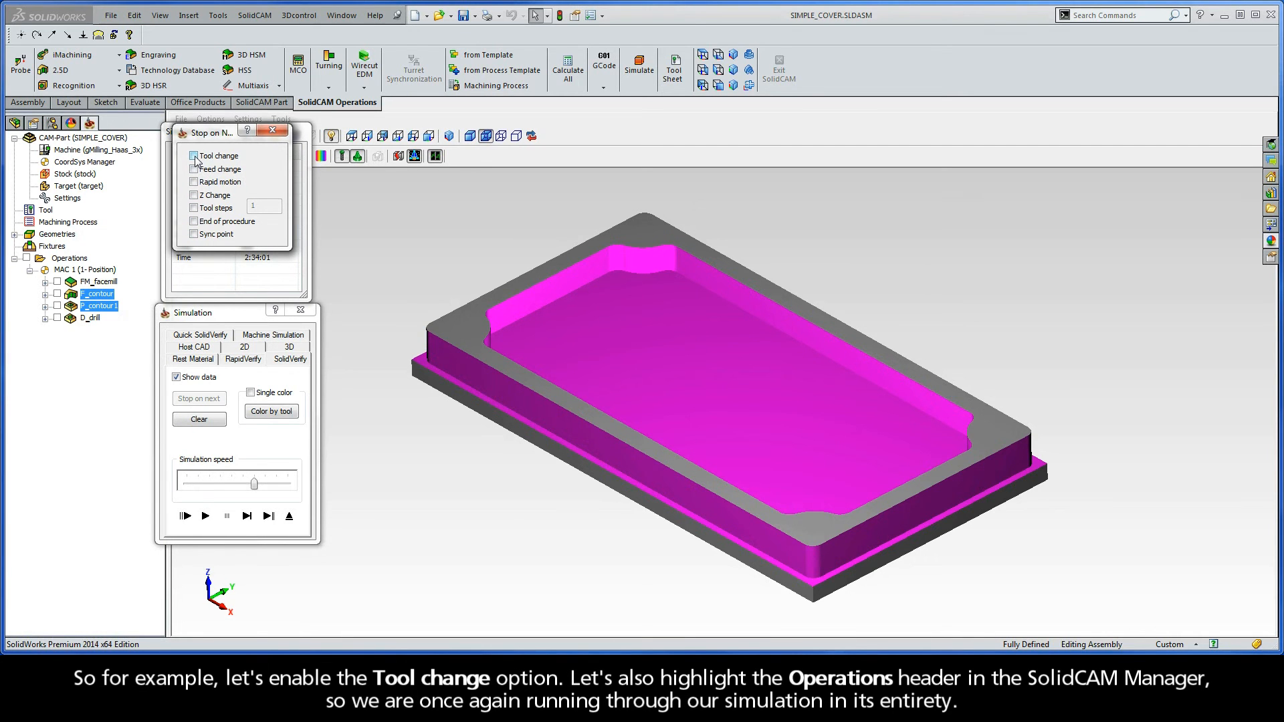
left_click(193, 156)
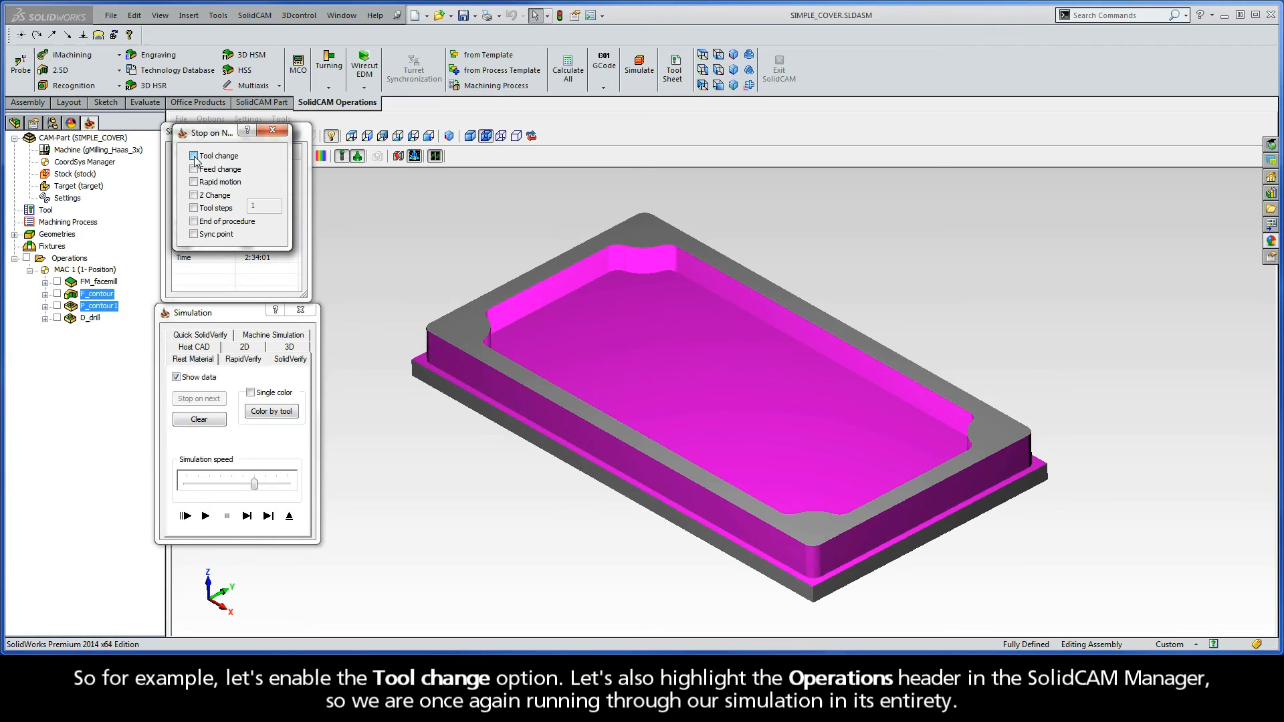
left_click(194, 156)
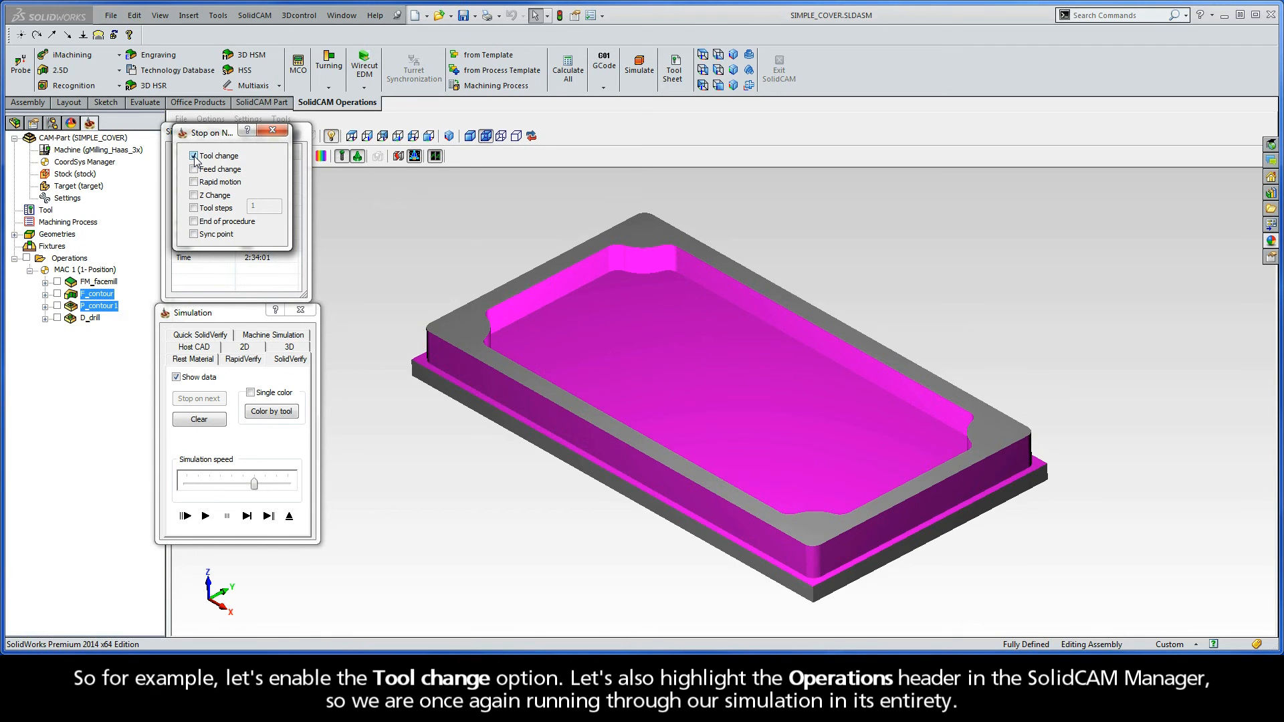
left_click(70, 258)
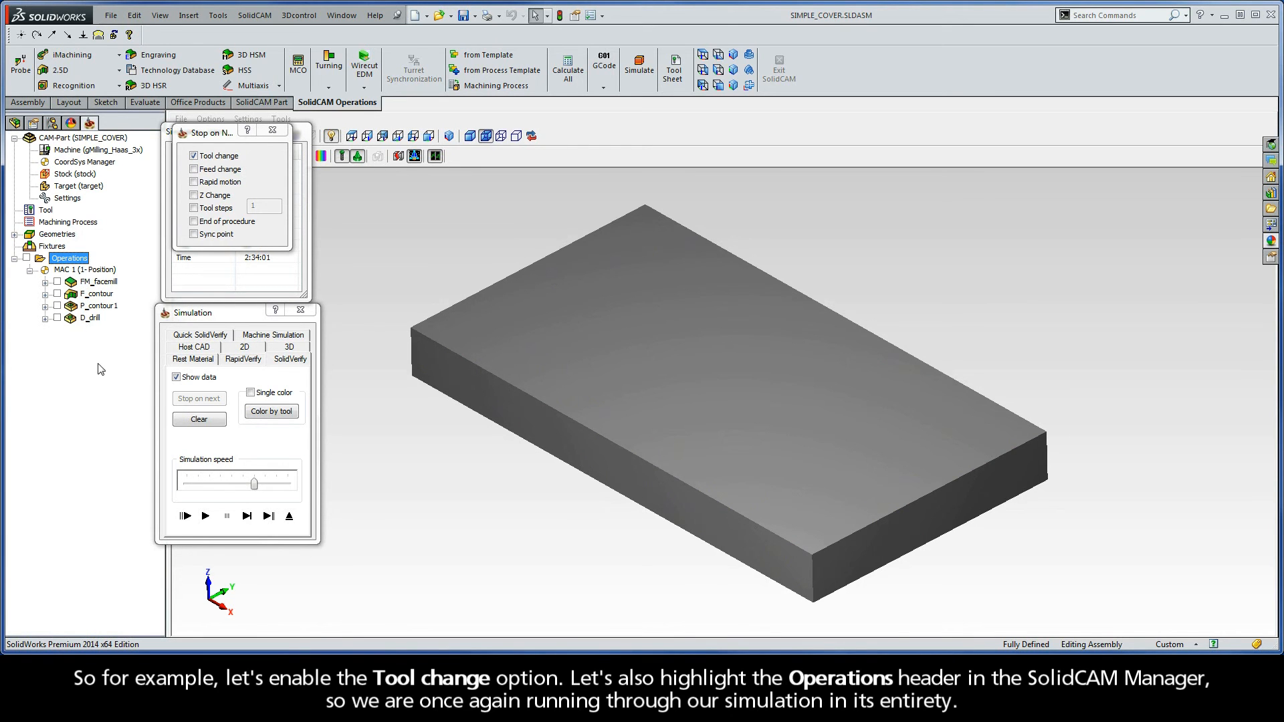
left_click(185, 516)
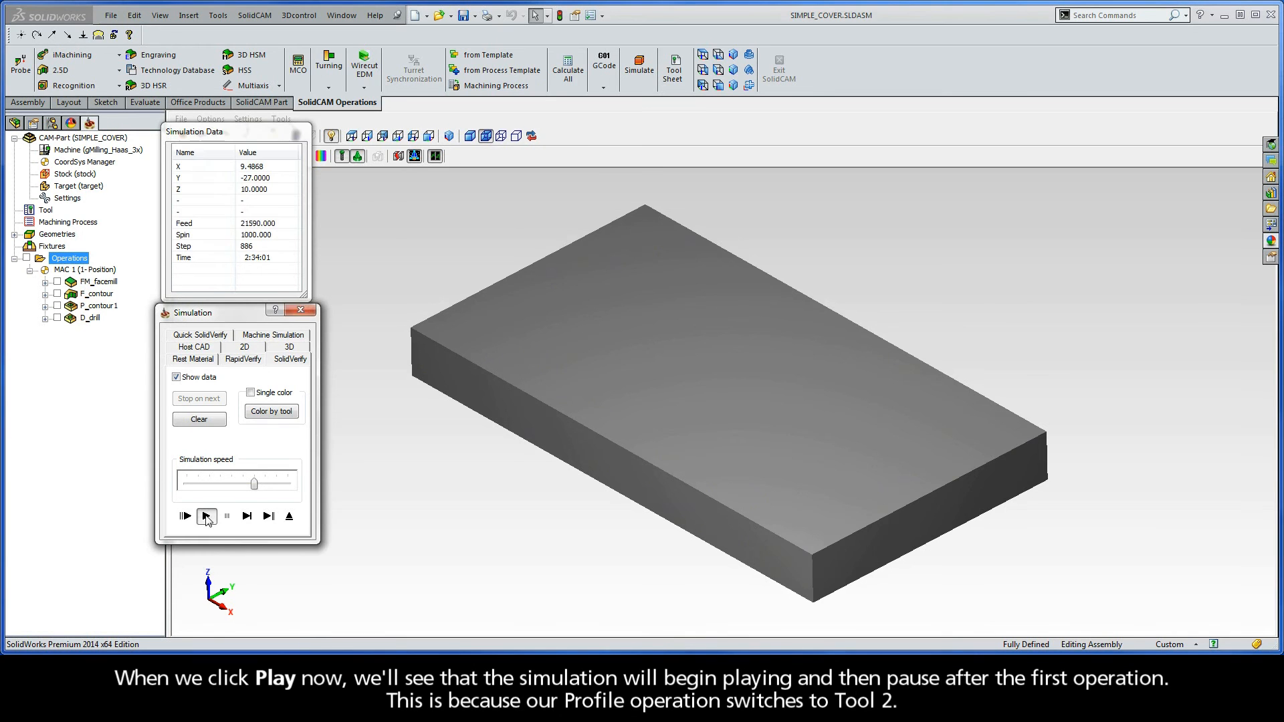
Play all four operations, resuming after each tool-change pause through drilling.
left_click(184, 516)
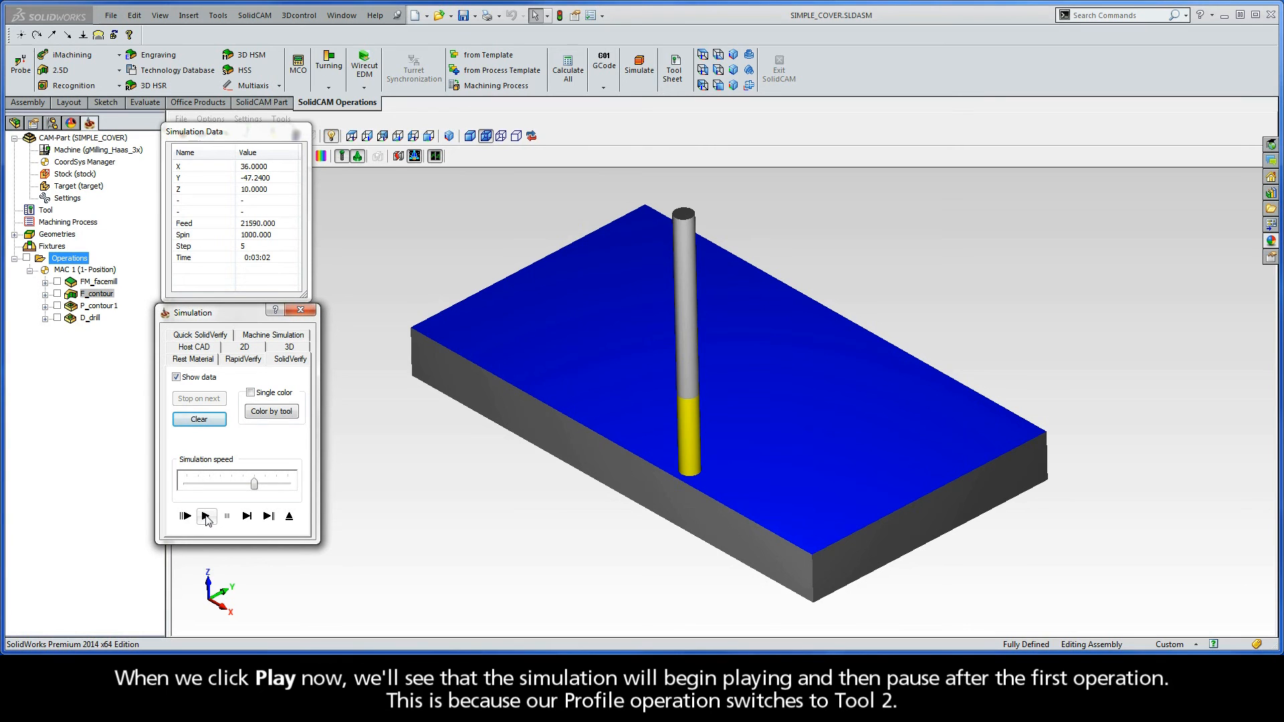
left_click(184, 515)
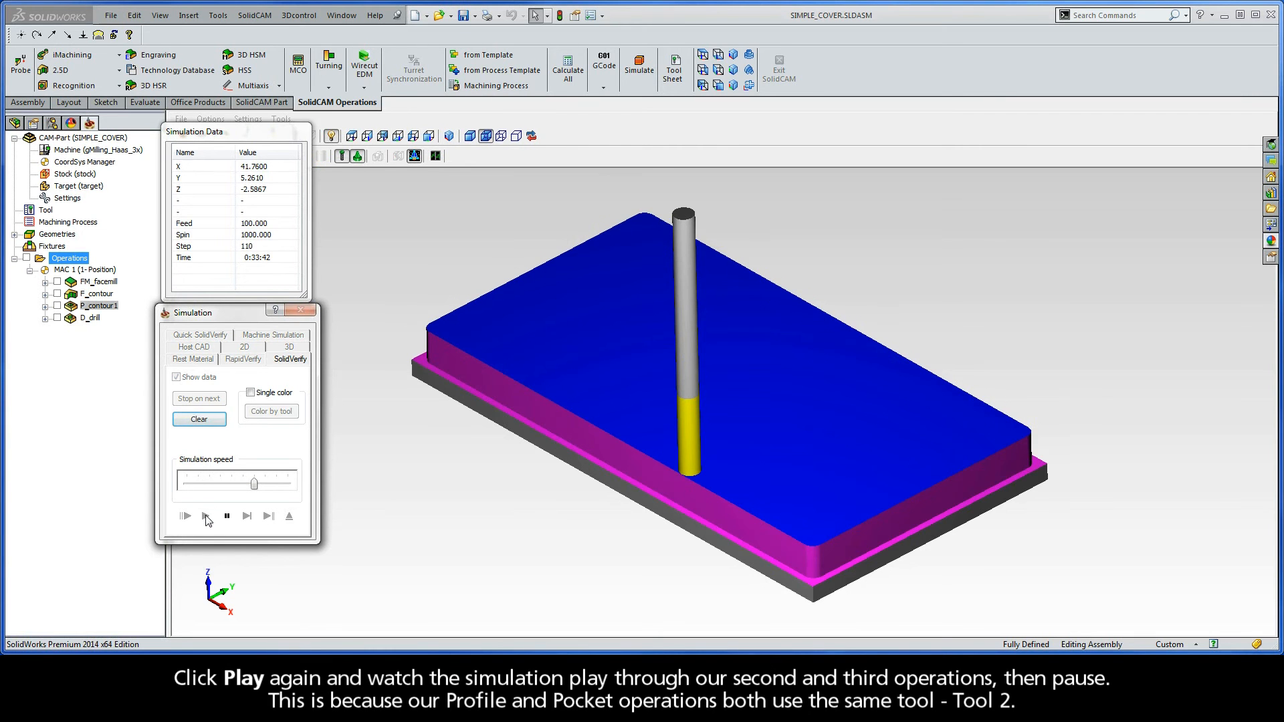
left_click(183, 515)
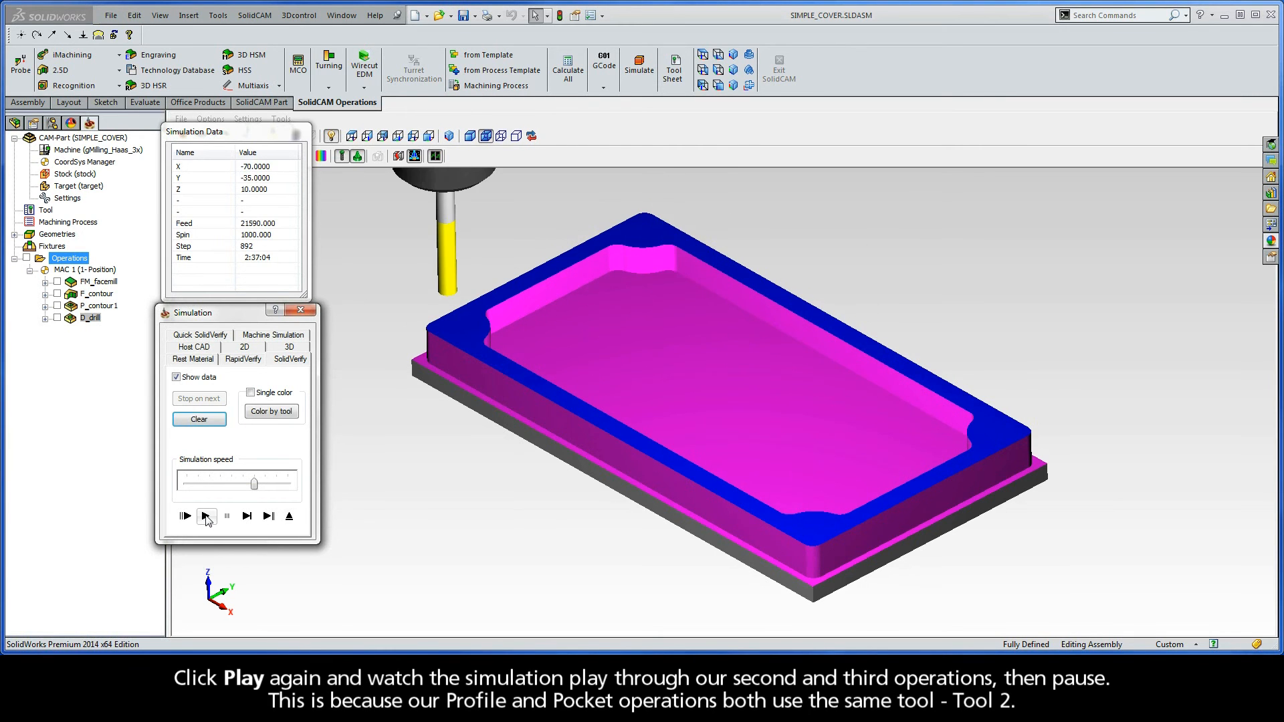
mouse_move(184, 515)
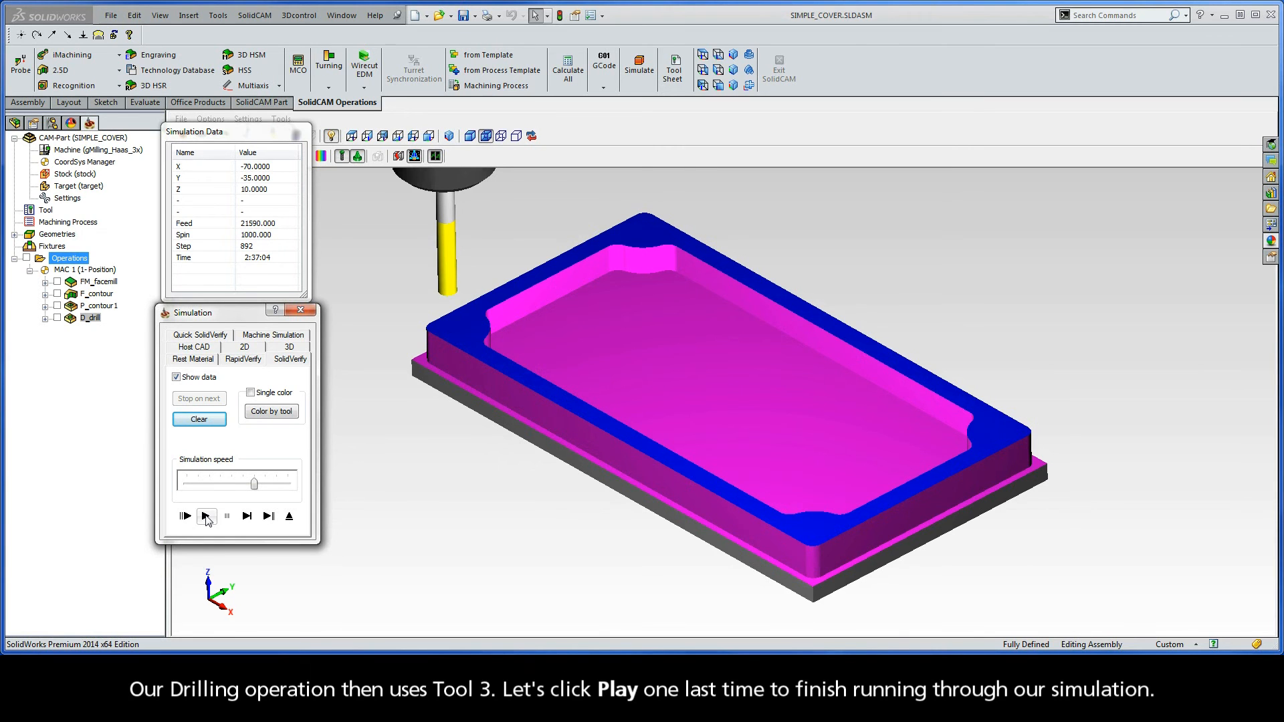
left_click(185, 516)
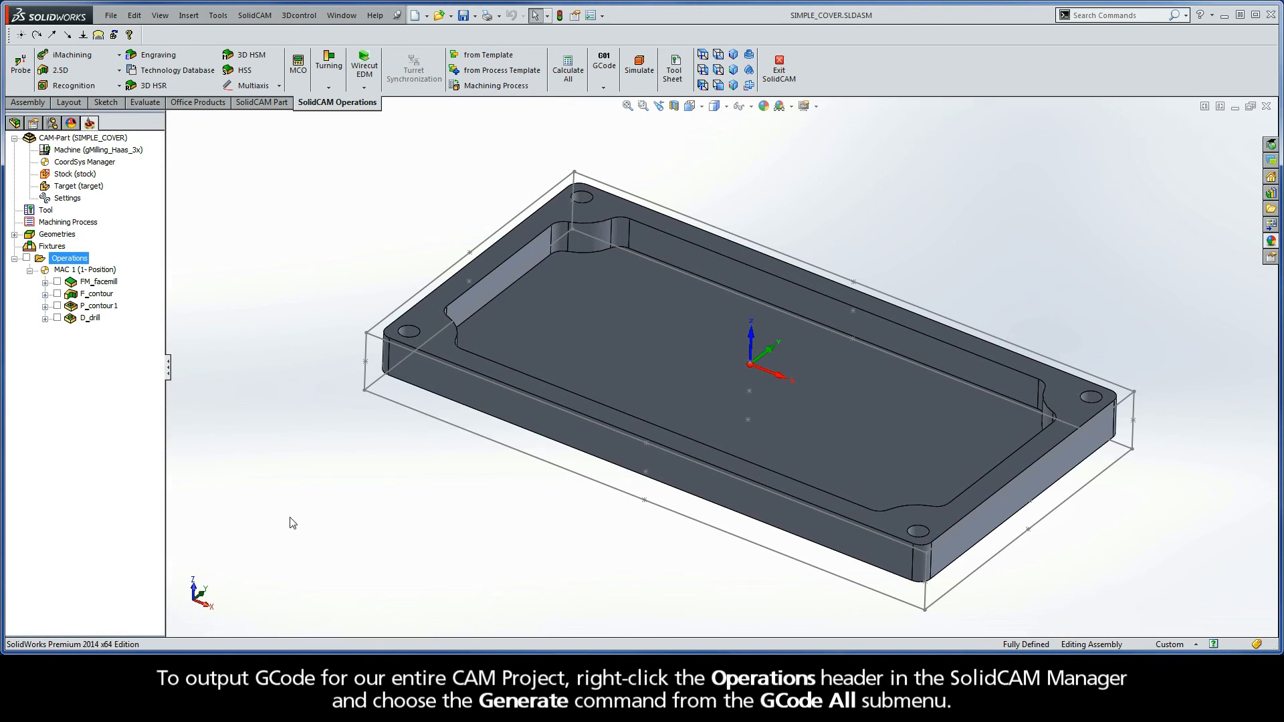
mouse_move(90, 274)
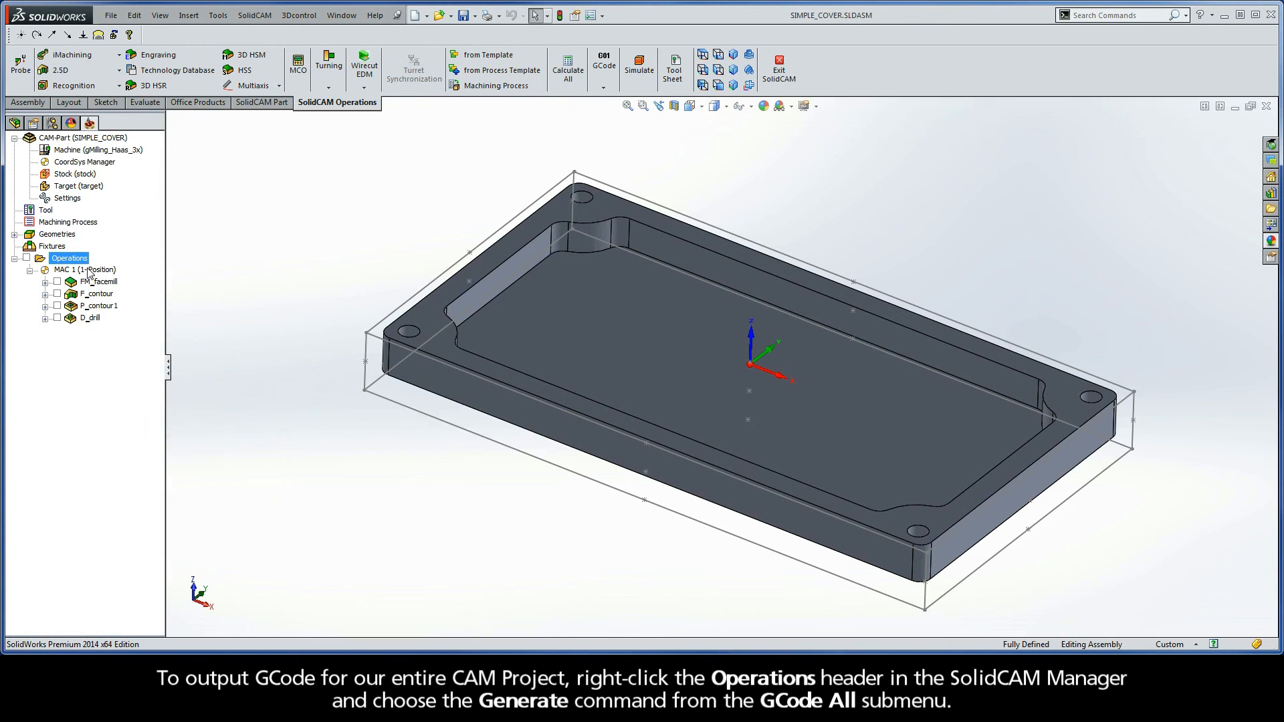
Generate G-code for every operation with GCode All > Generate.
right_click(69, 258)
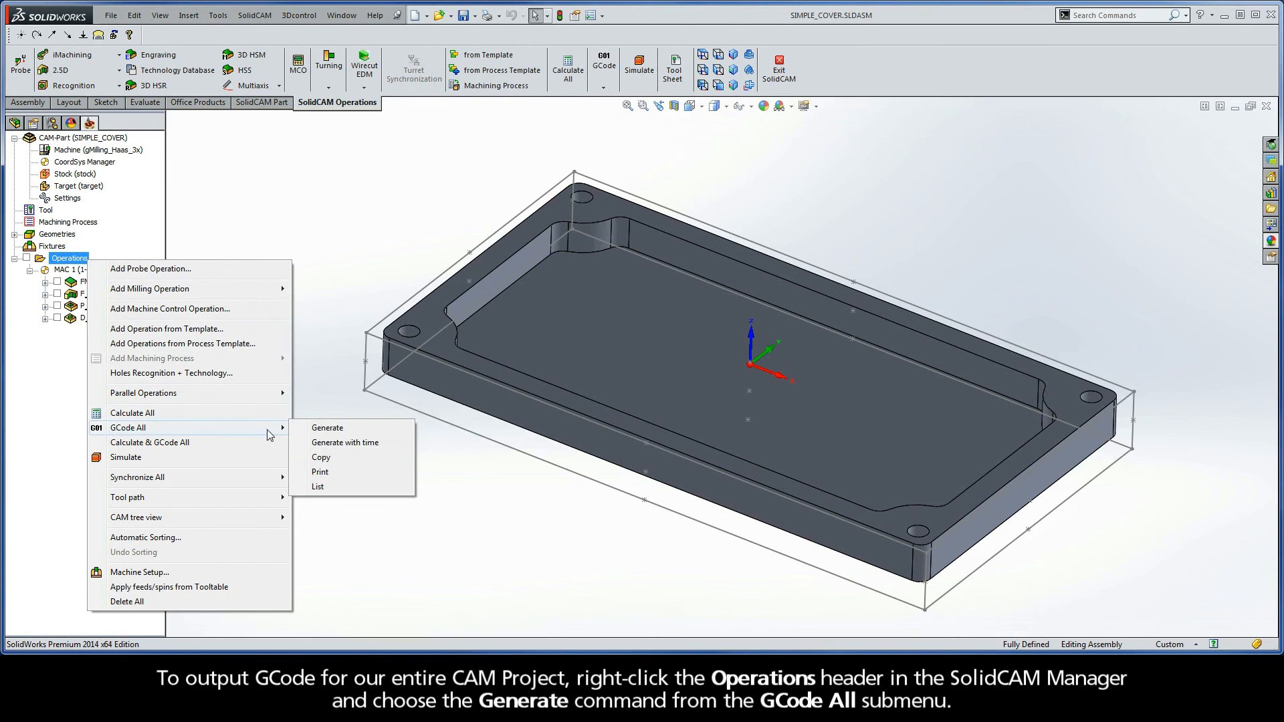
left_click(327, 427)
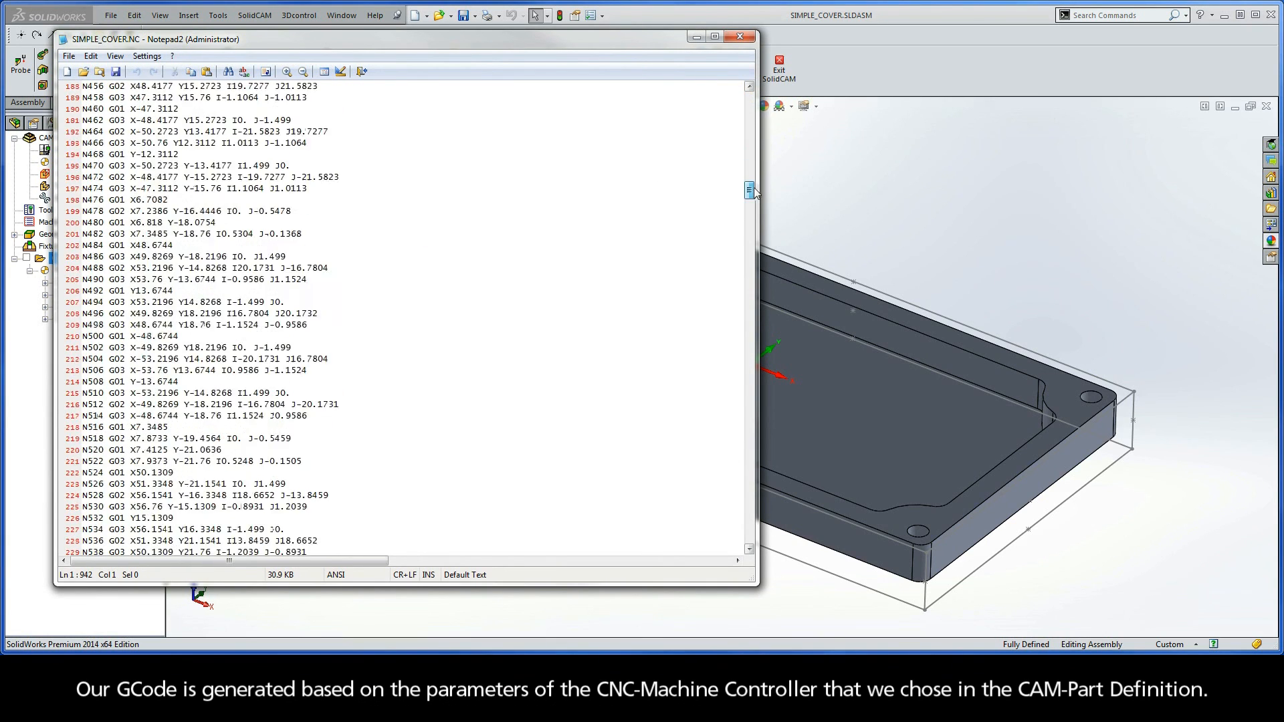
Scroll through the SIMPLE_COVER.NC G-code in Notepad2, then close it.
scroll("down", 3)
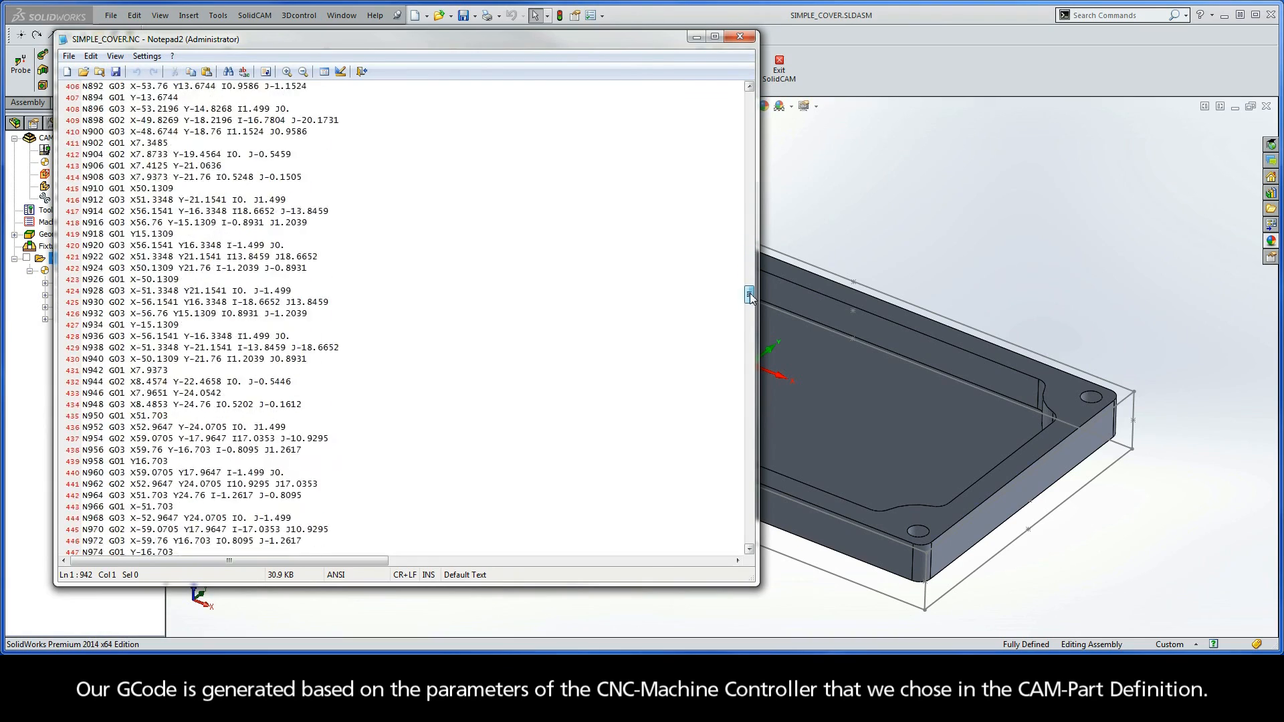
scroll("down", 3)
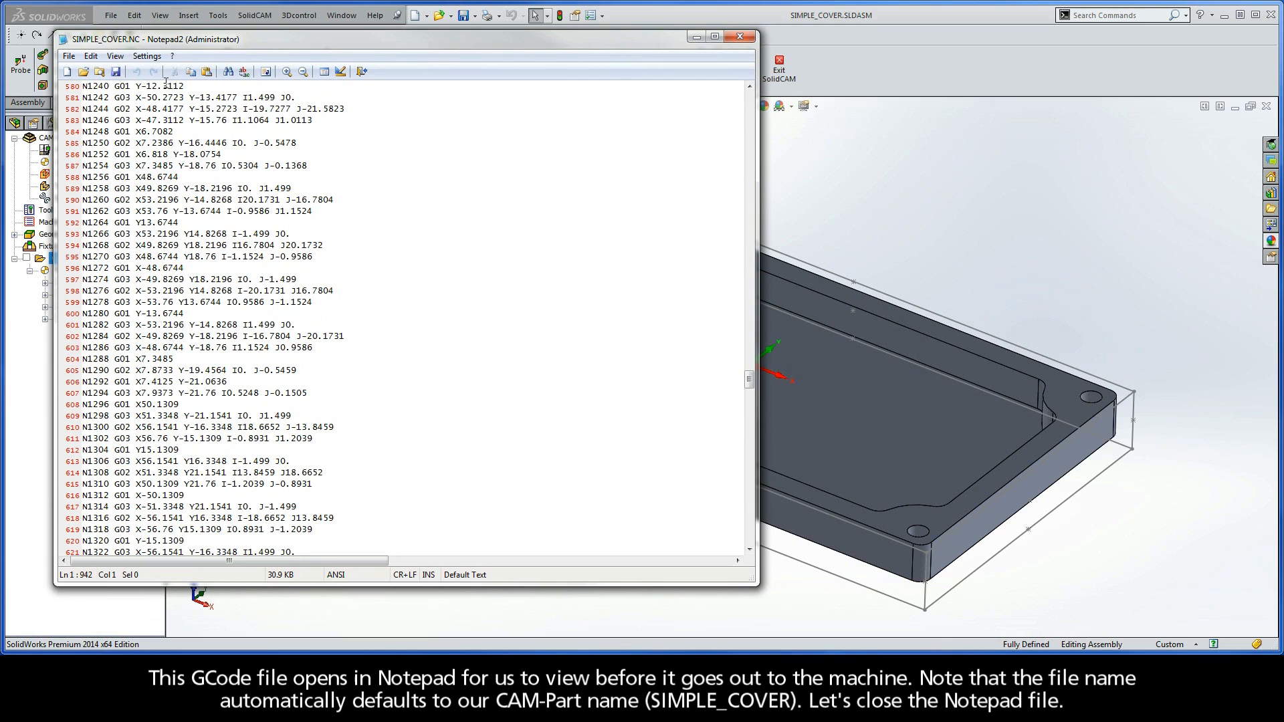
mouse_move(65, 43)
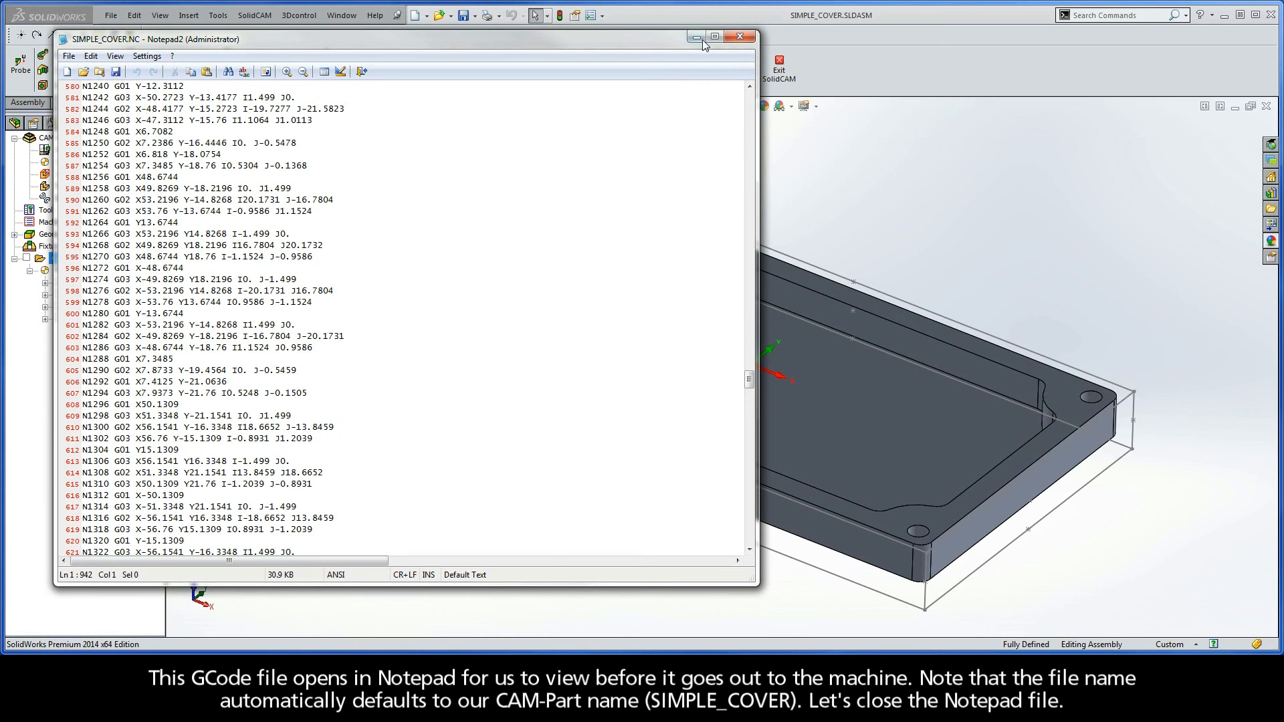
left_click(739, 37)
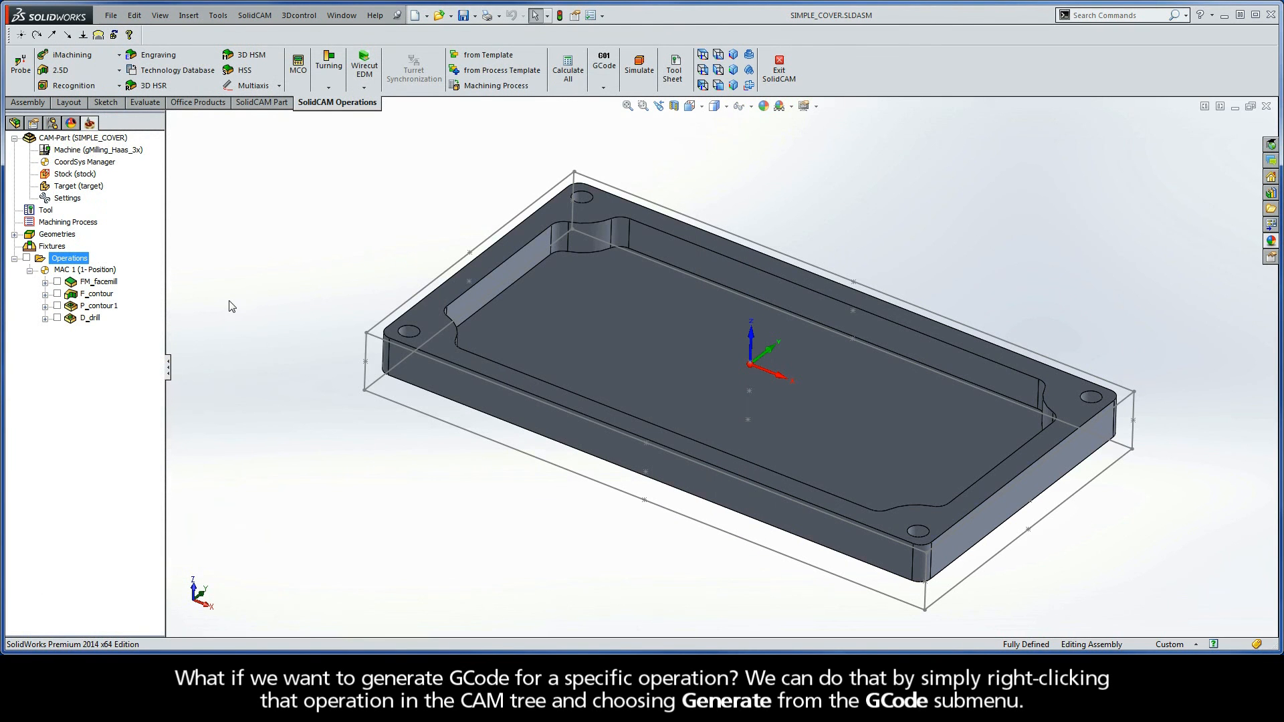
mouse_move(93, 314)
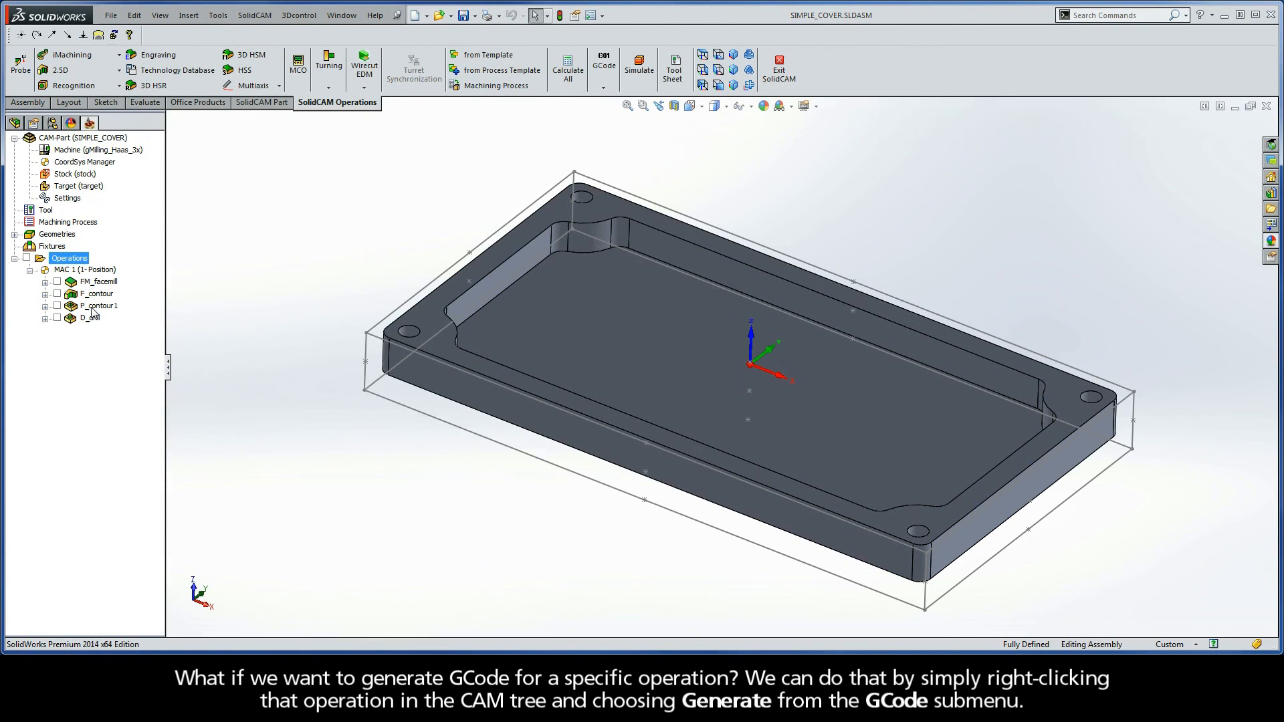
mouse_move(91, 295)
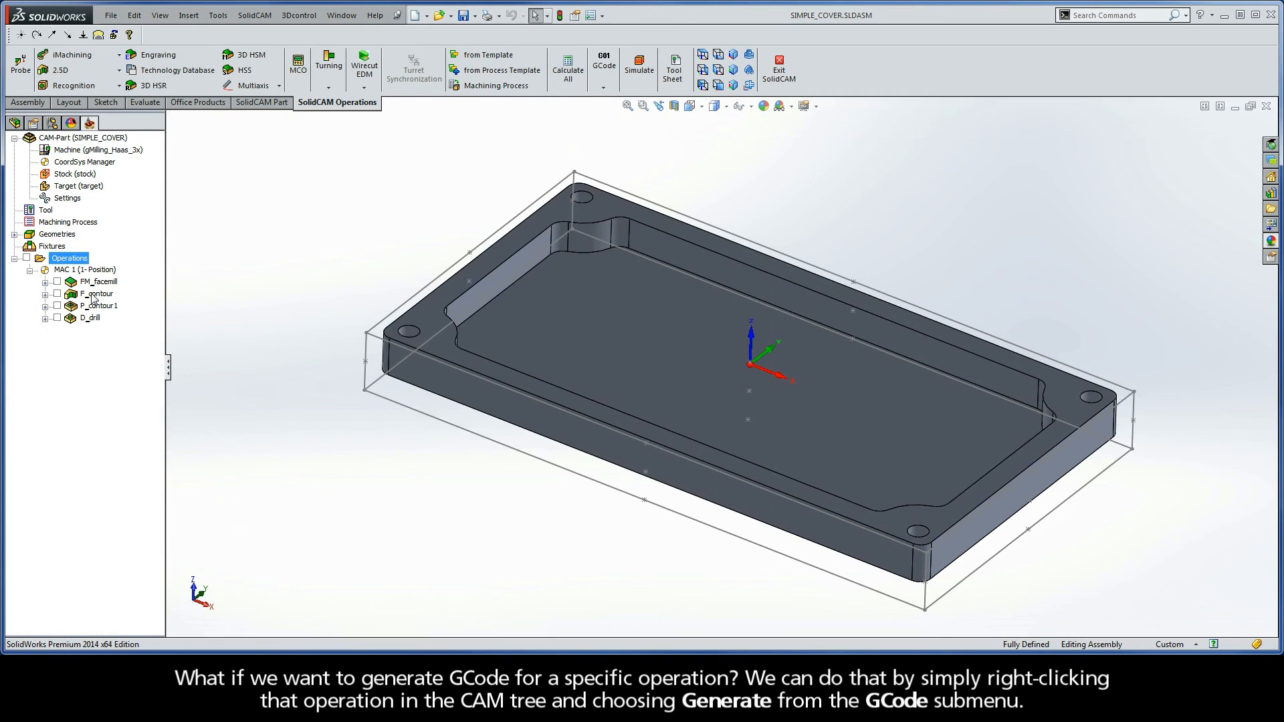
Generate G-code for F_contour only as Jumpstart.NC, then close Notepad2.
right_click(92, 293)
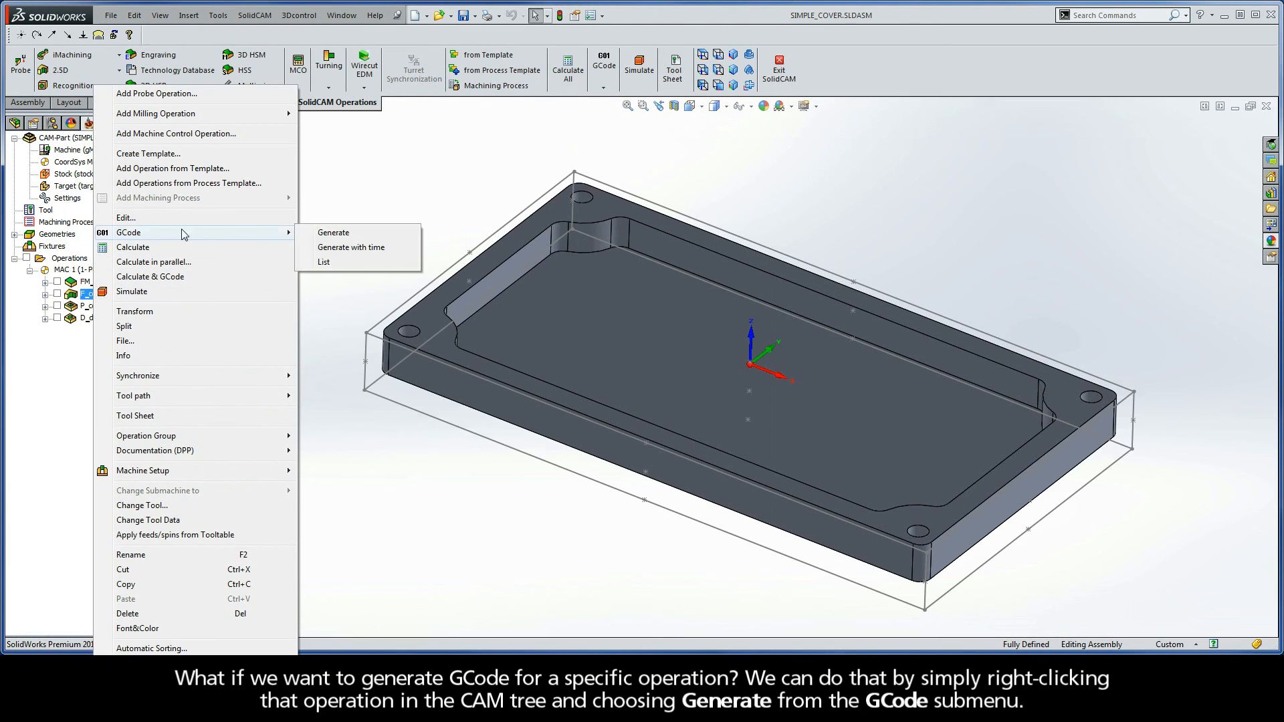
left_click(332, 233)
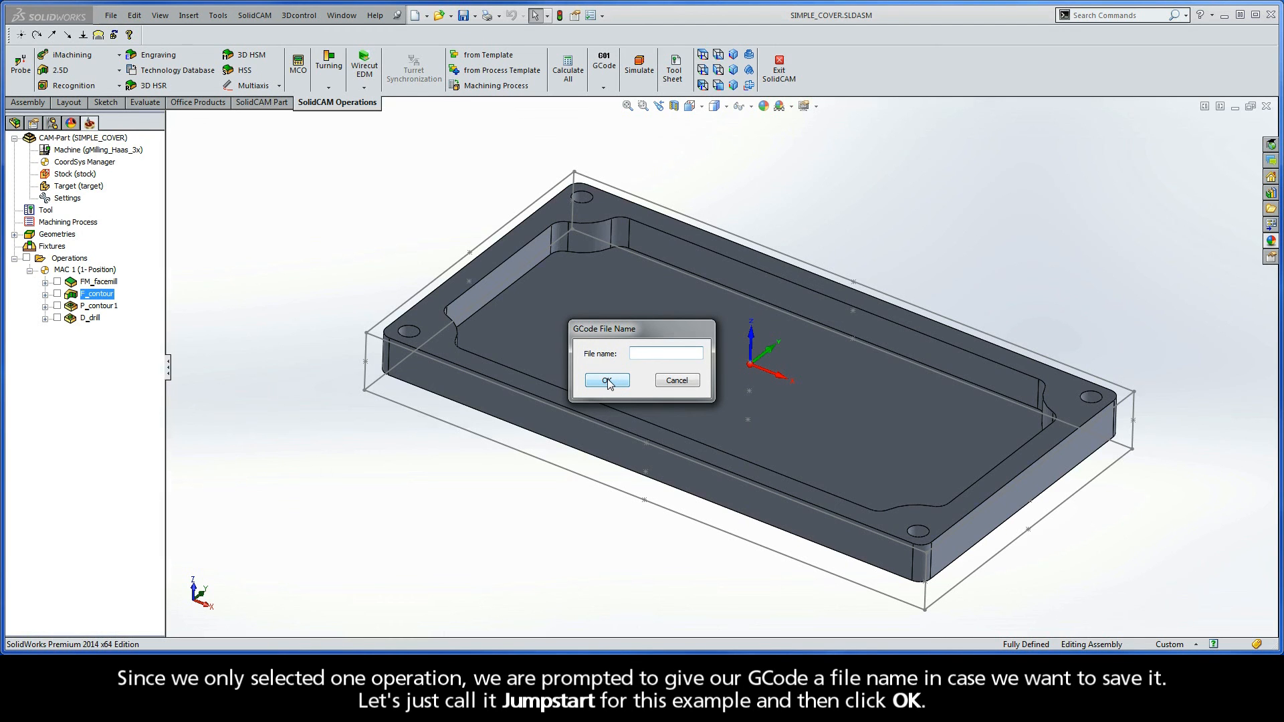
type("Jumpstart")
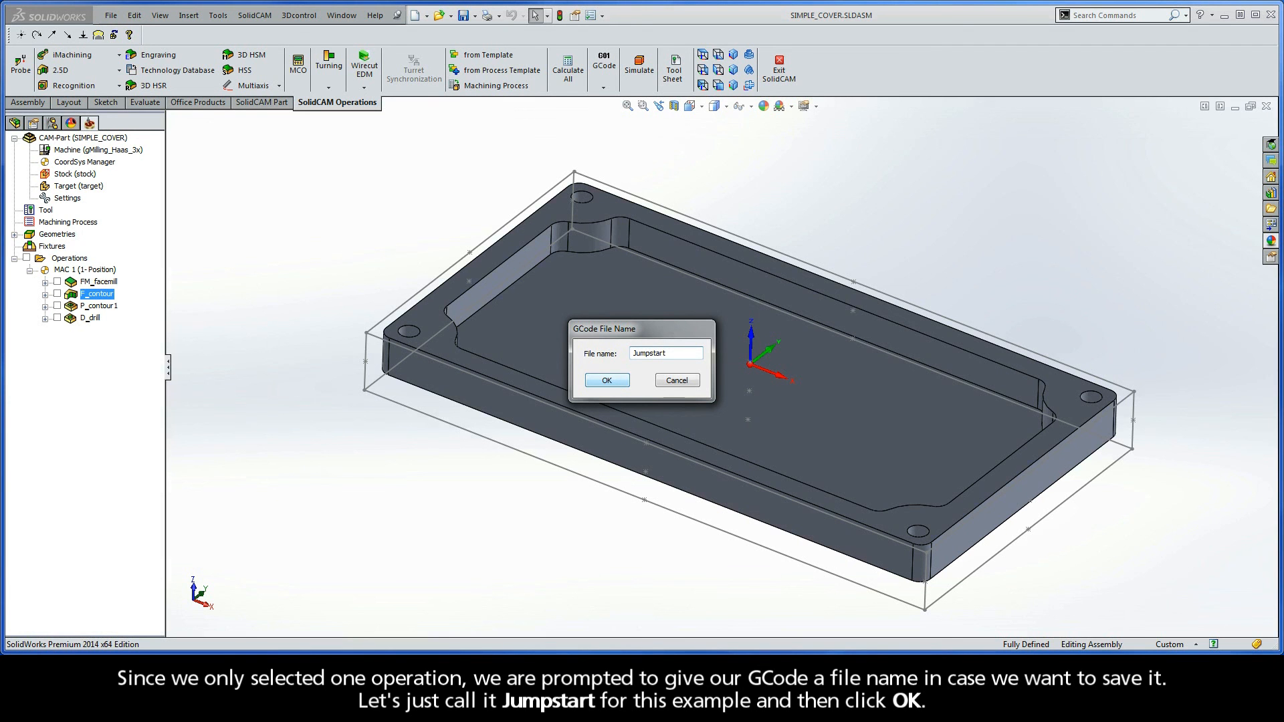
left_click(606, 380)
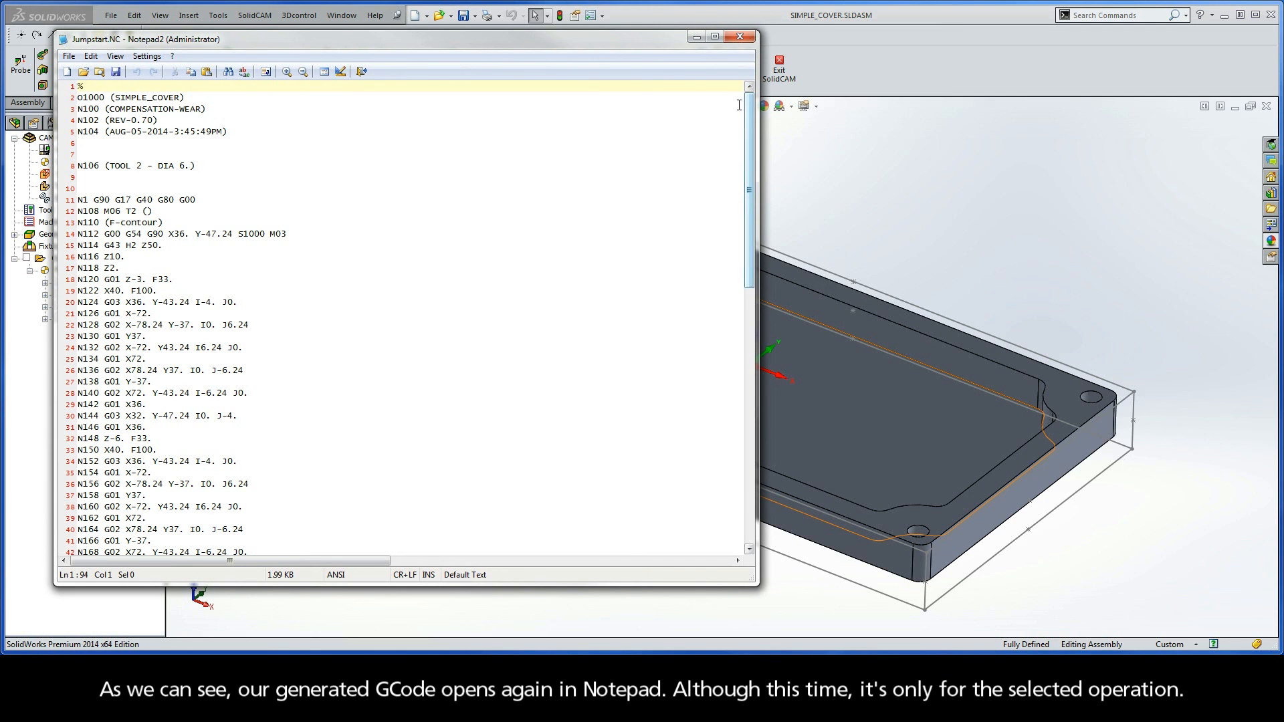
left_click(737, 36)
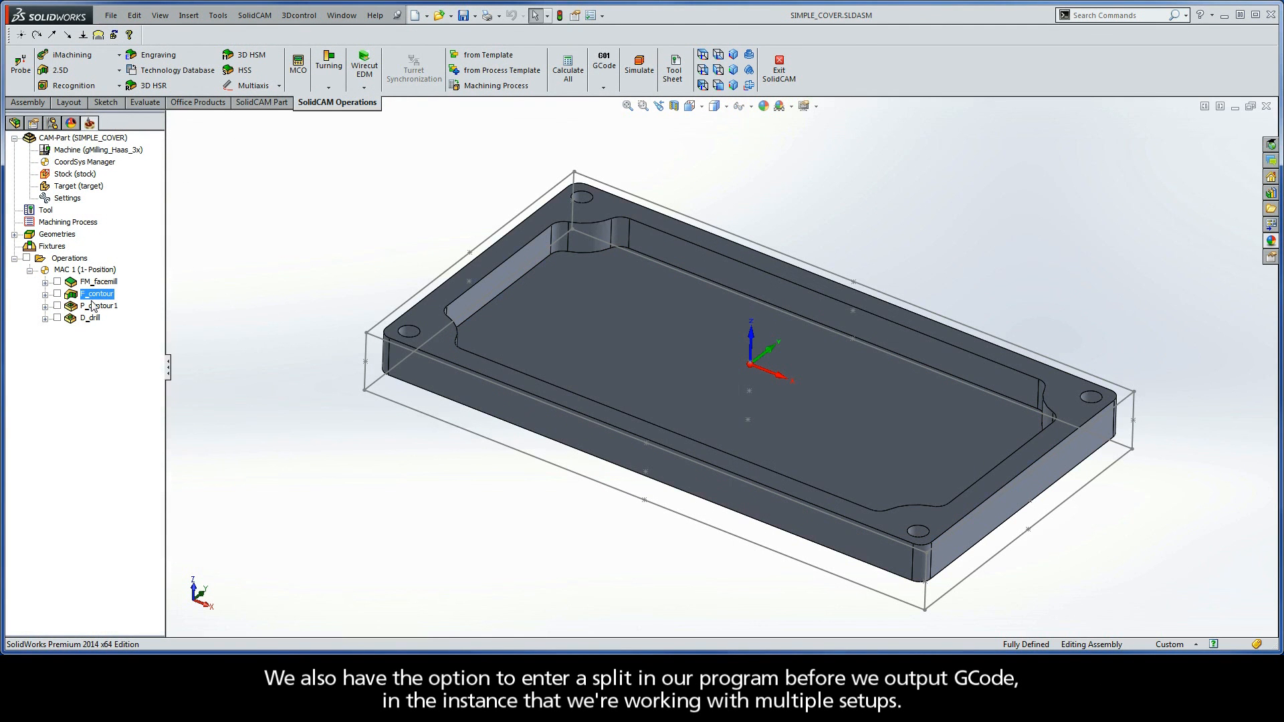
mouse_move(90, 307)
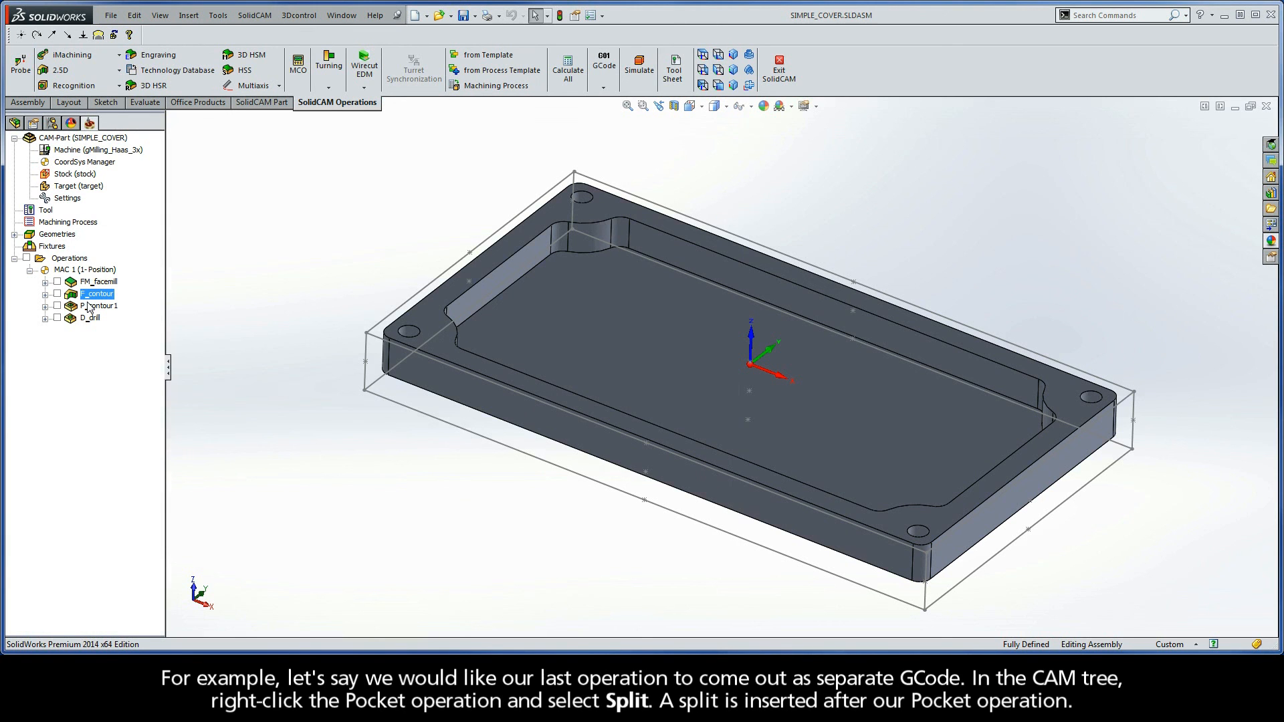
Insert a split with the default name after P_contour 1, separating D_drill.
left_click(90, 318)
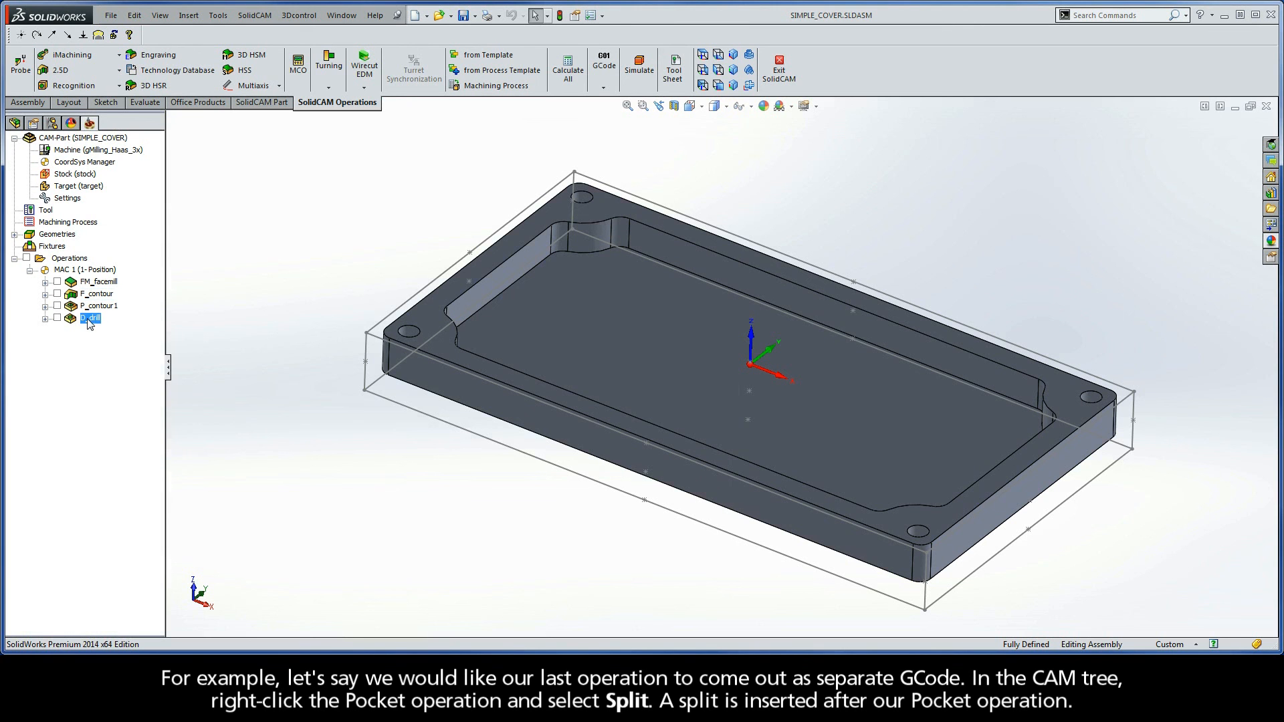
right_click(91, 305)
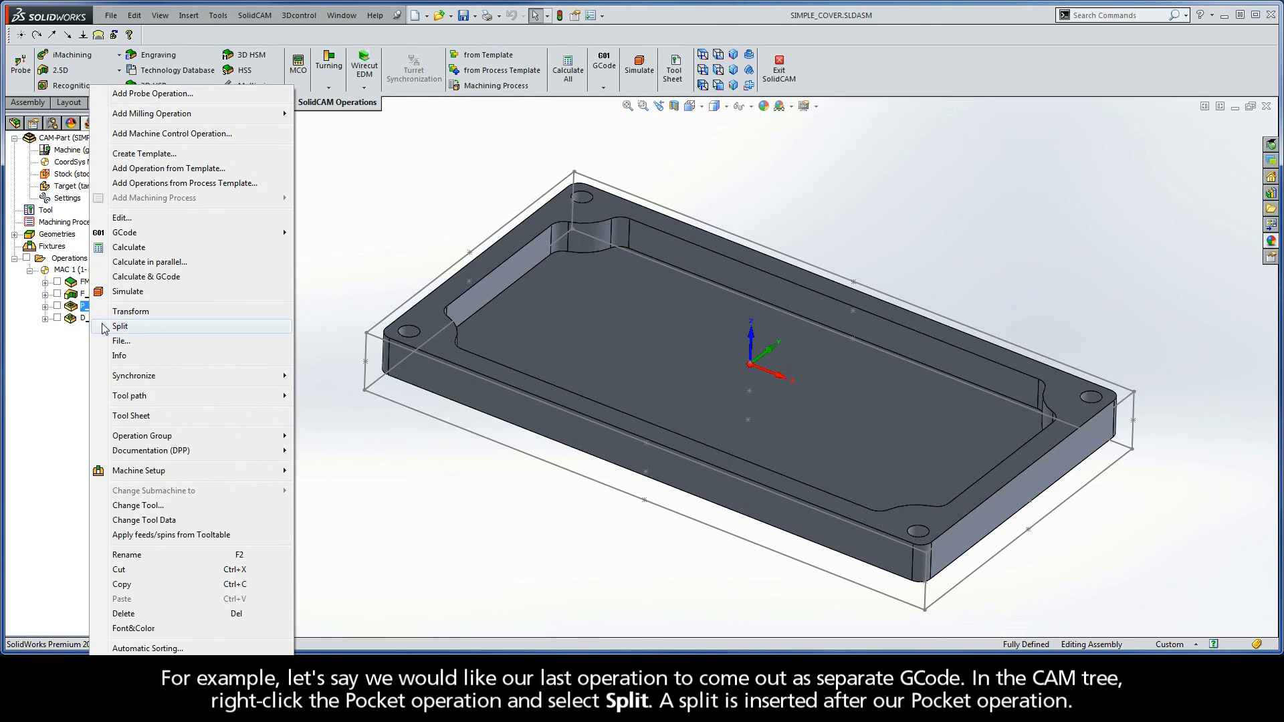
left_click(120, 326)
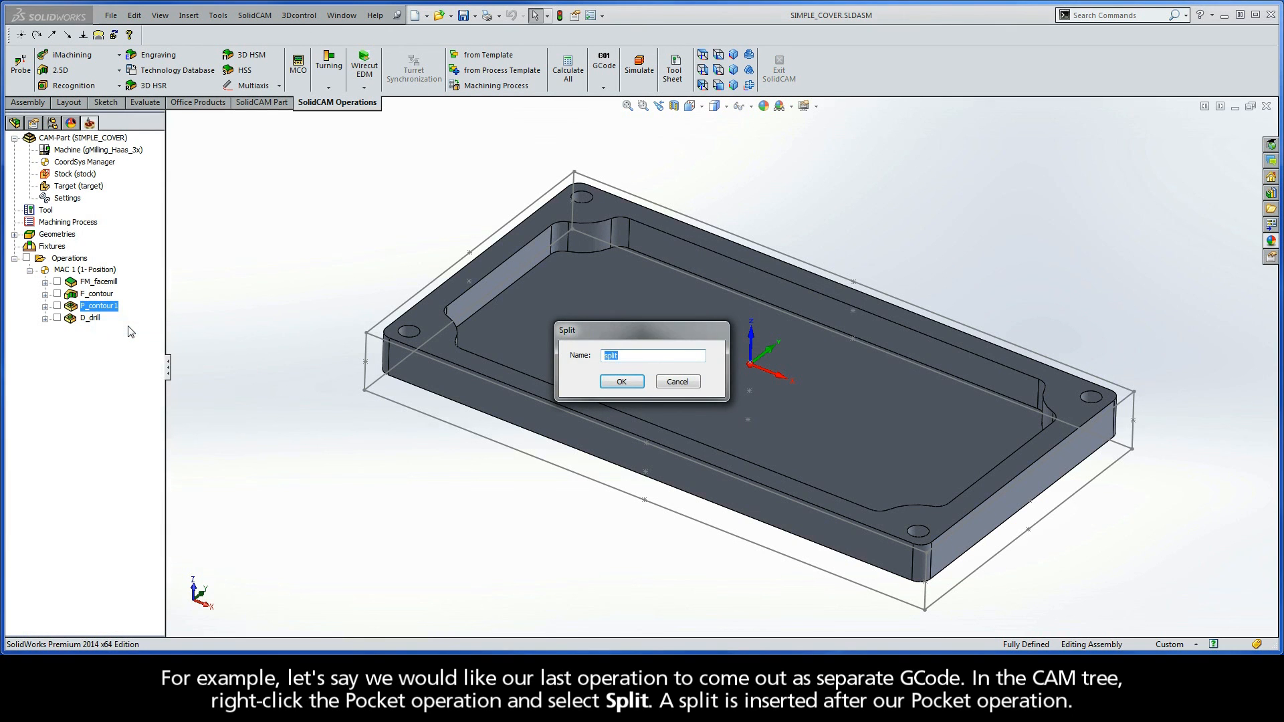
left_click(621, 382)
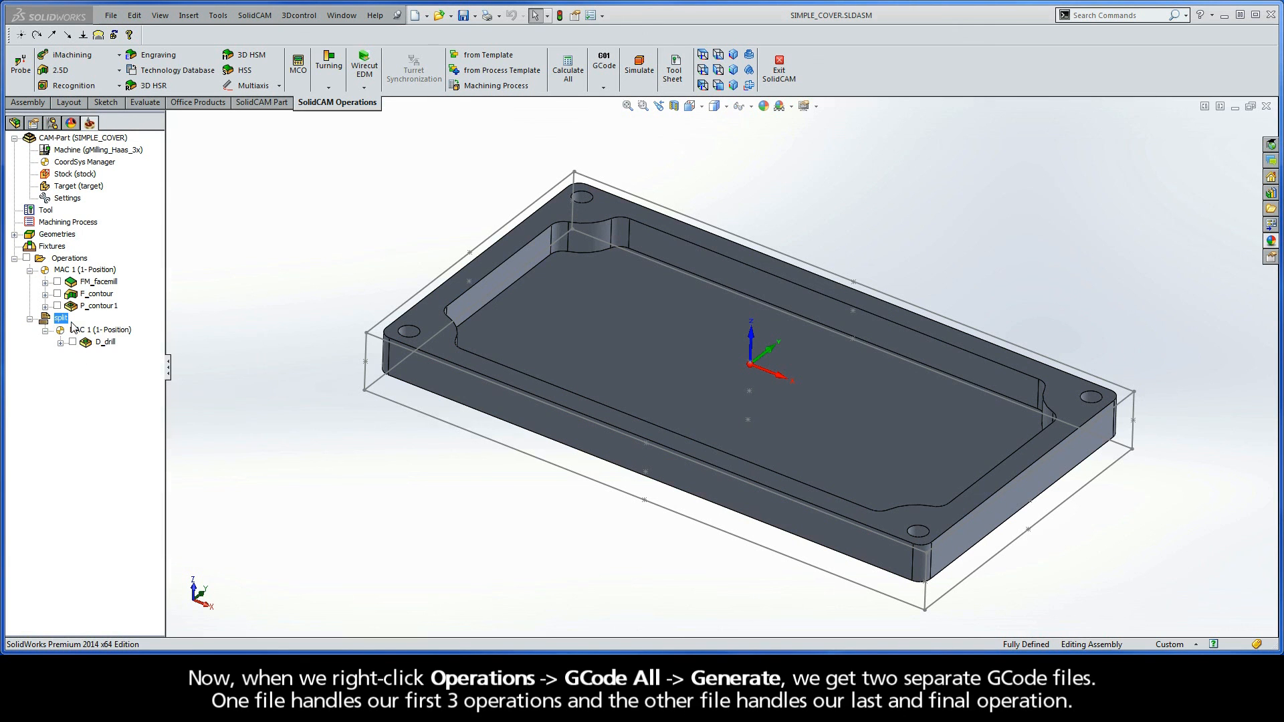
Generate G-code for all operations, producing SIMPLE_COVER-1.NC for drilling.
right_click(69, 259)
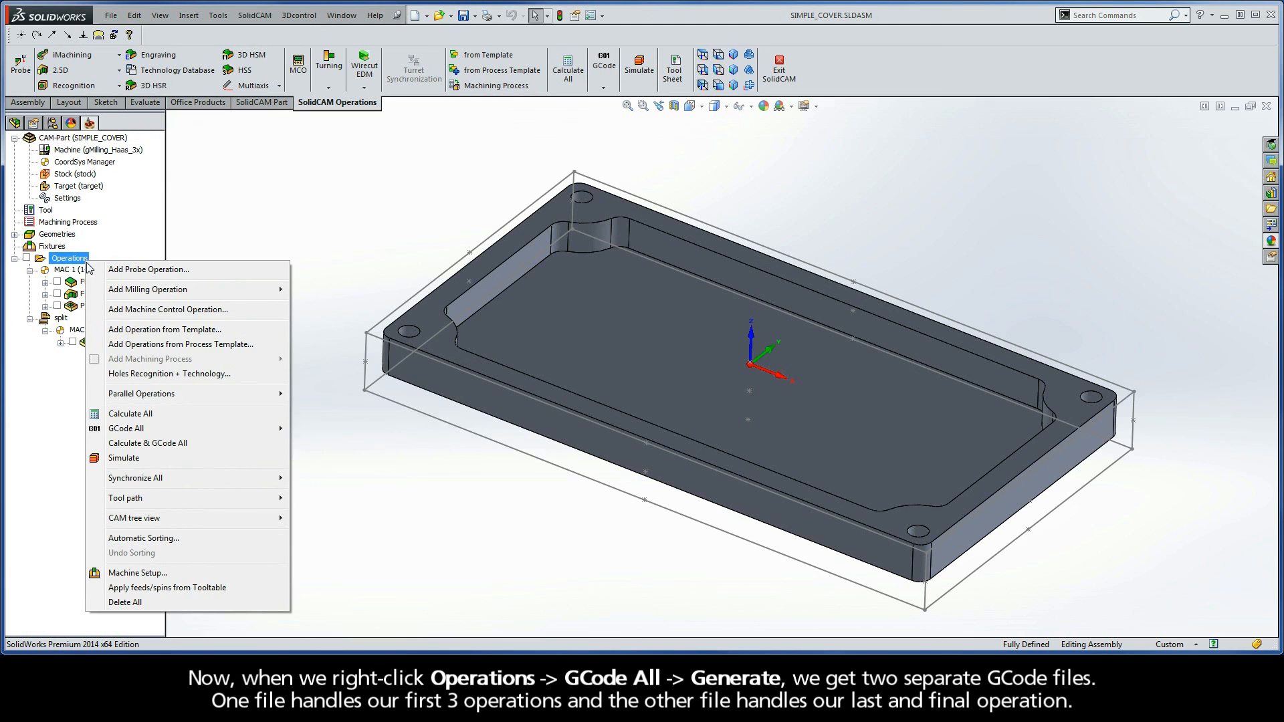
mouse_move(125, 428)
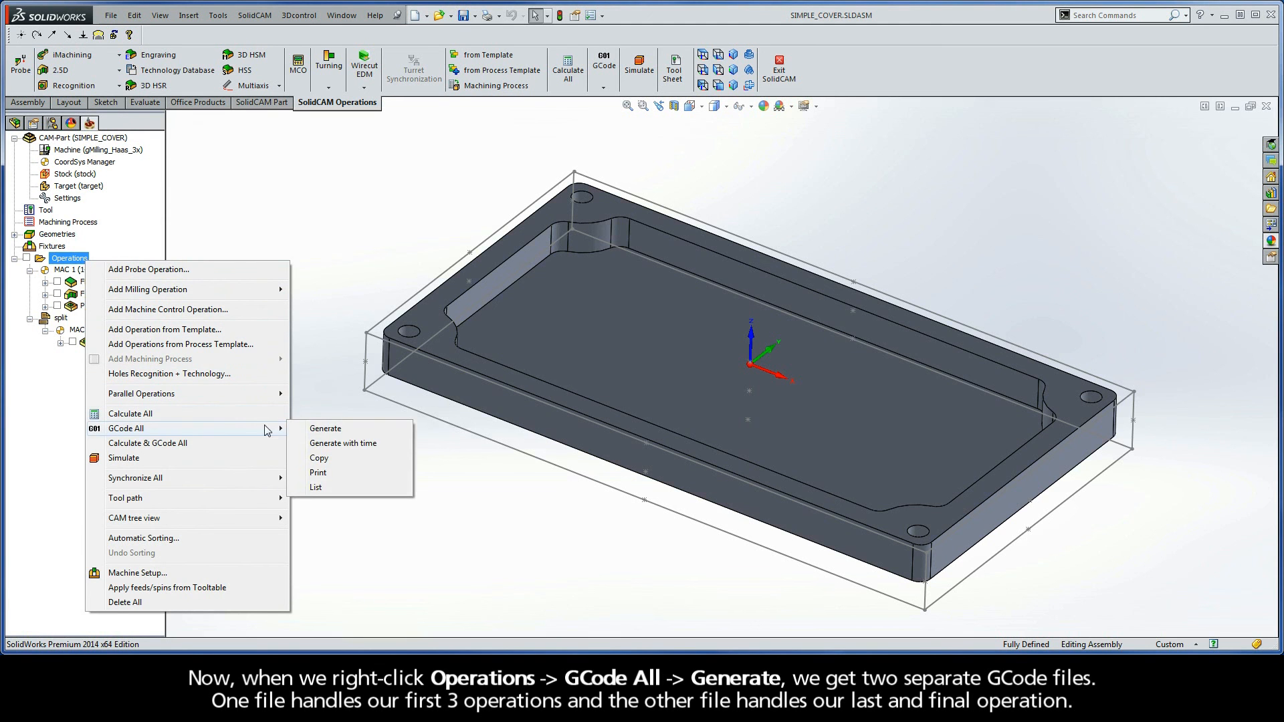
left_click(325, 428)
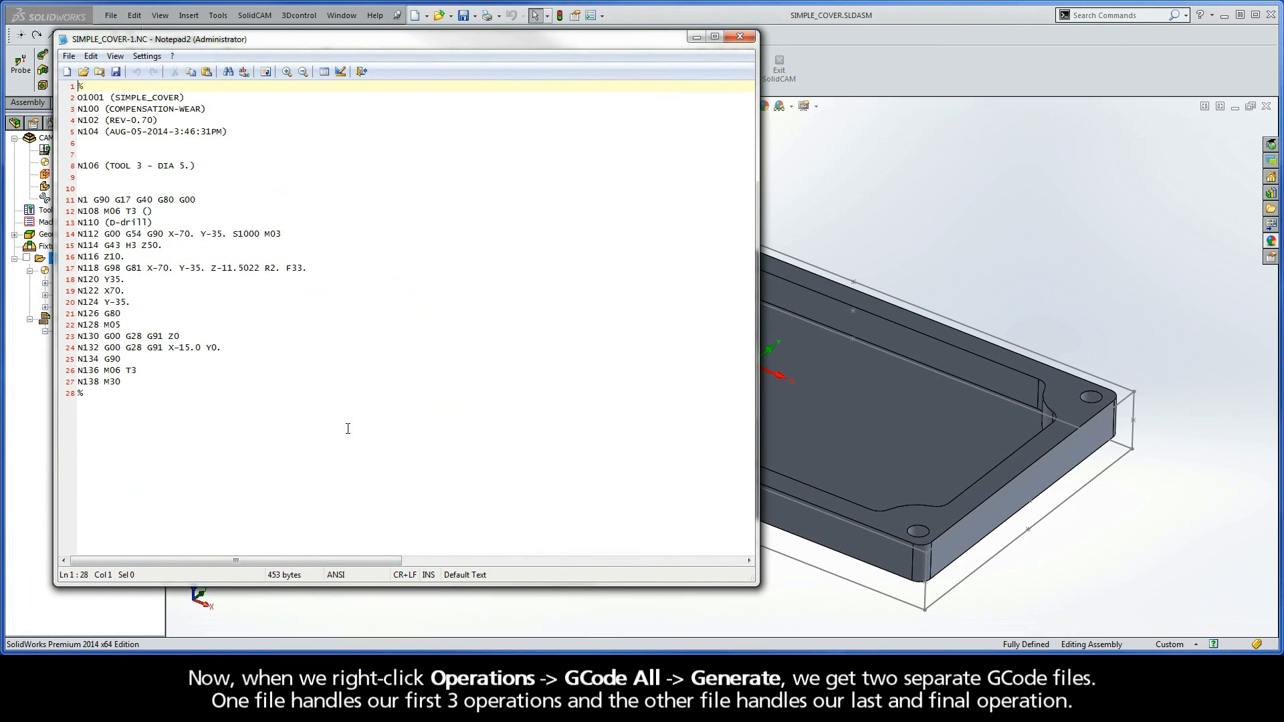